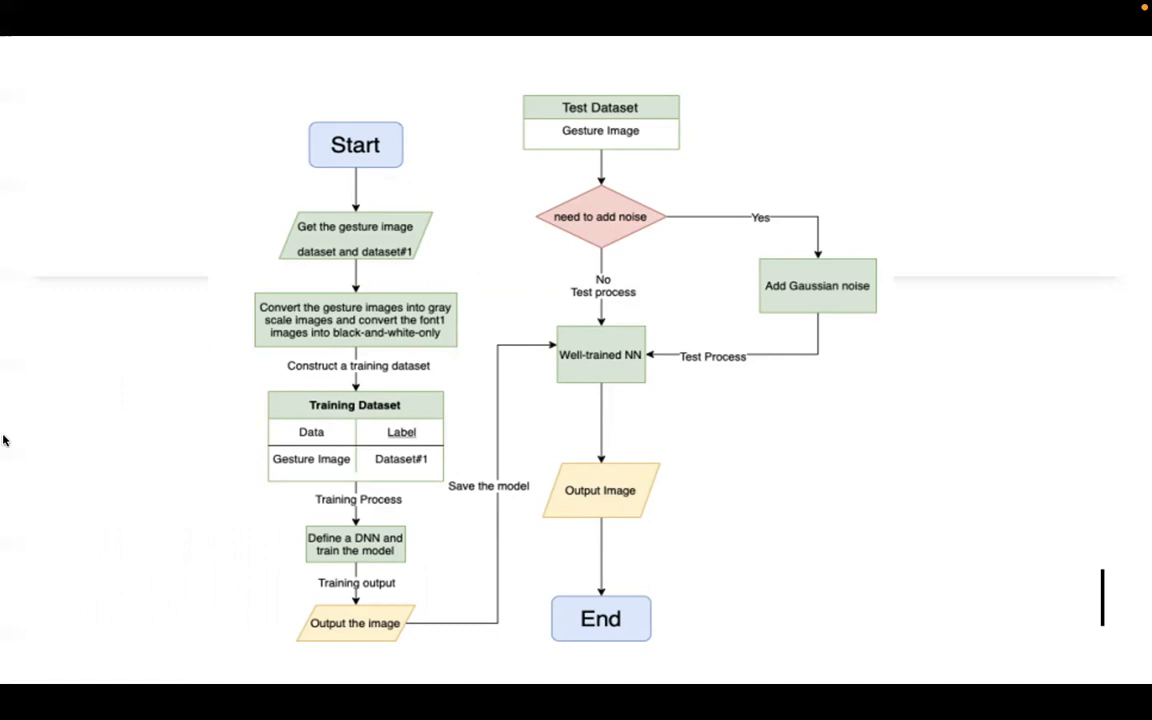
mouse_move(418, 242)
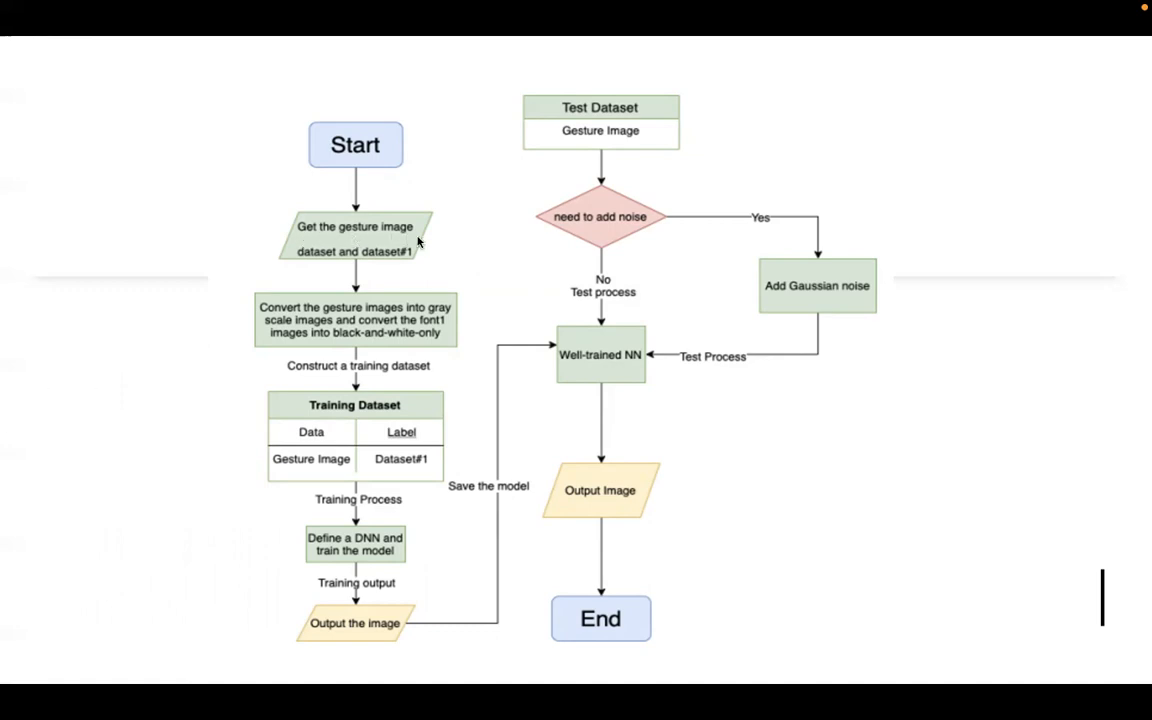
mouse_move(336, 184)
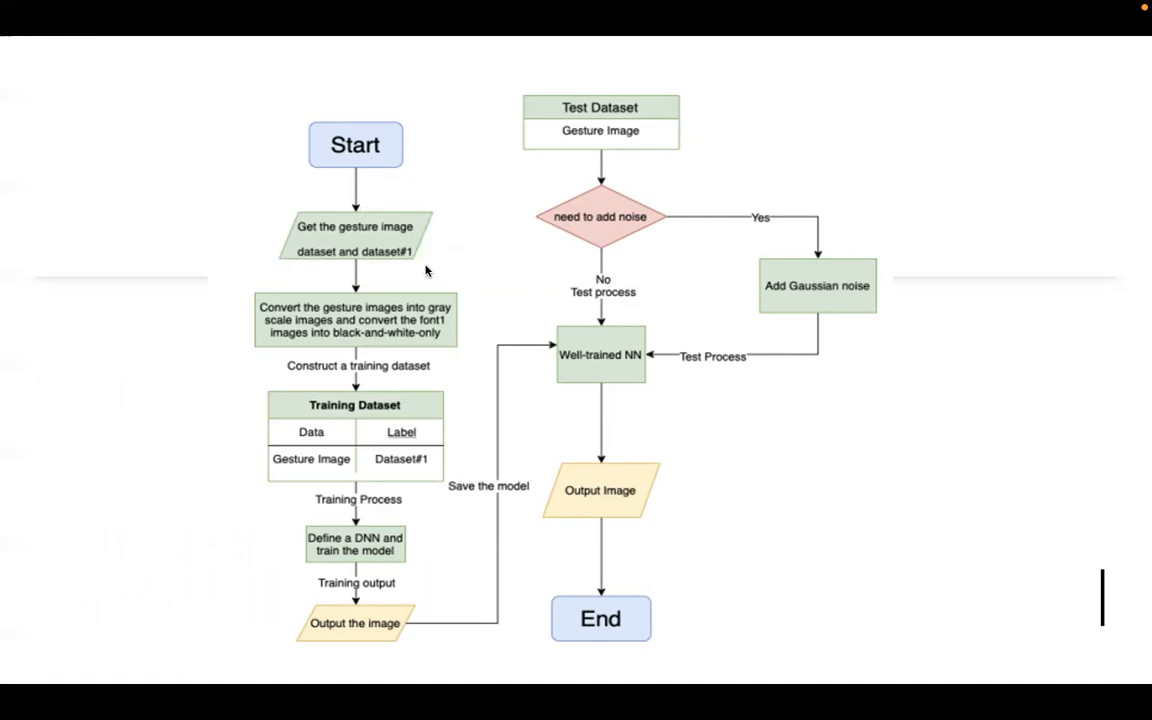
mouse_move(396, 312)
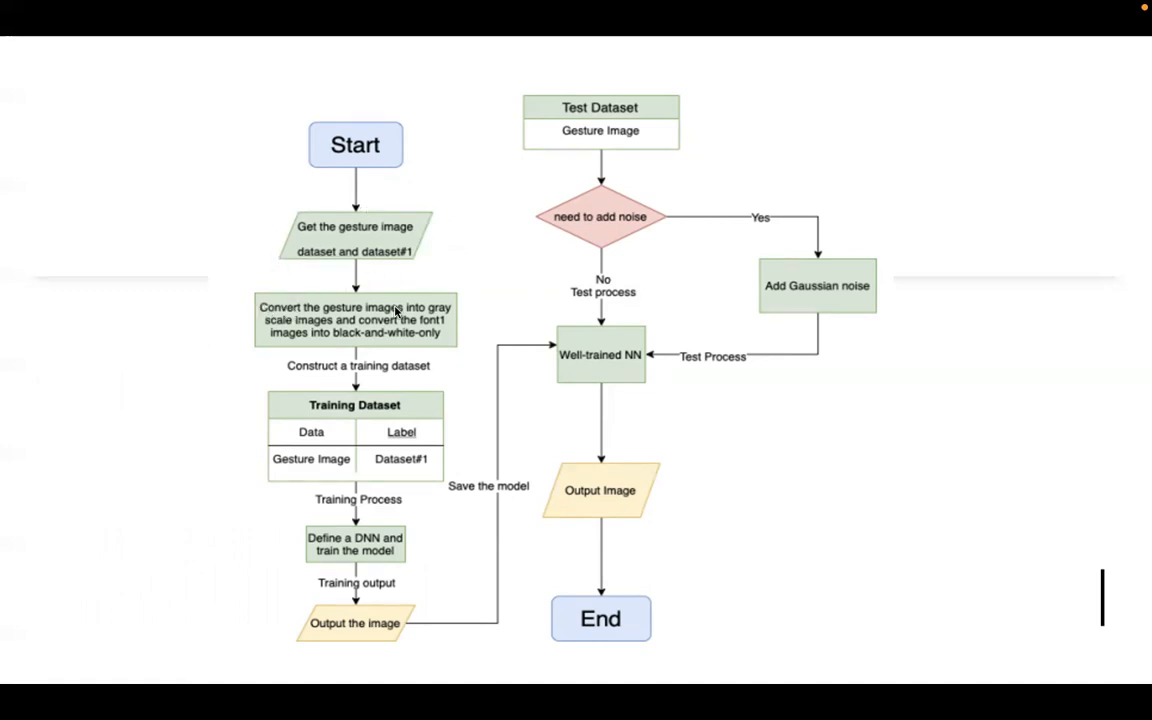
mouse_move(320, 330)
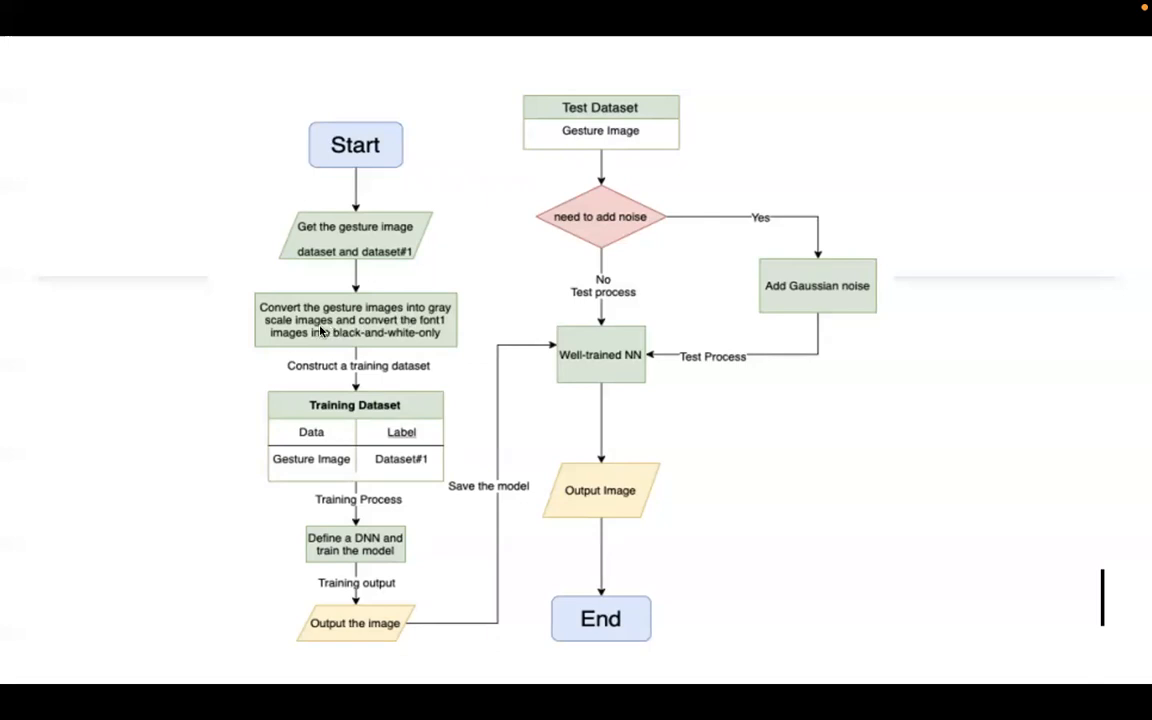
mouse_move(336, 344)
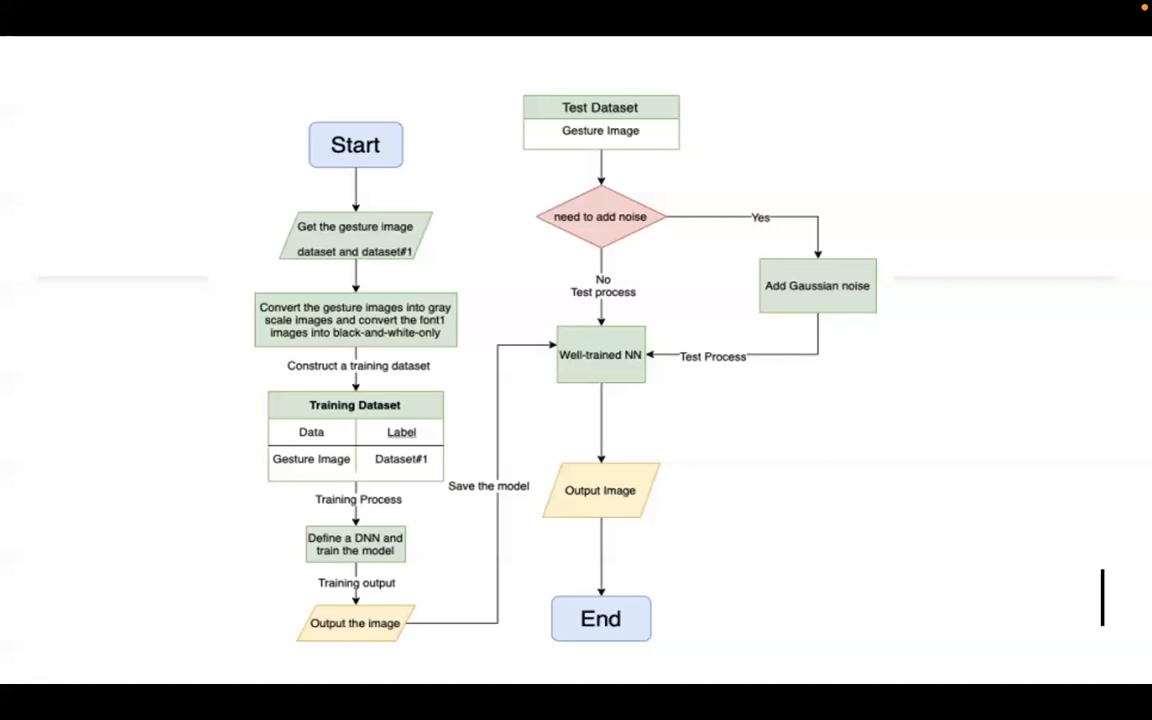
mouse_move(356, 436)
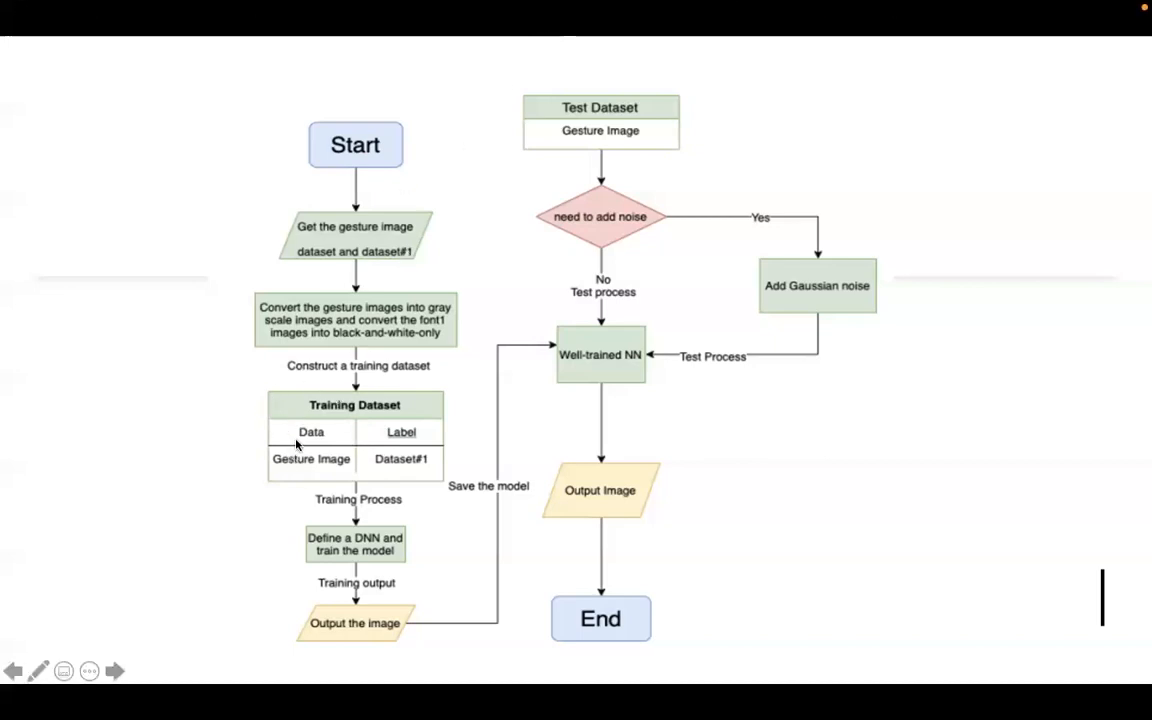
mouse_move(398, 420)
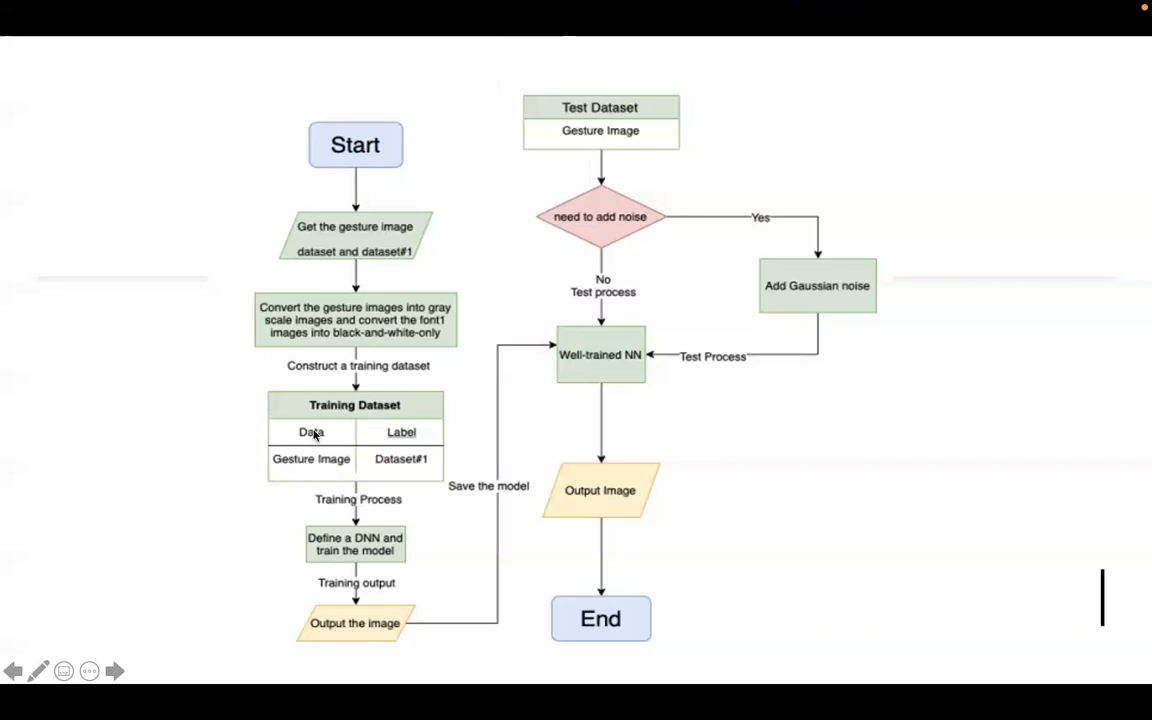
mouse_move(288, 468)
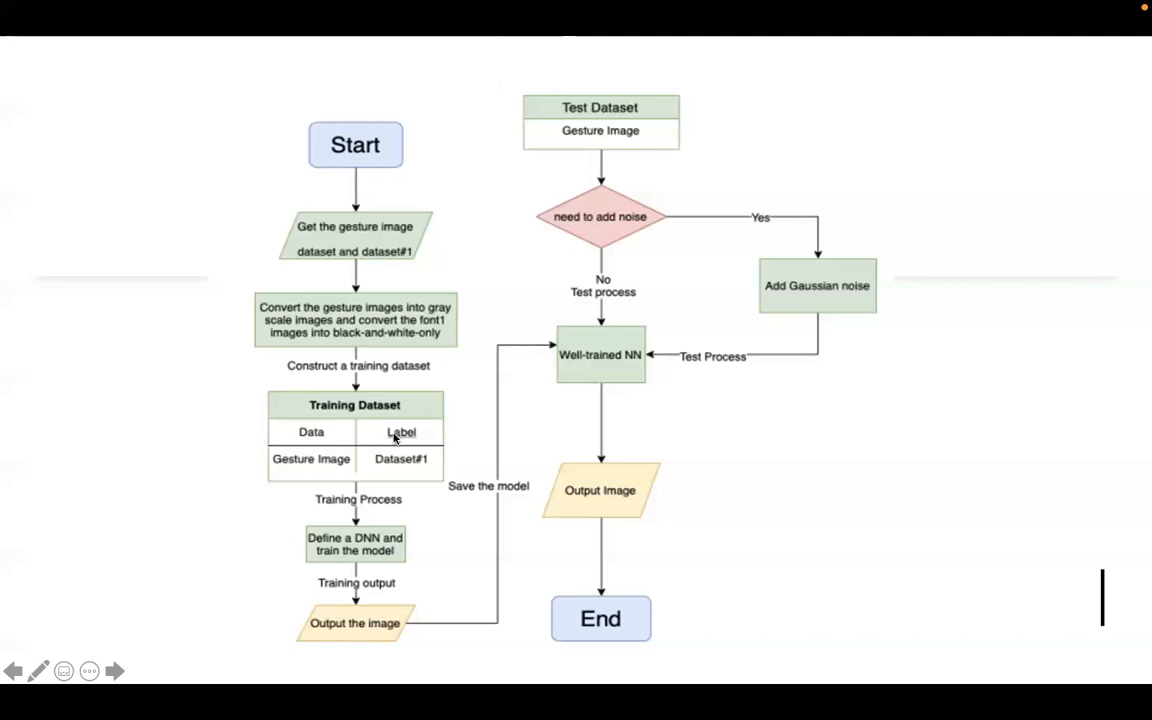
mouse_move(388, 470)
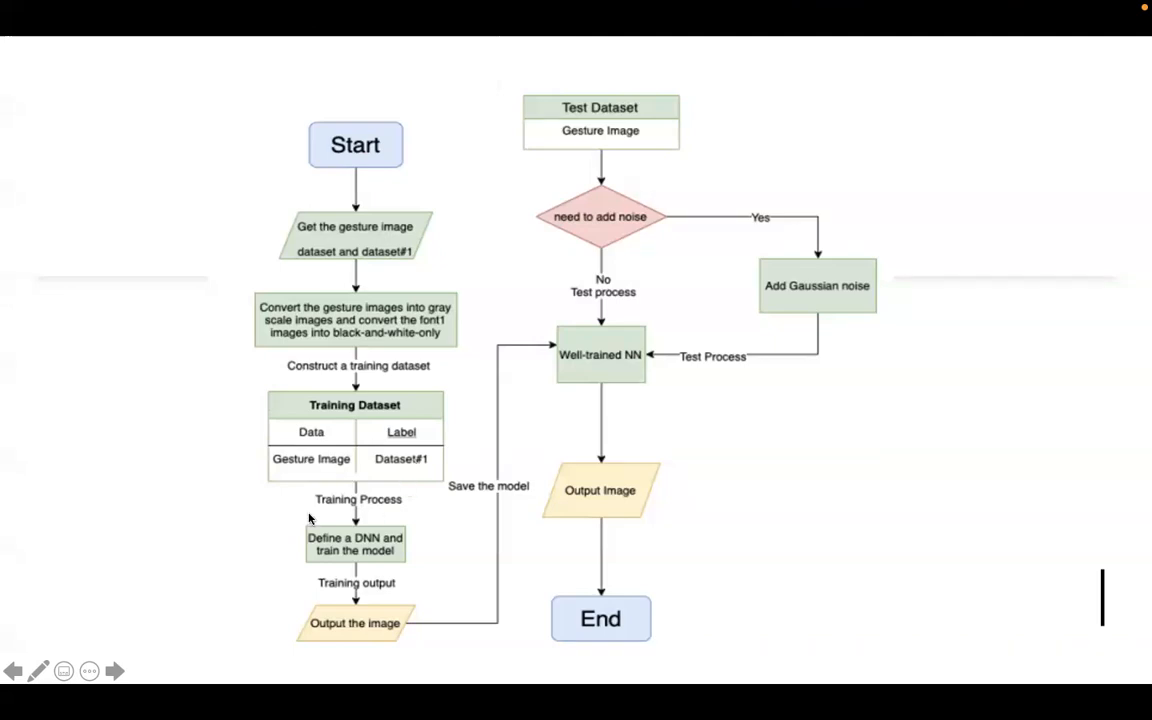
mouse_move(396, 556)
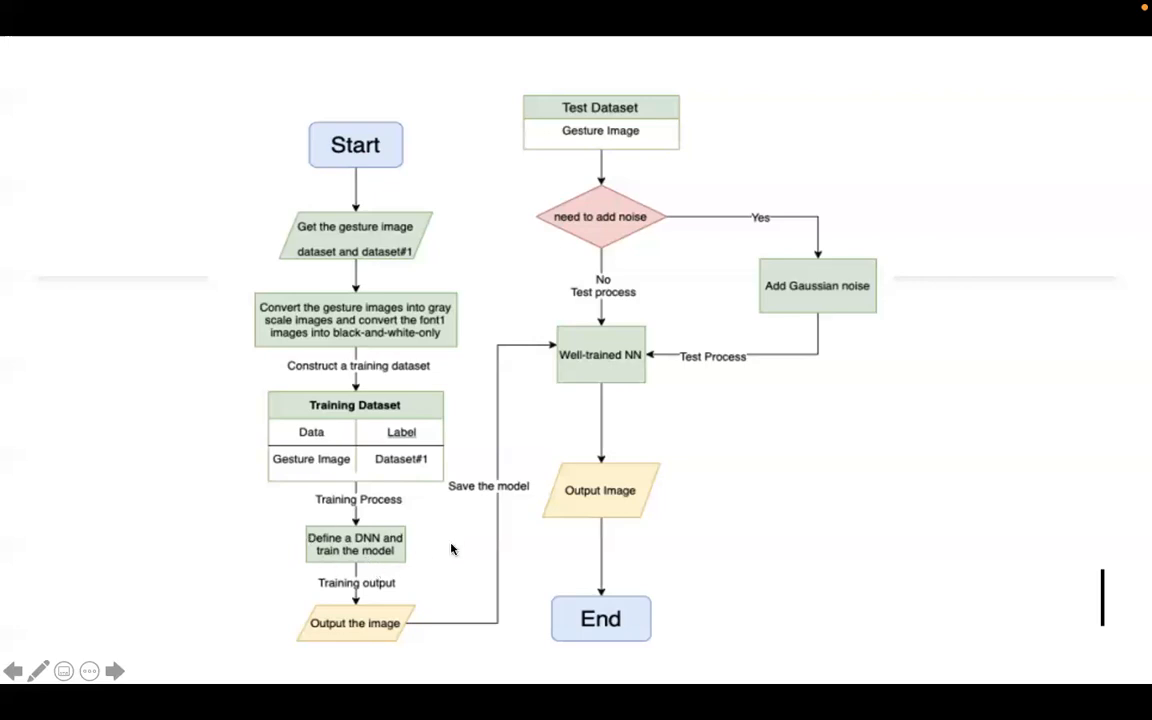
mouse_move(348, 564)
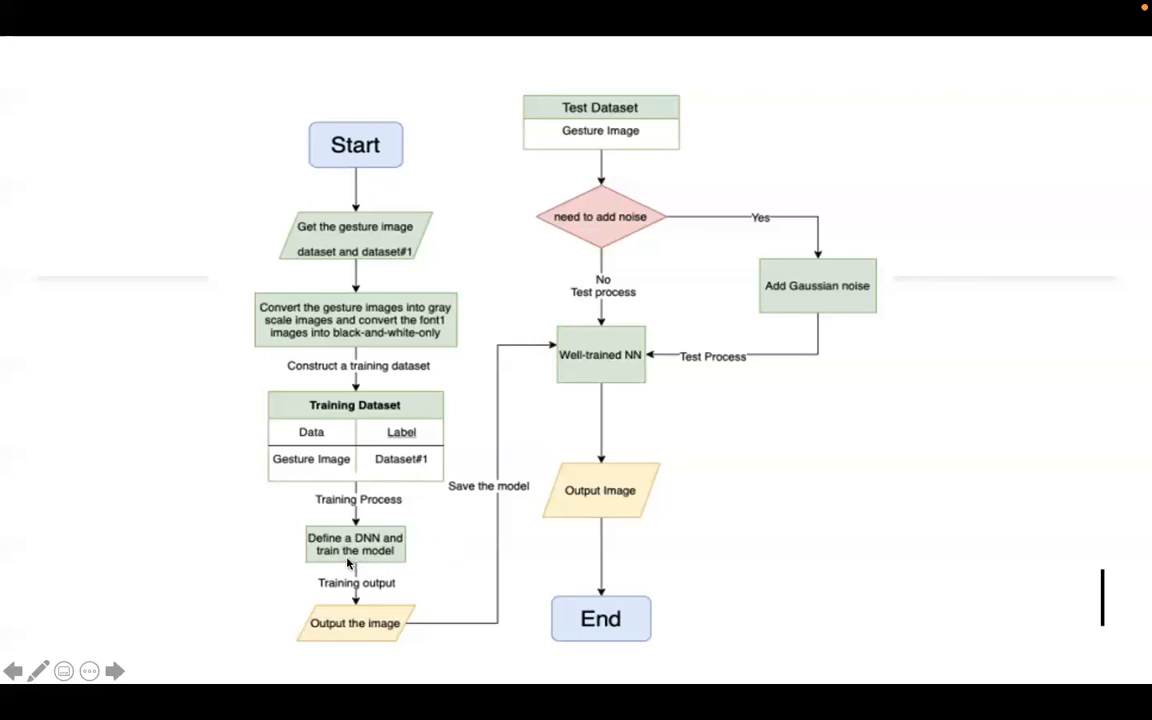
mouse_move(380, 584)
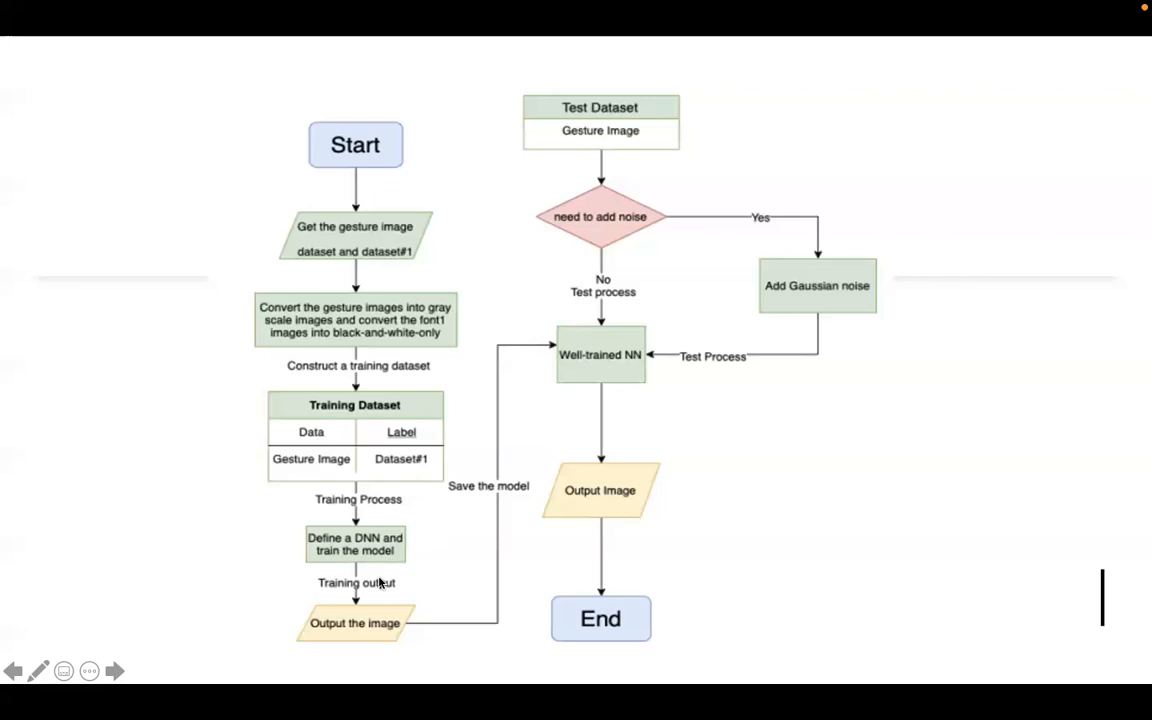
mouse_move(750, 210)
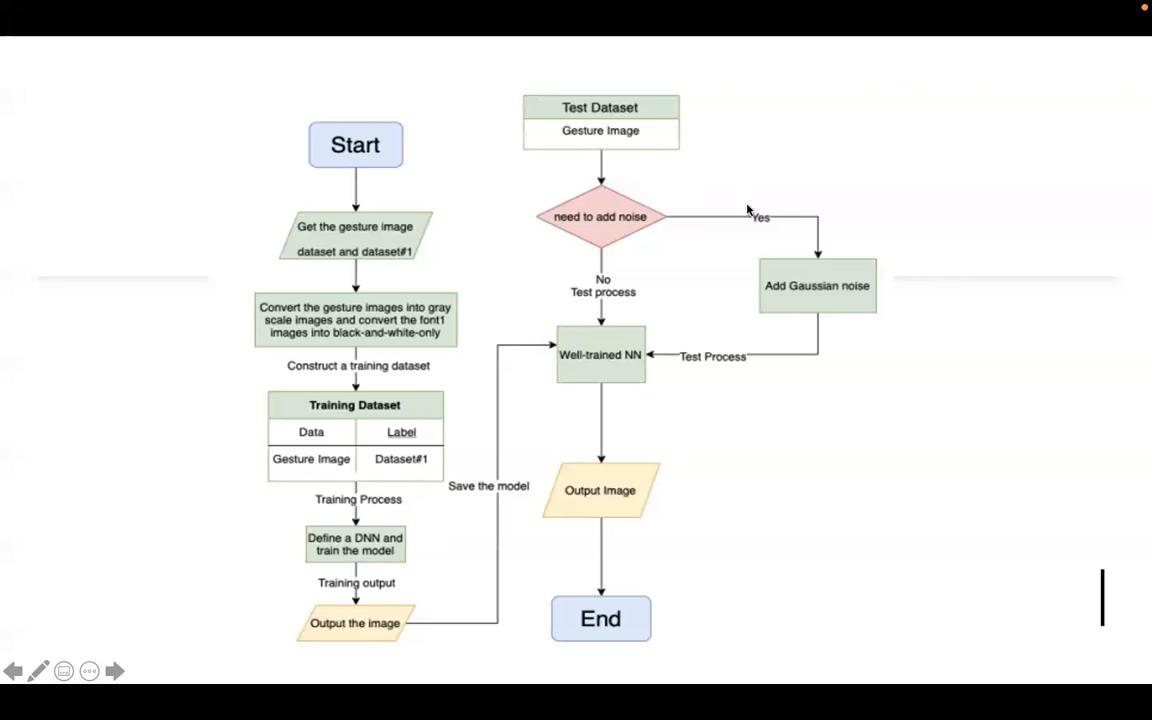
mouse_move(560, 140)
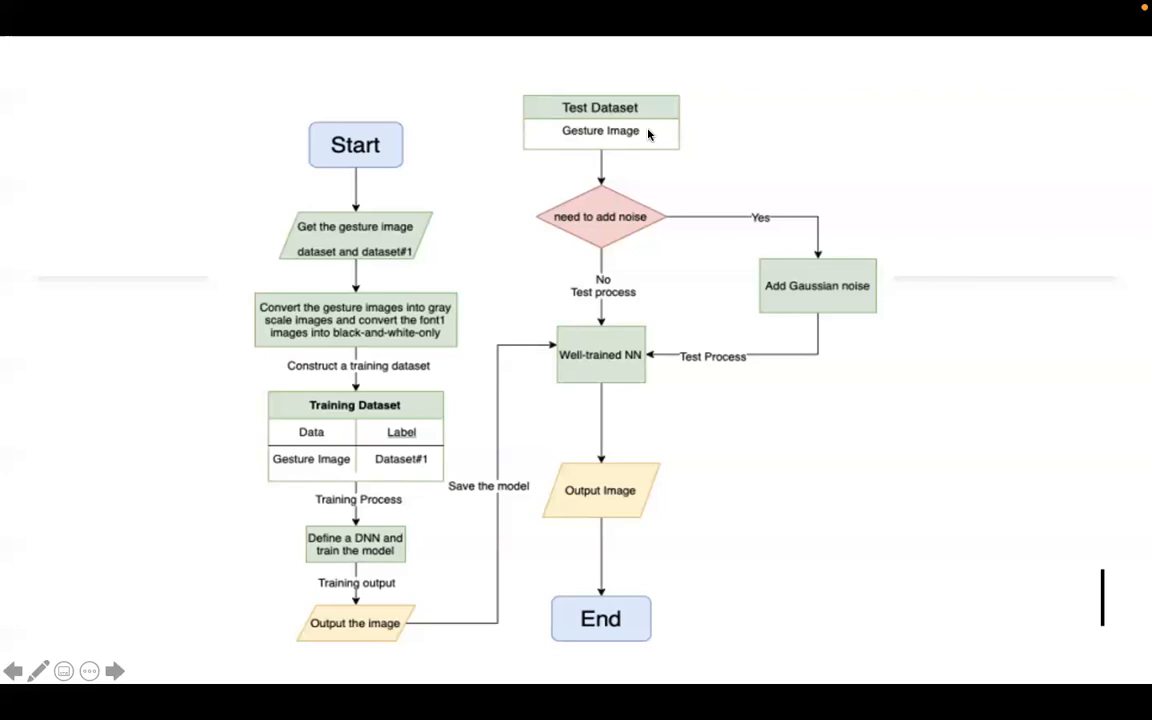
mouse_move(640, 154)
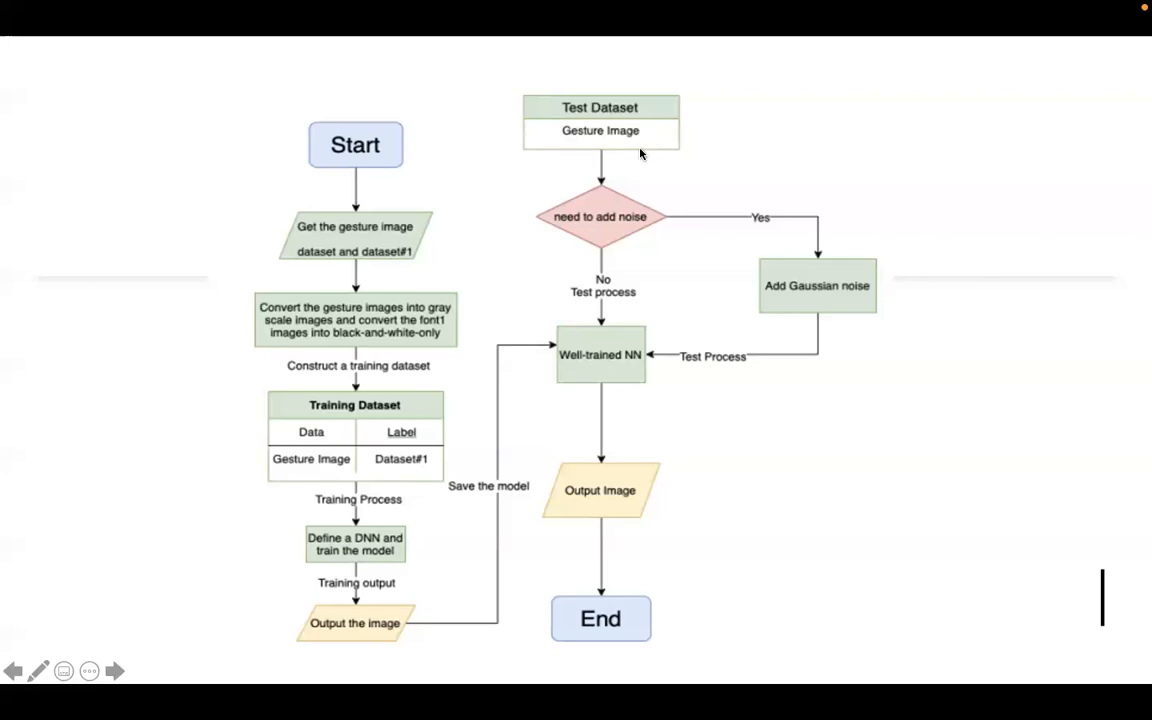
mouse_move(610, 242)
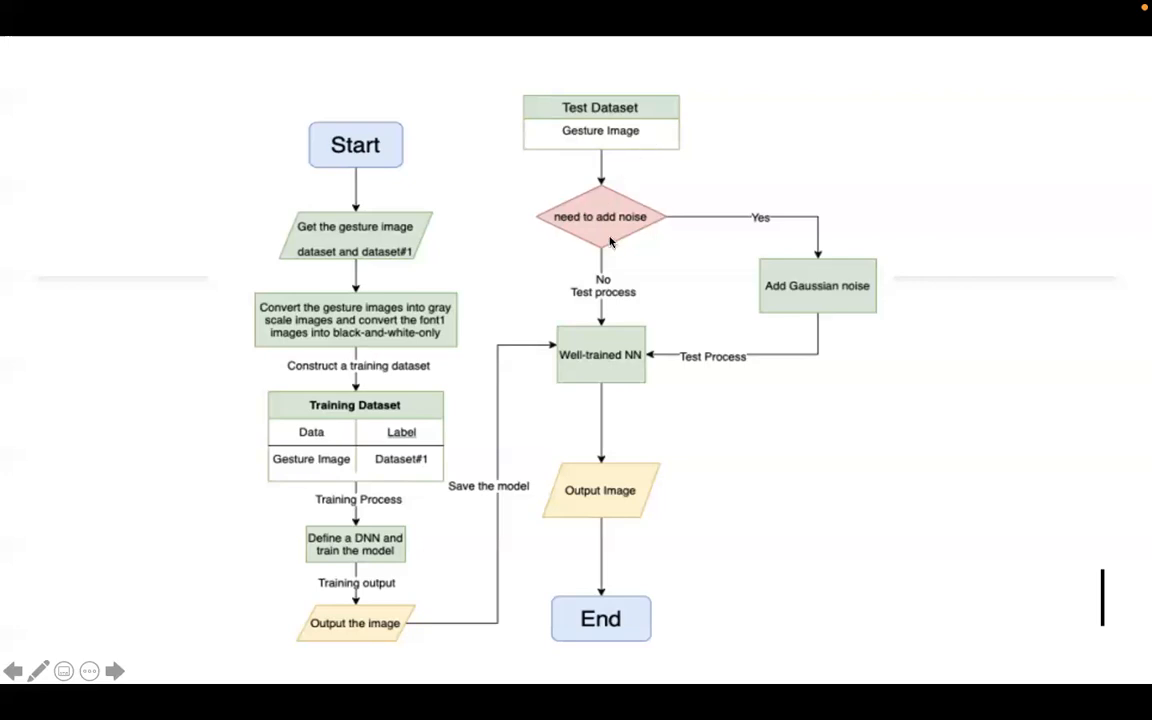
mouse_move(644, 340)
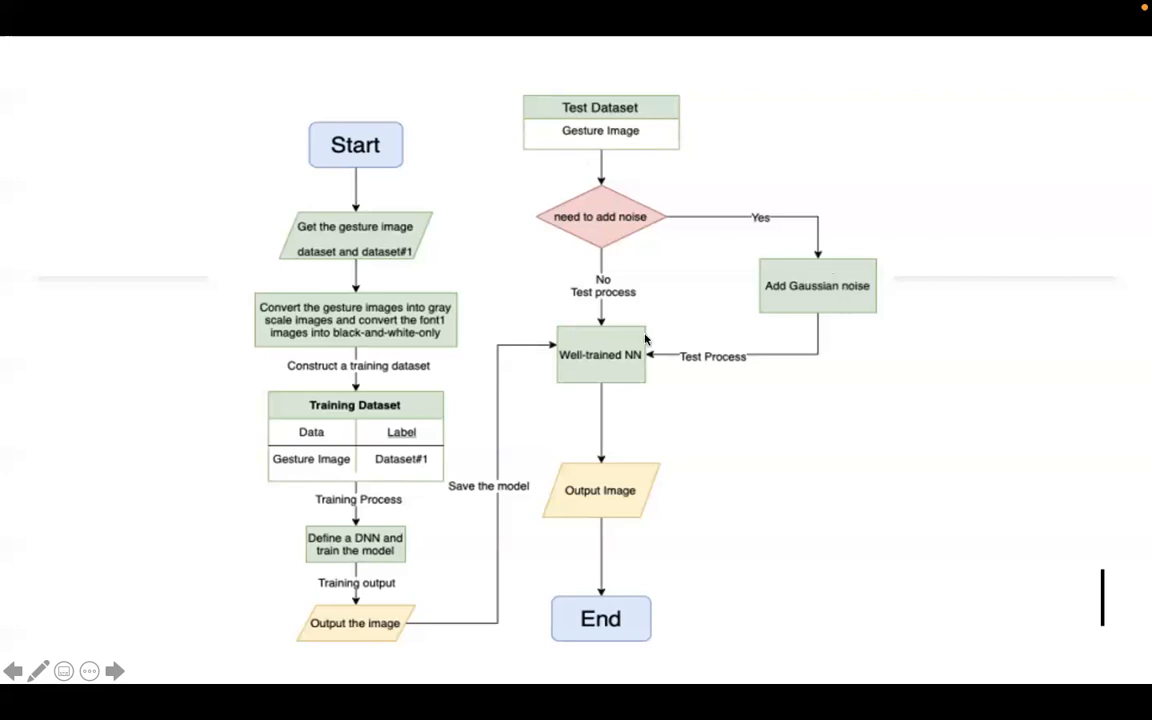
mouse_move(598, 438)
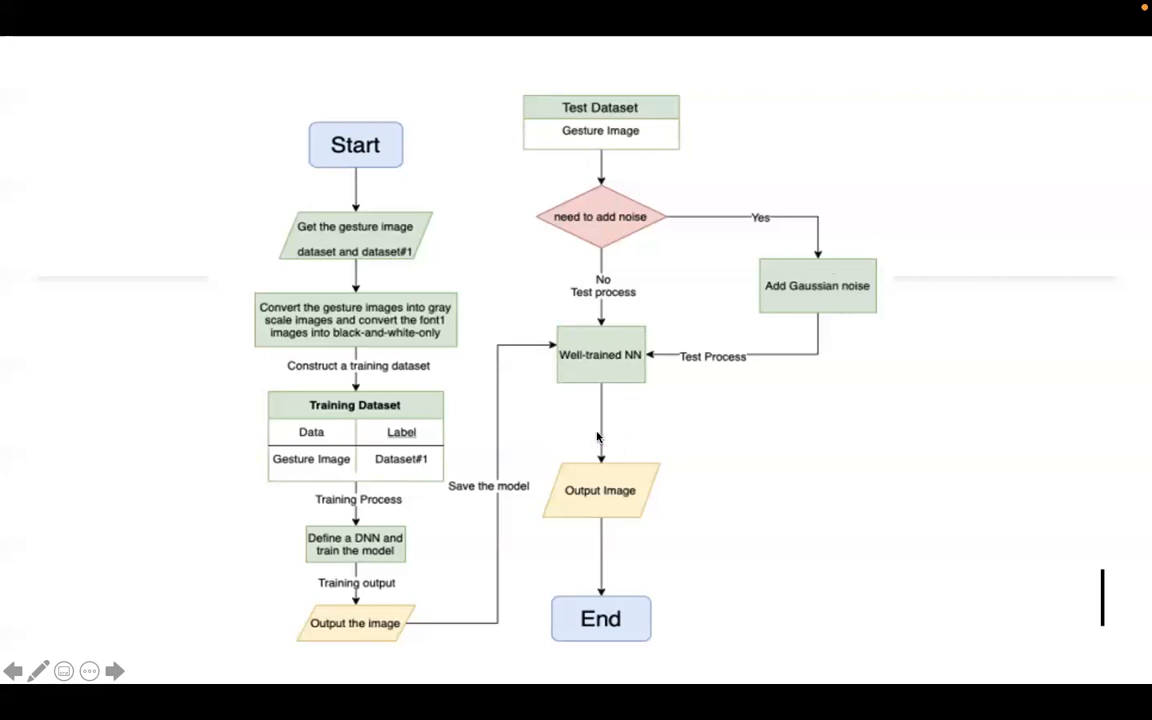
mouse_move(604, 432)
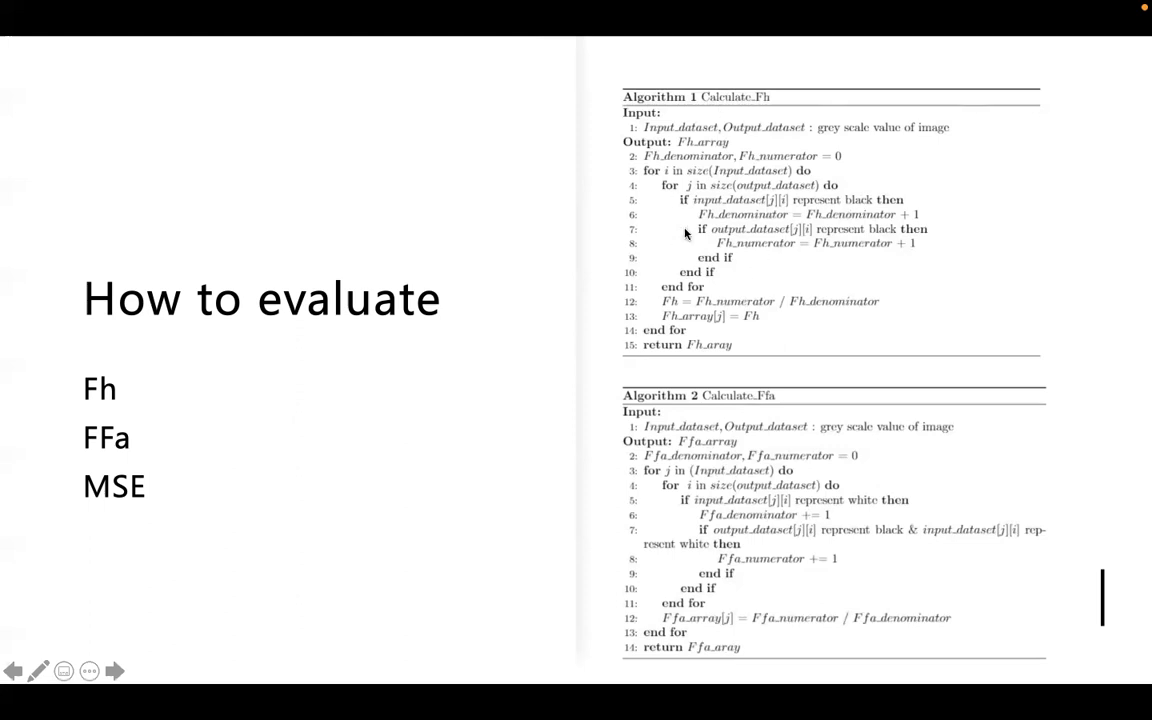
mouse_move(460, 394)
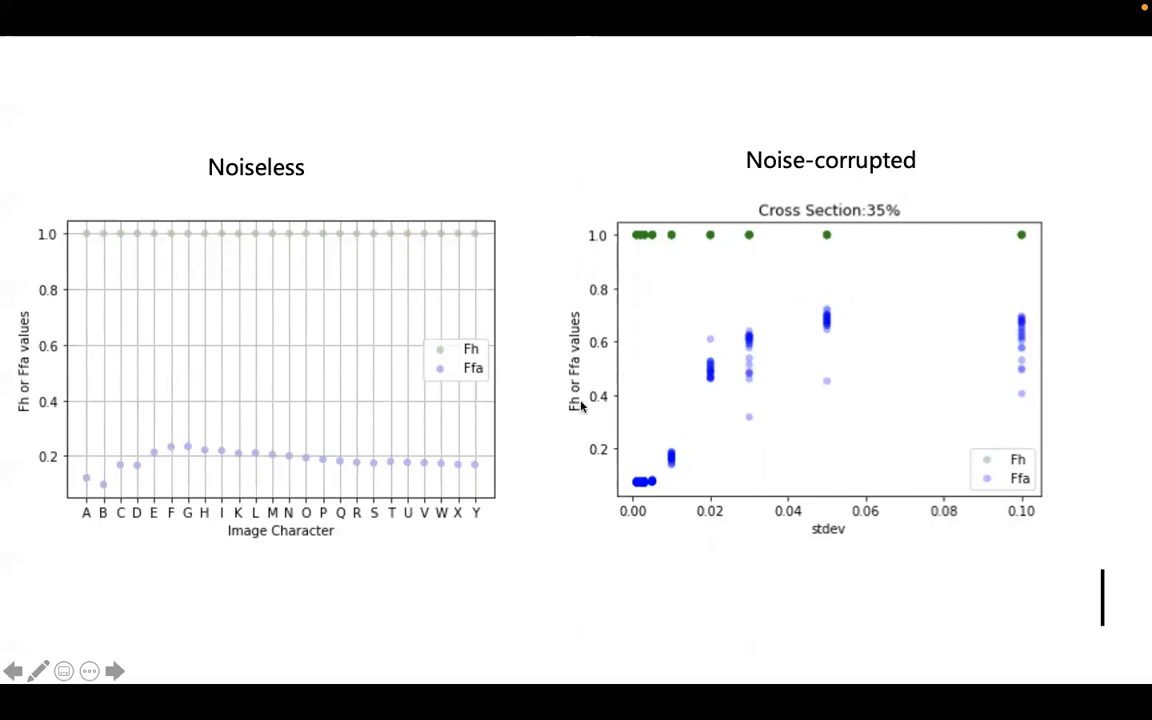
Advance the slide show to the Noiseless vs Noise-corrupted Fh/Ffa comparison slide
click(114, 672)
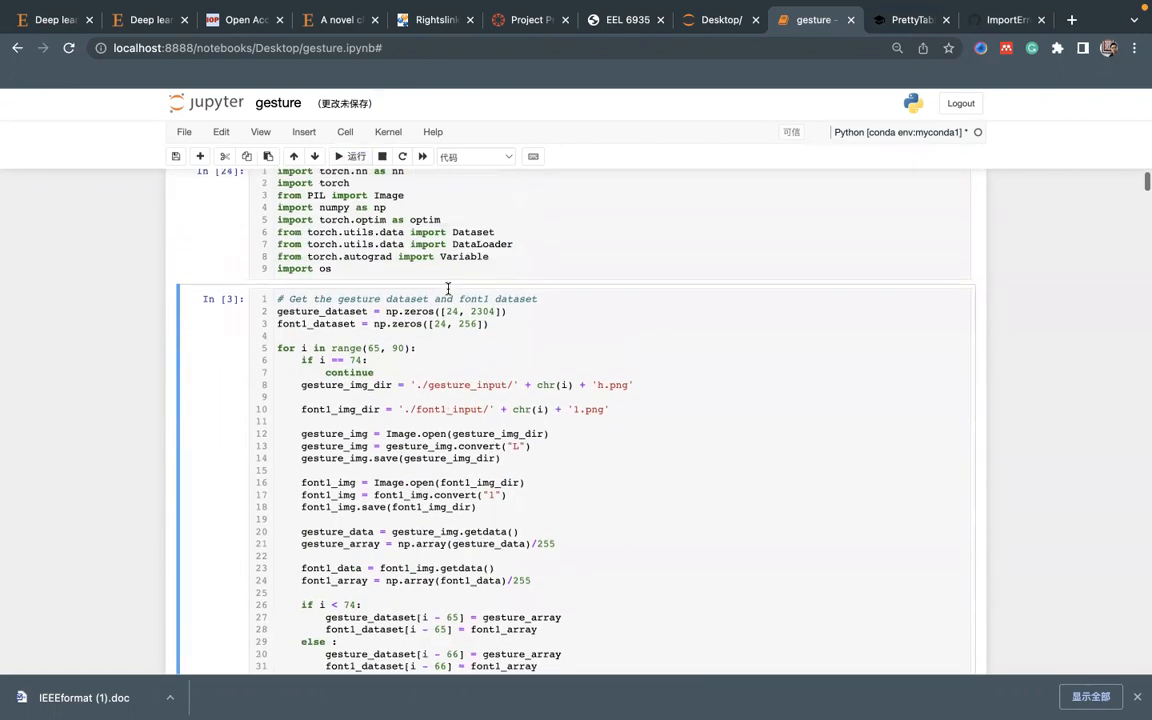
click(352, 156)
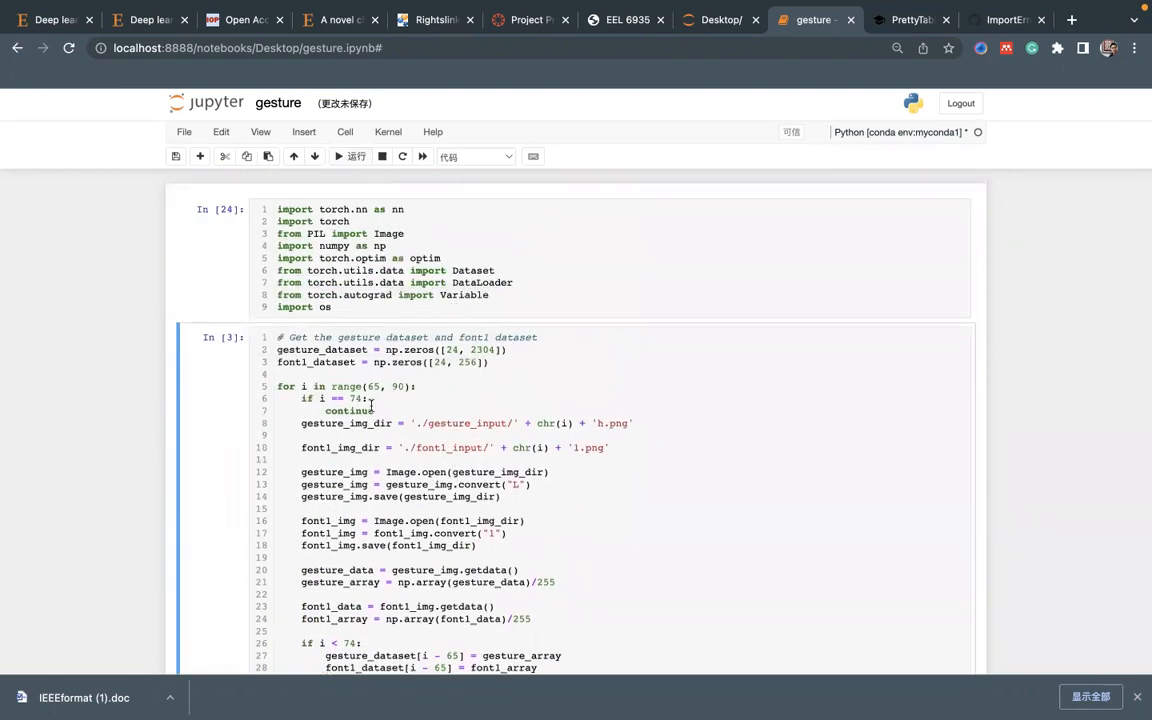
scroll(down, 3)
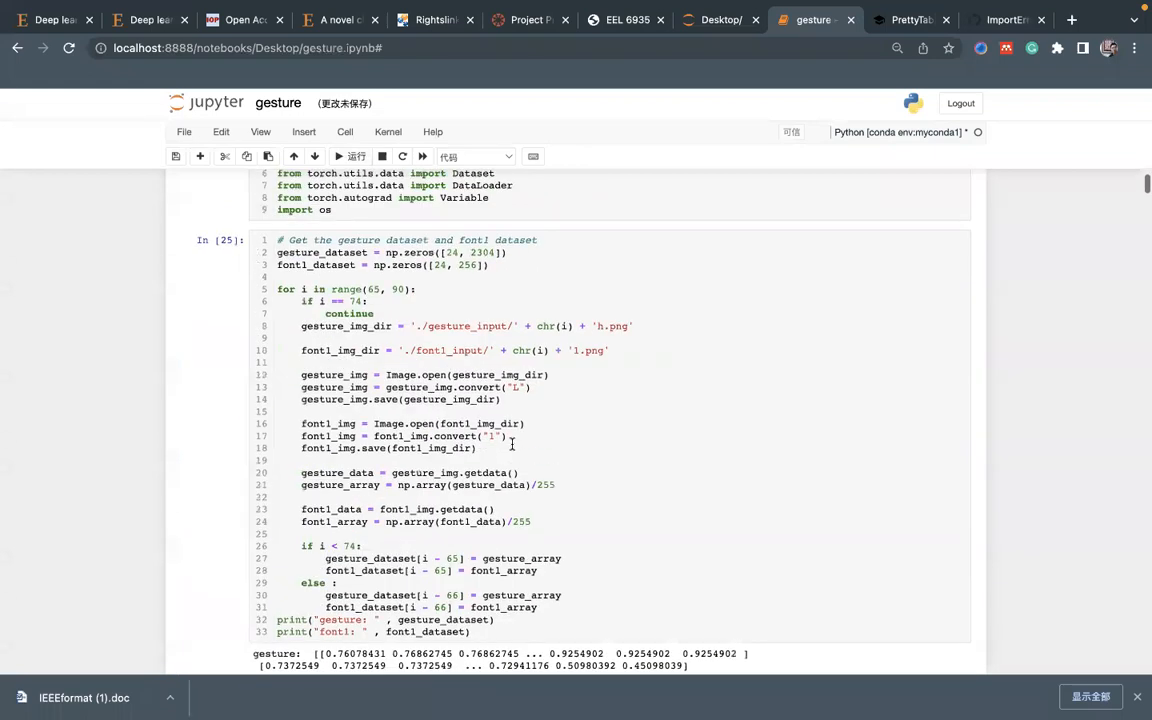
scroll(down, 3)
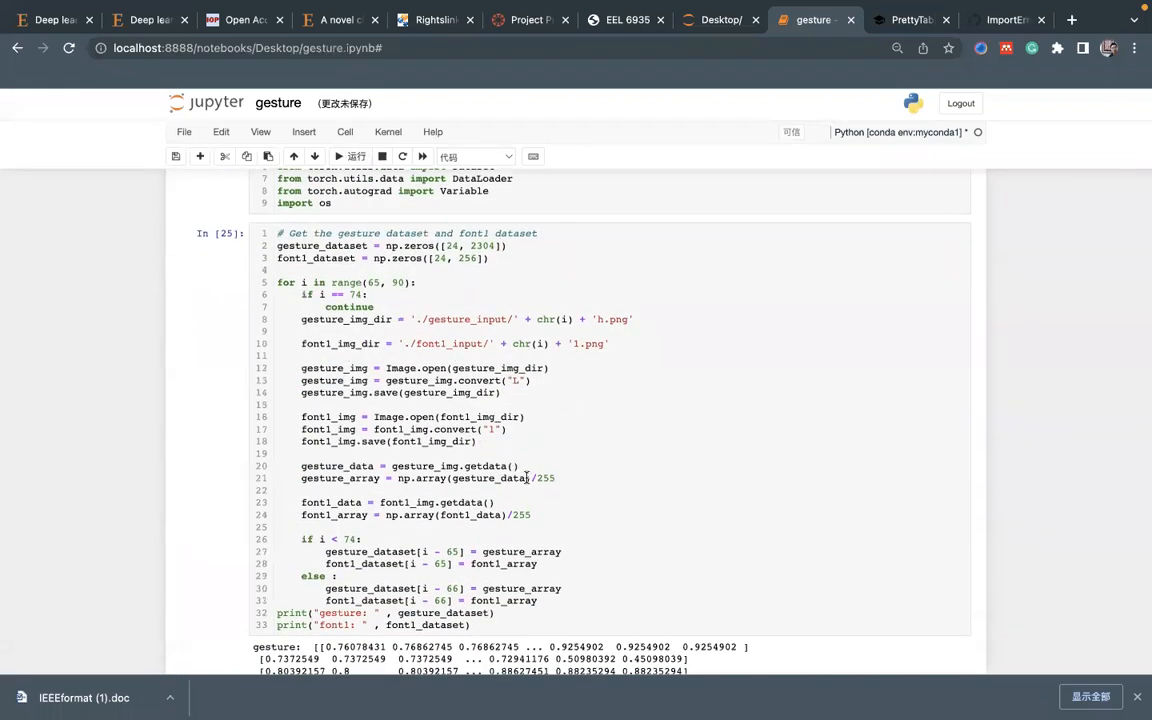
scroll(down, 3)
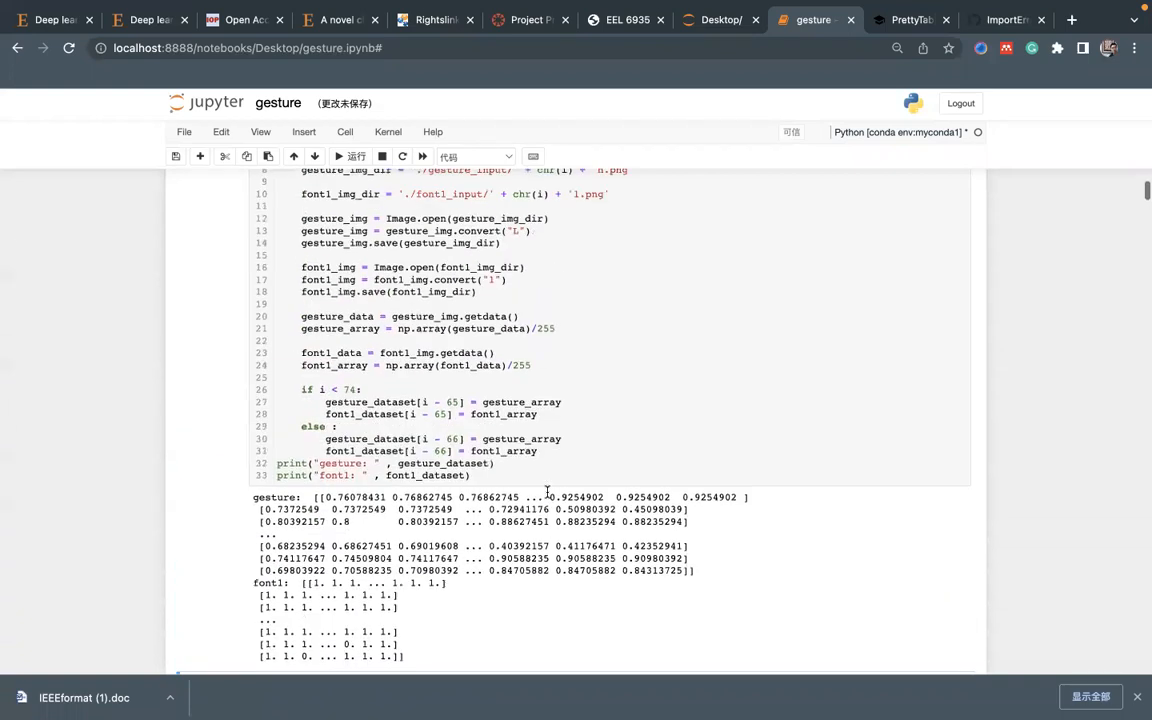
scroll(down, 3)
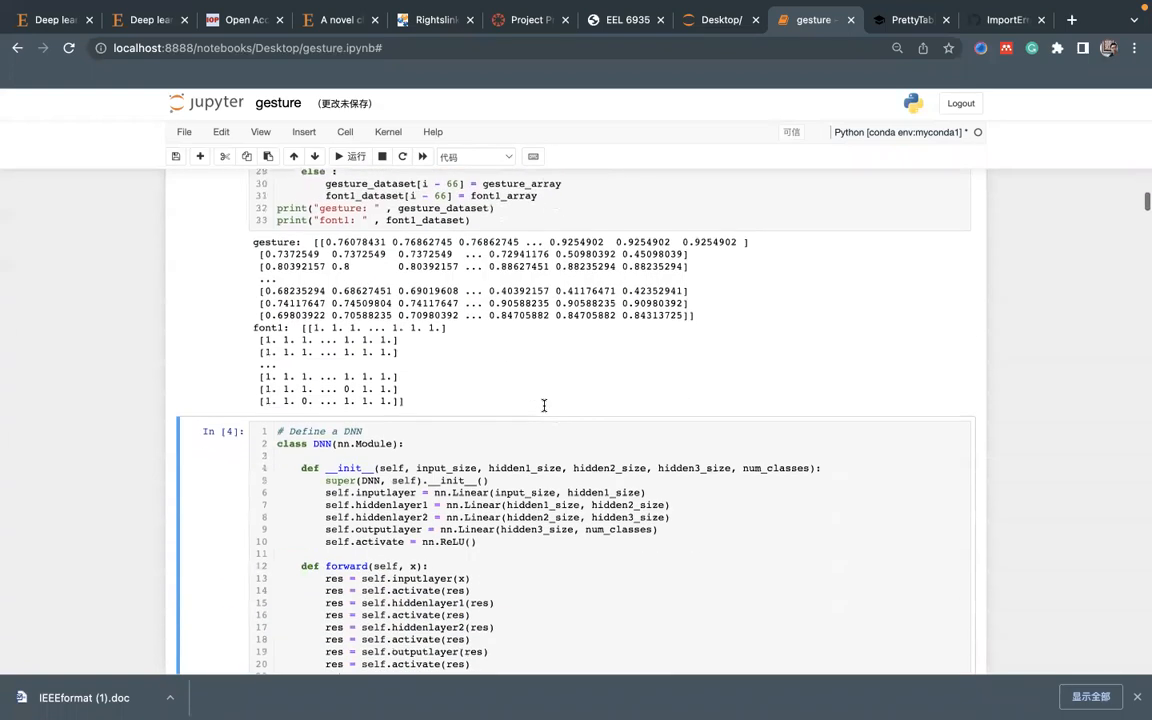
scroll(down, 3)
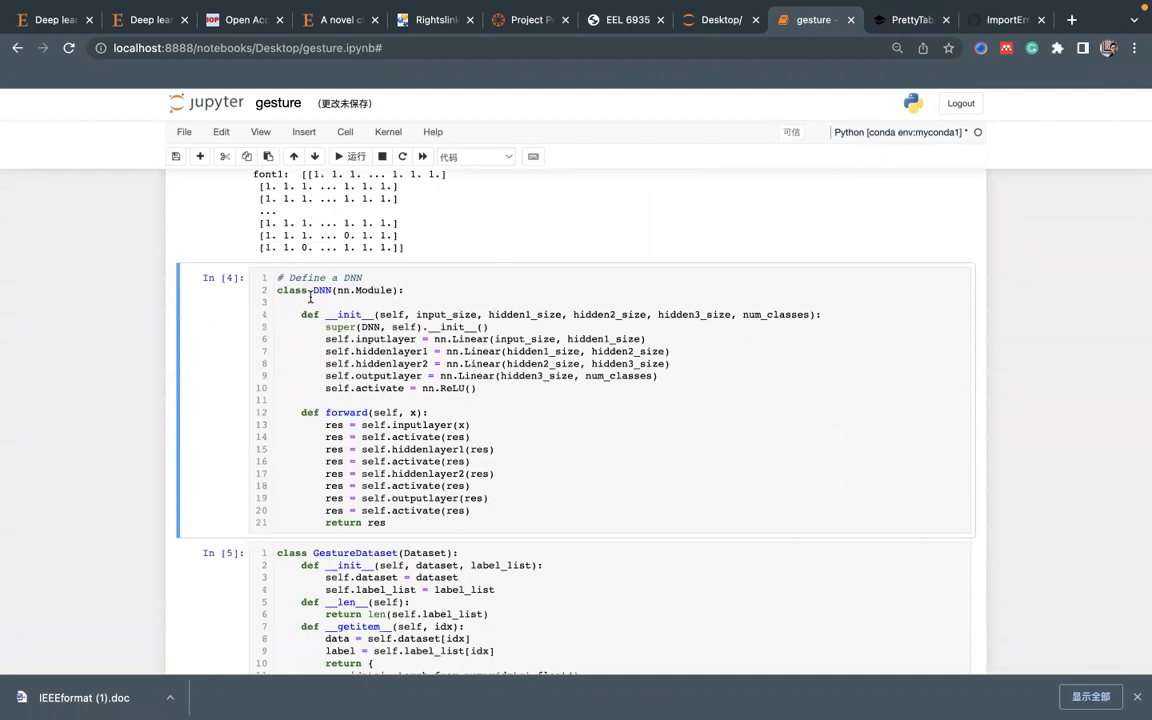
click(336, 338)
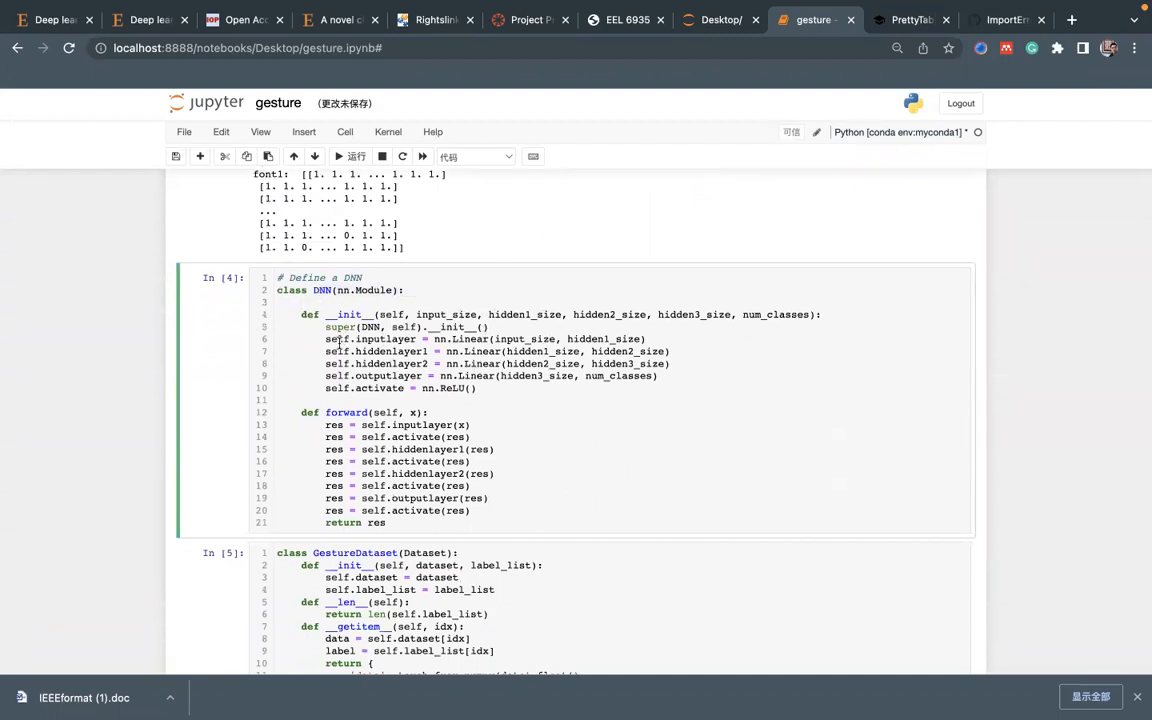
double_click(376, 340)
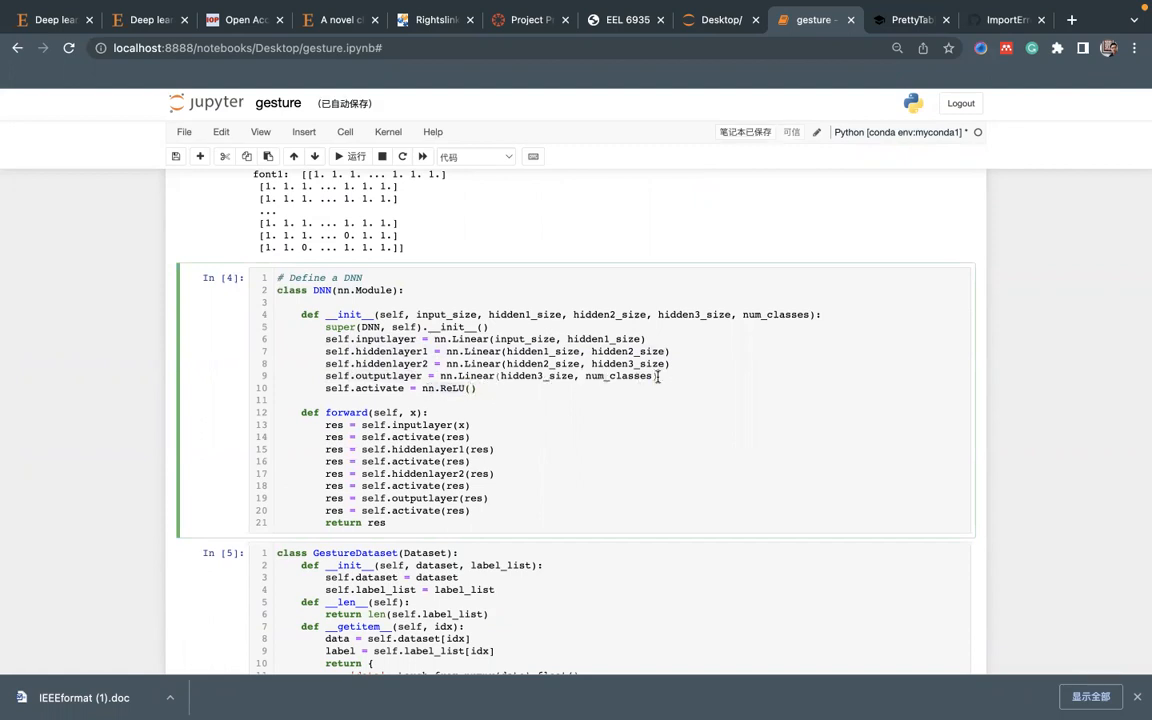
drag(318, 340, 658, 376)
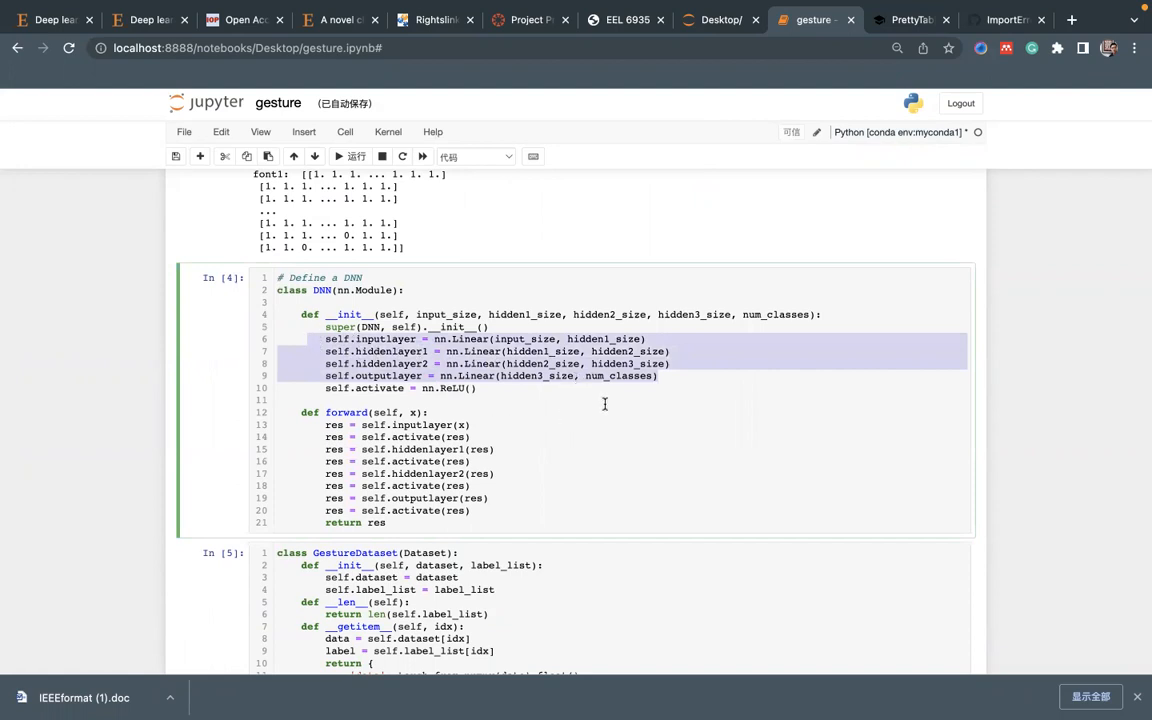
scroll(down, 3)
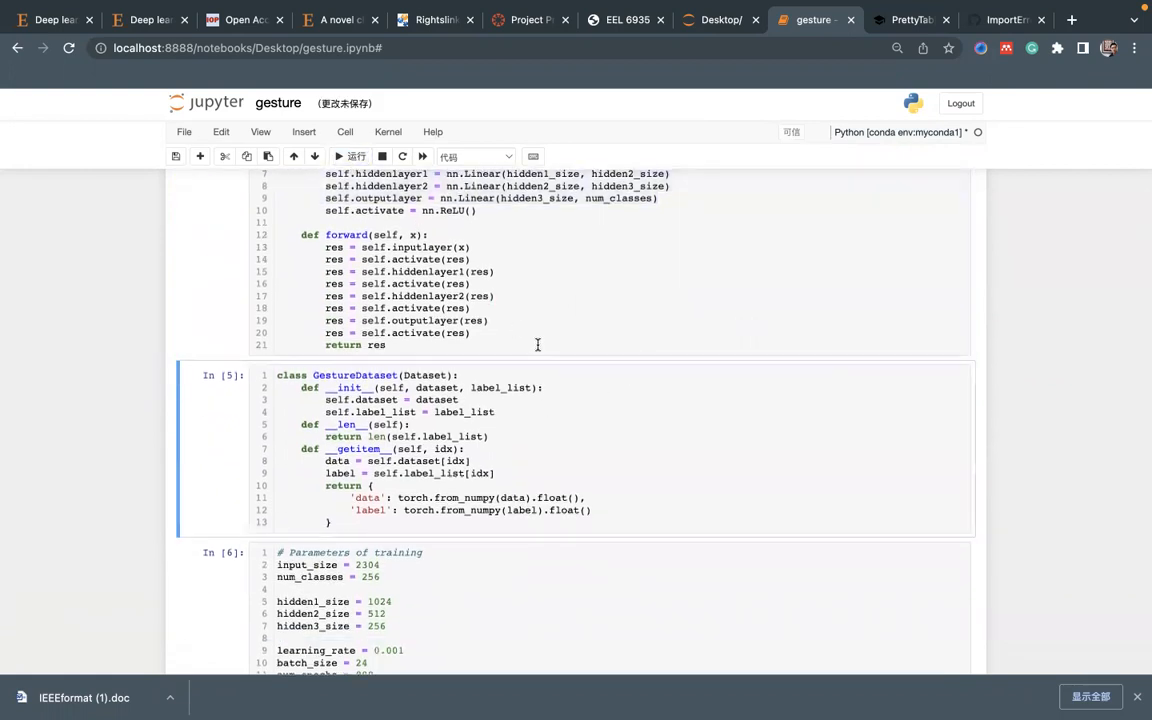
scroll(down, 3)
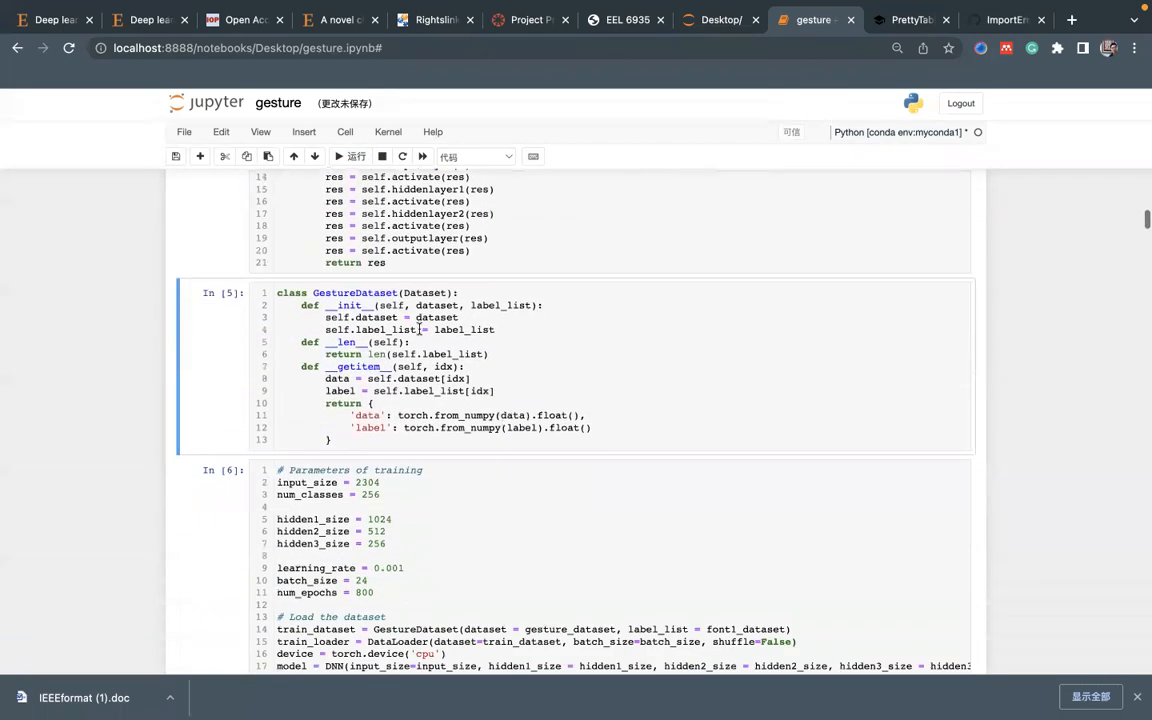
double_click(352, 292)
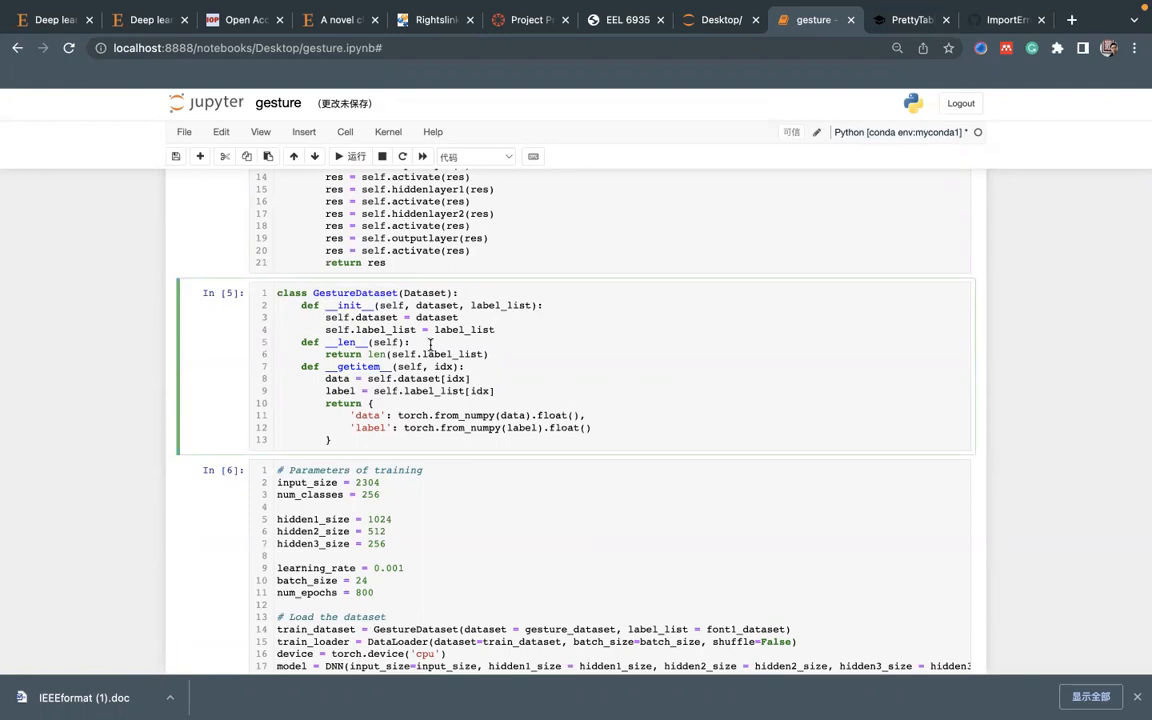
mouse_move(430, 344)
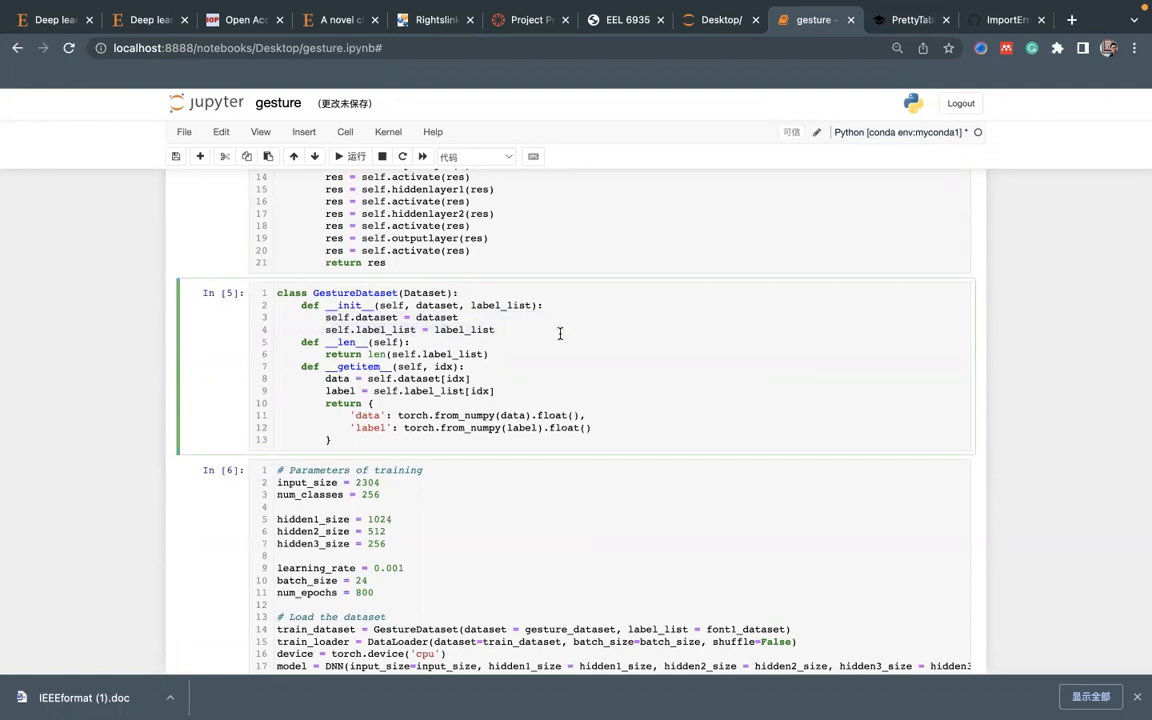
scroll(down, 3)
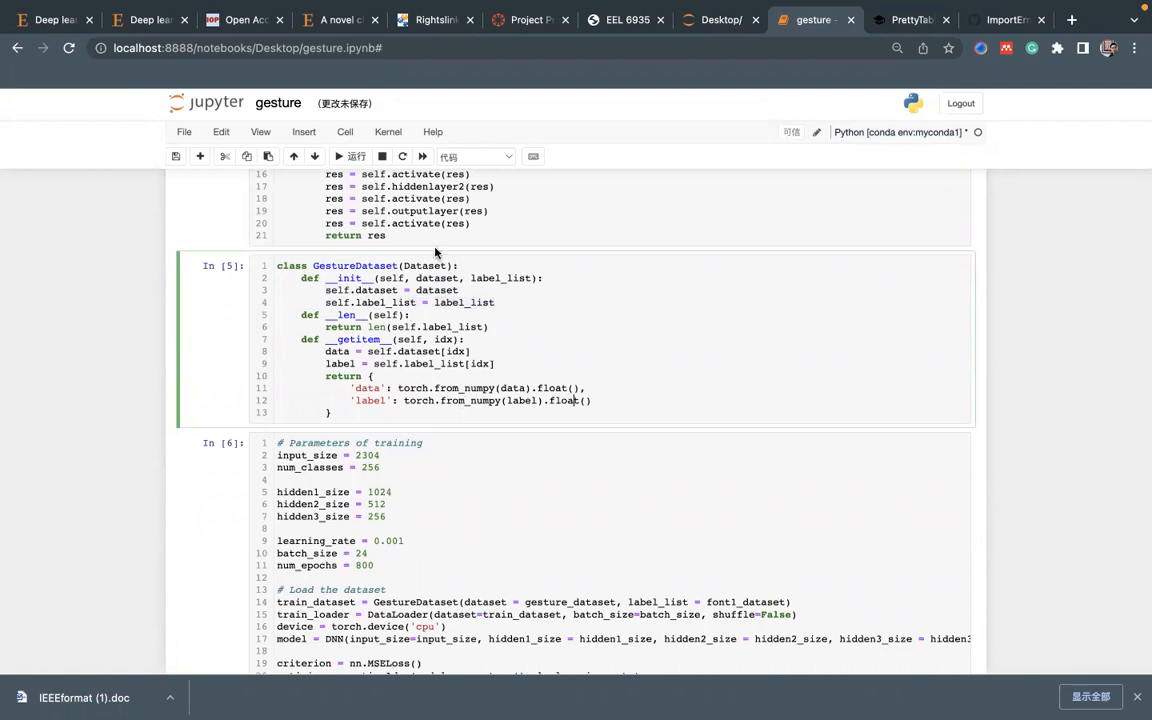
scroll(down, 3)
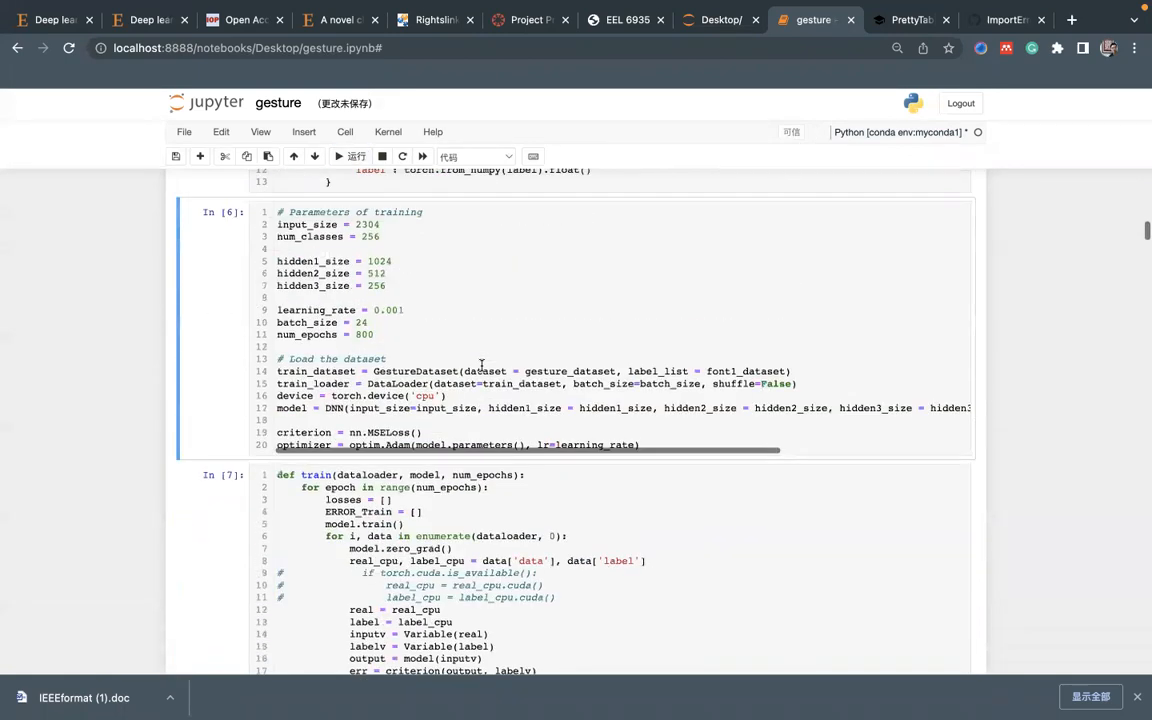
scroll(down, 3)
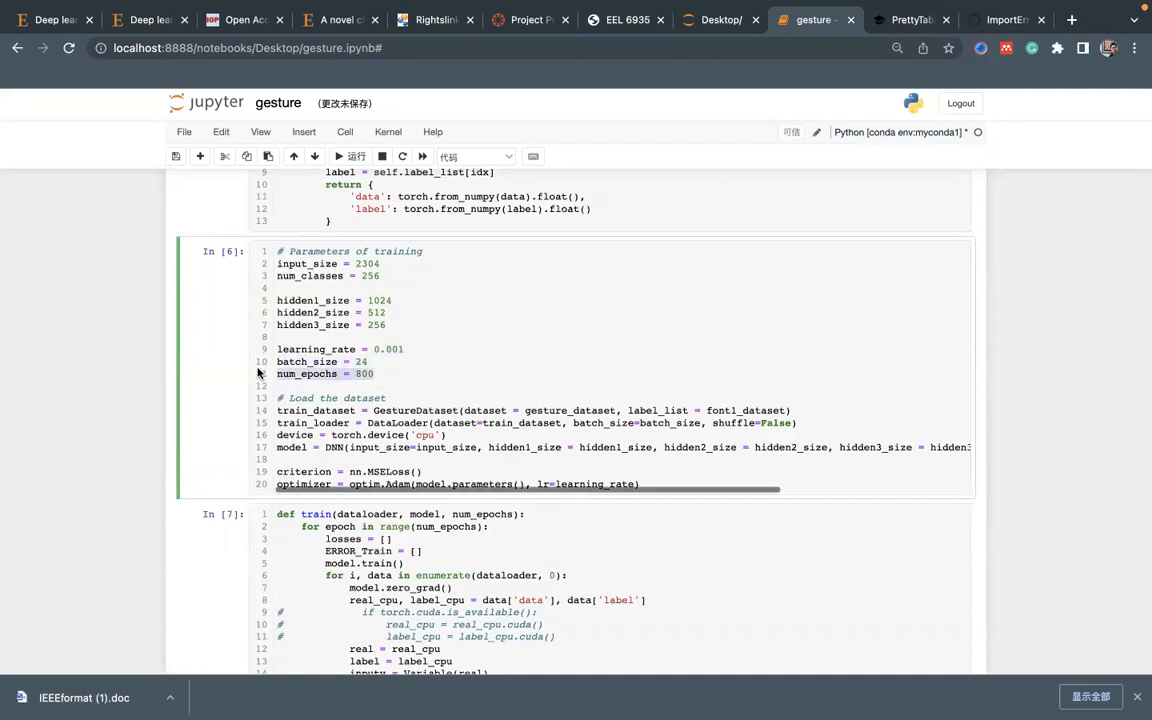
scroll(down, 3)
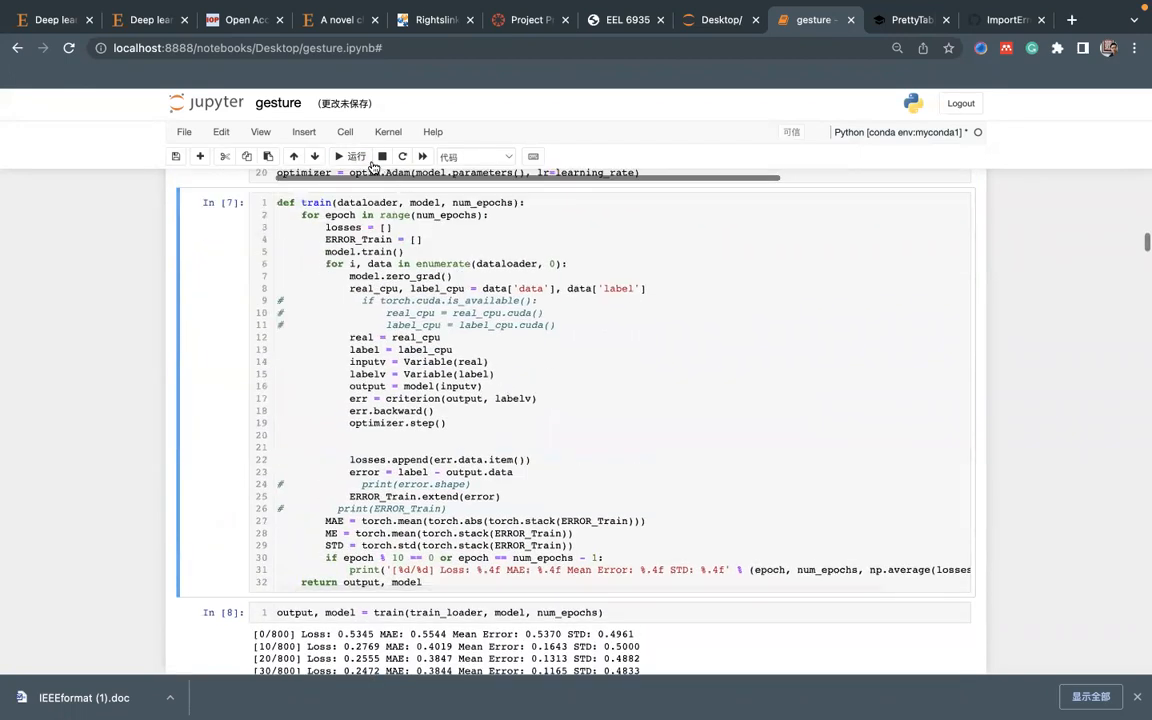
Rerun the 800-epoch training cell and review the per-epoch loss, MAE, mean error and STD output through epoch 799
scroll(down, 3)
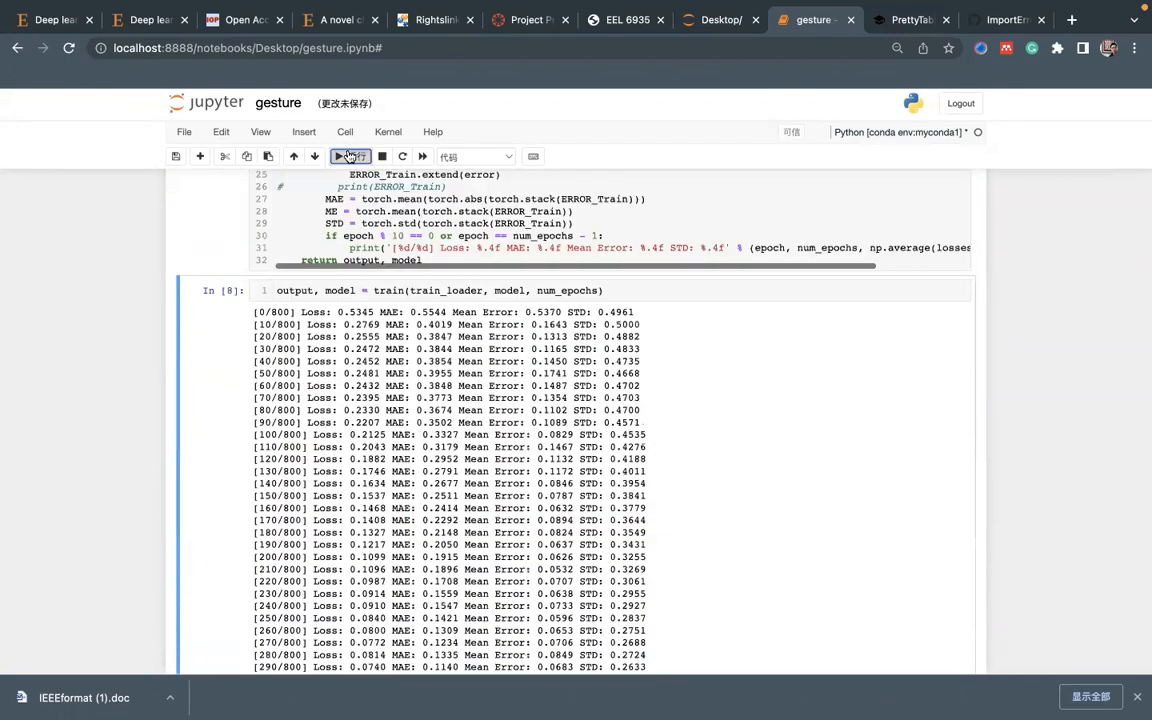
click(352, 156)
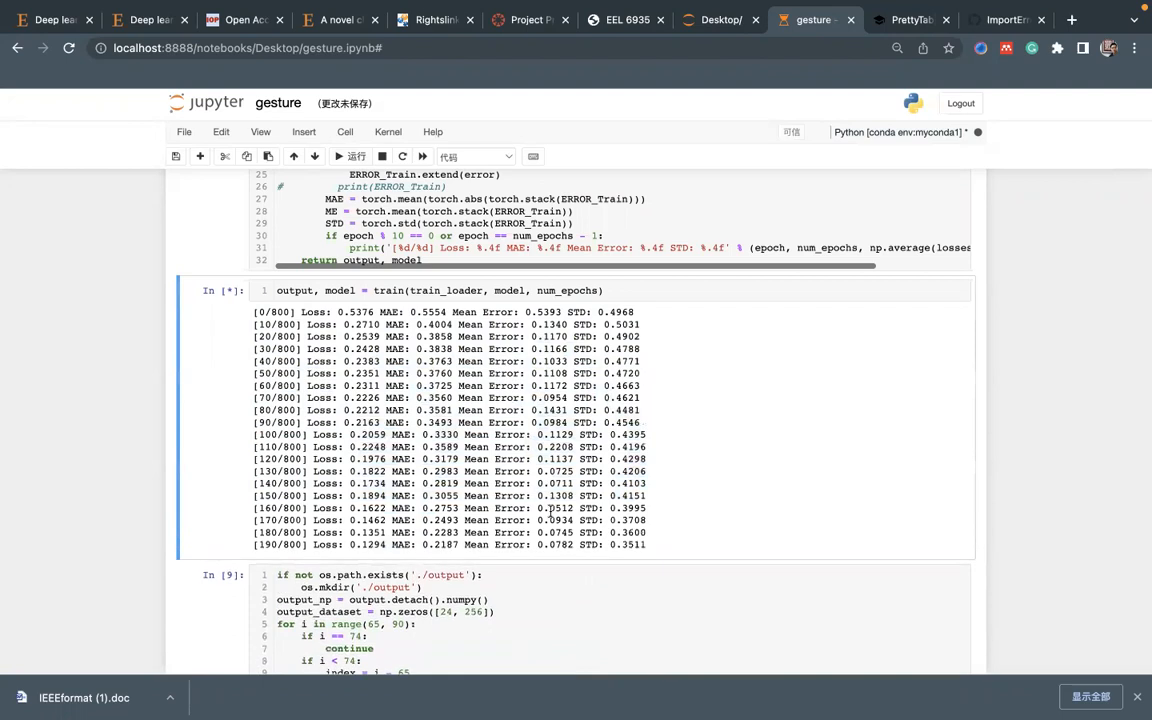
scroll(down, 3)
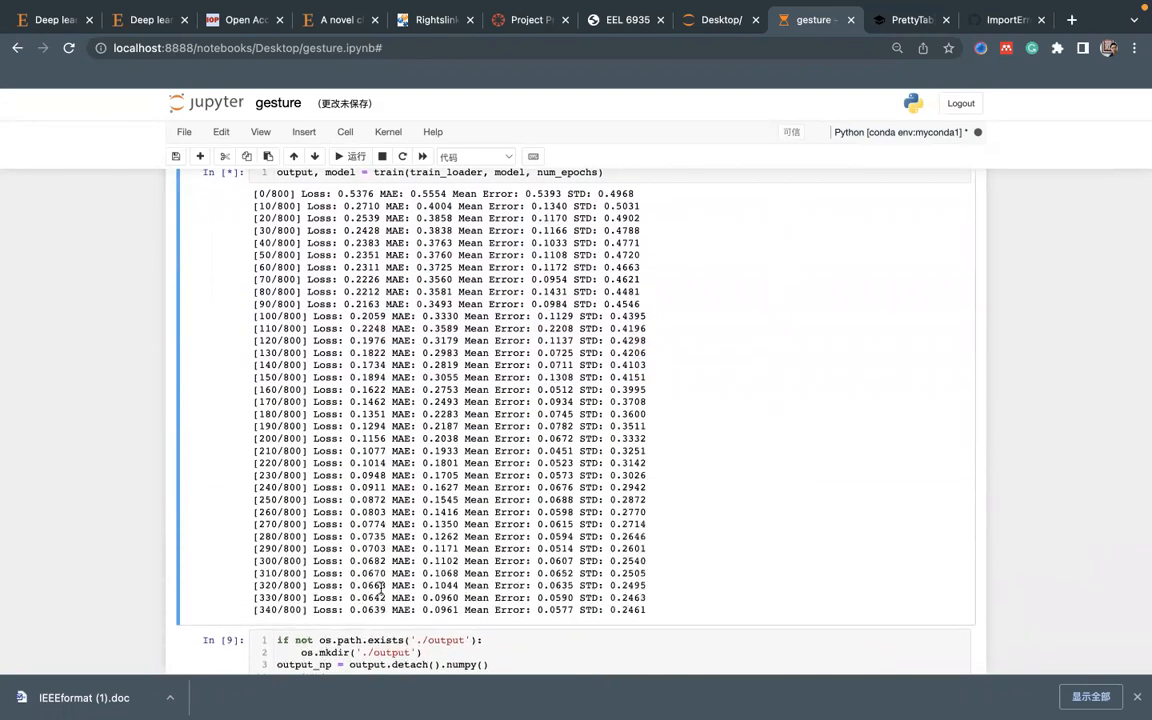
scroll(down, 3)
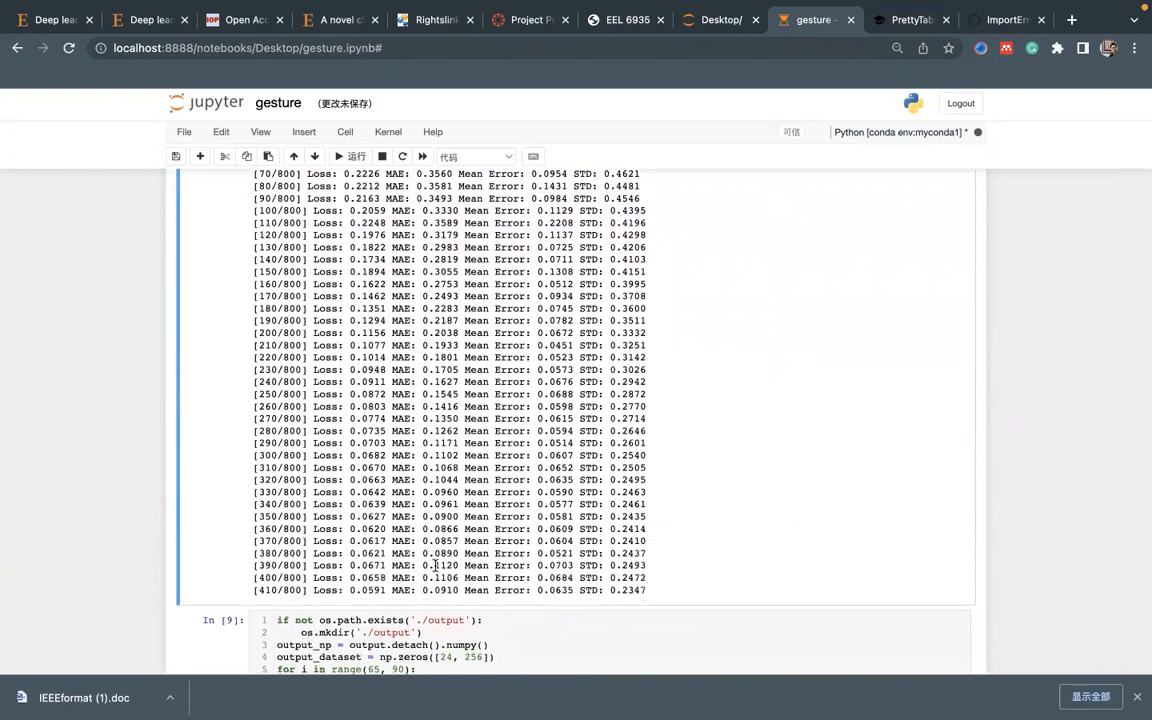
scroll(down, 3)
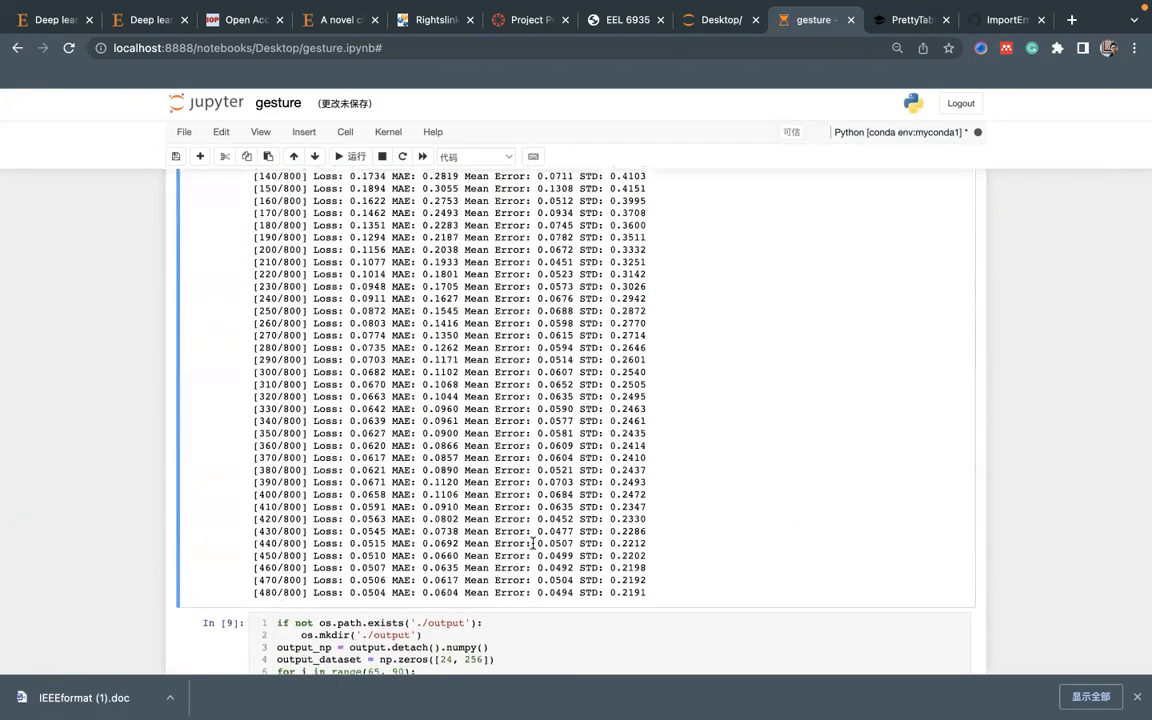
scroll(down, 3)
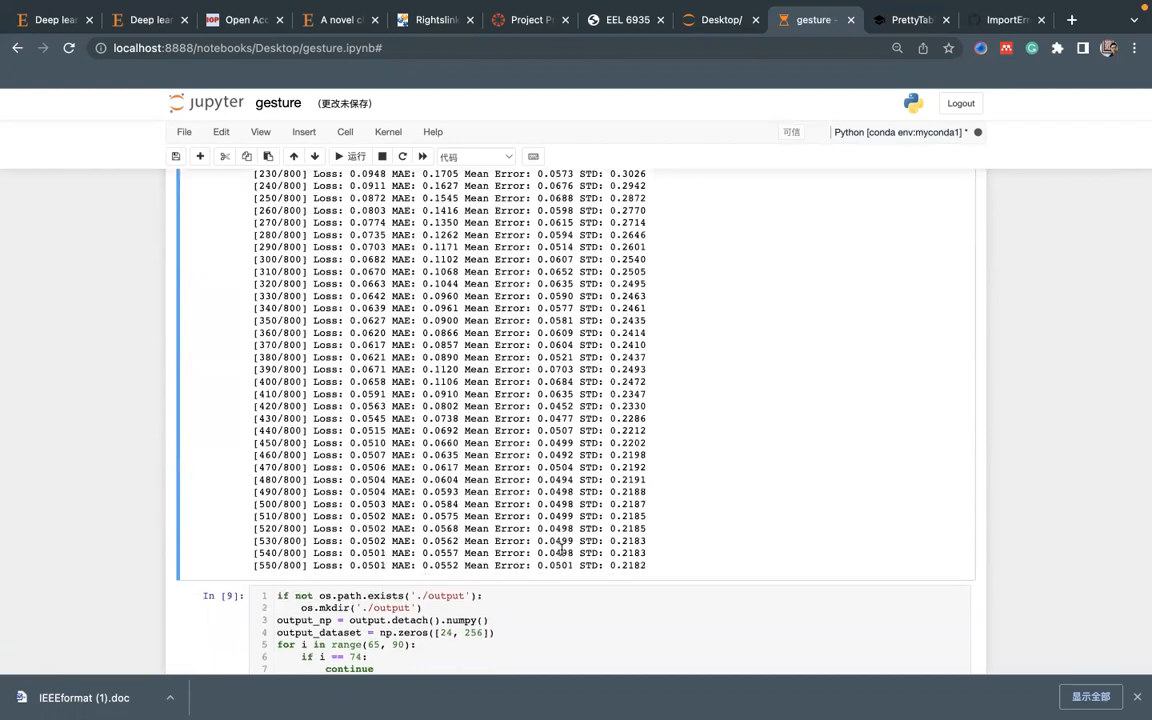
scroll(down, 3)
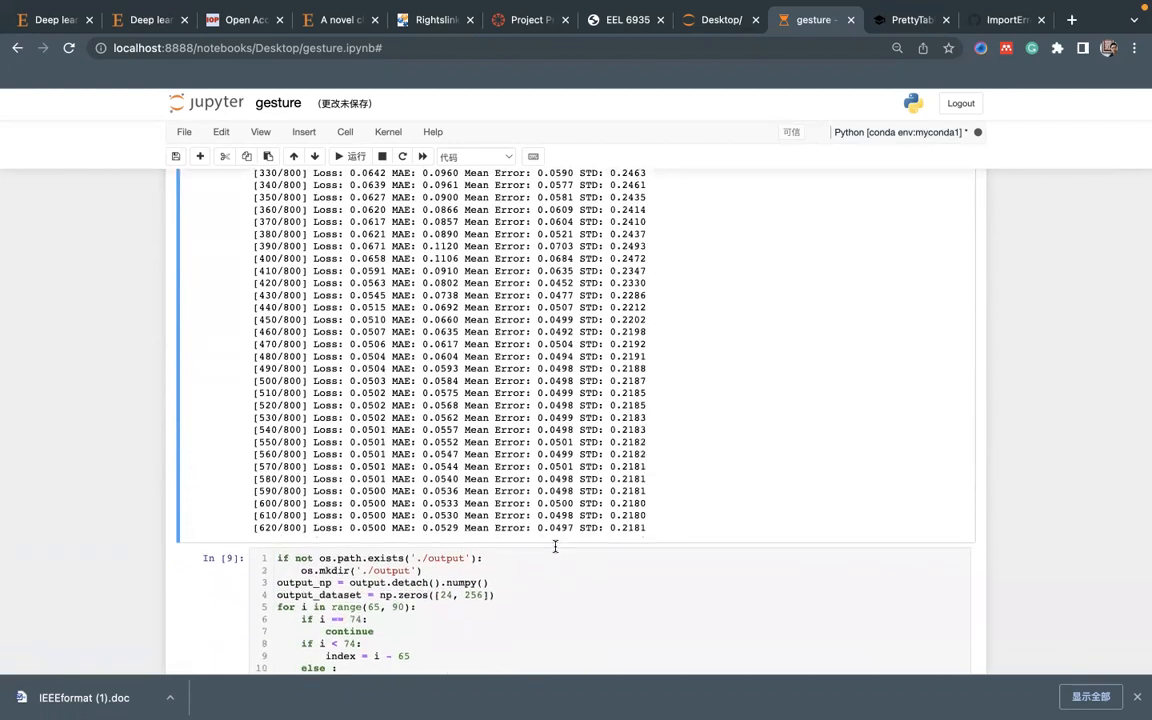
scroll(down, 3)
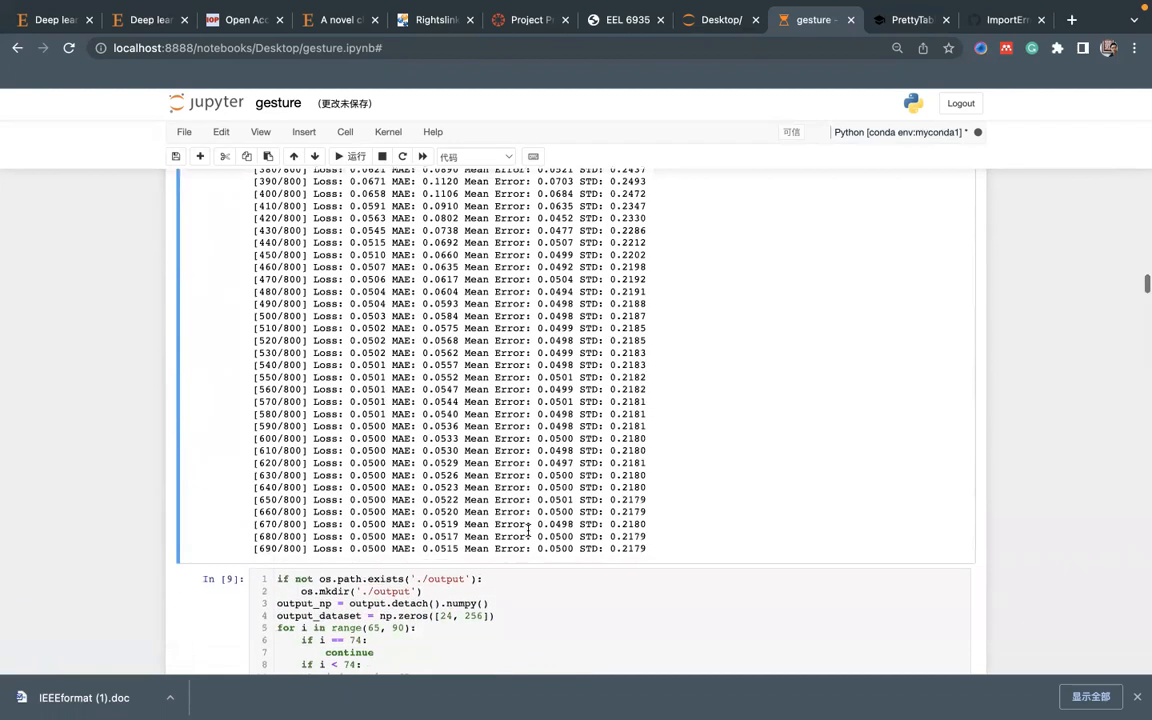
scroll(down, 3)
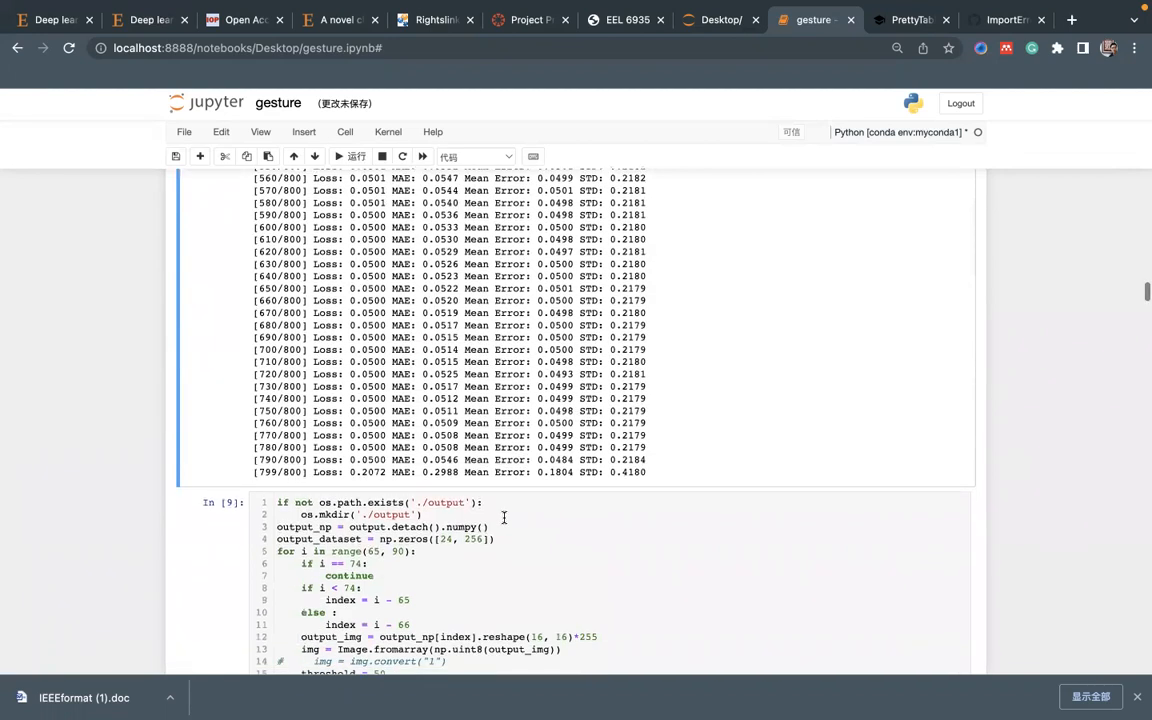
scroll(up, 3)
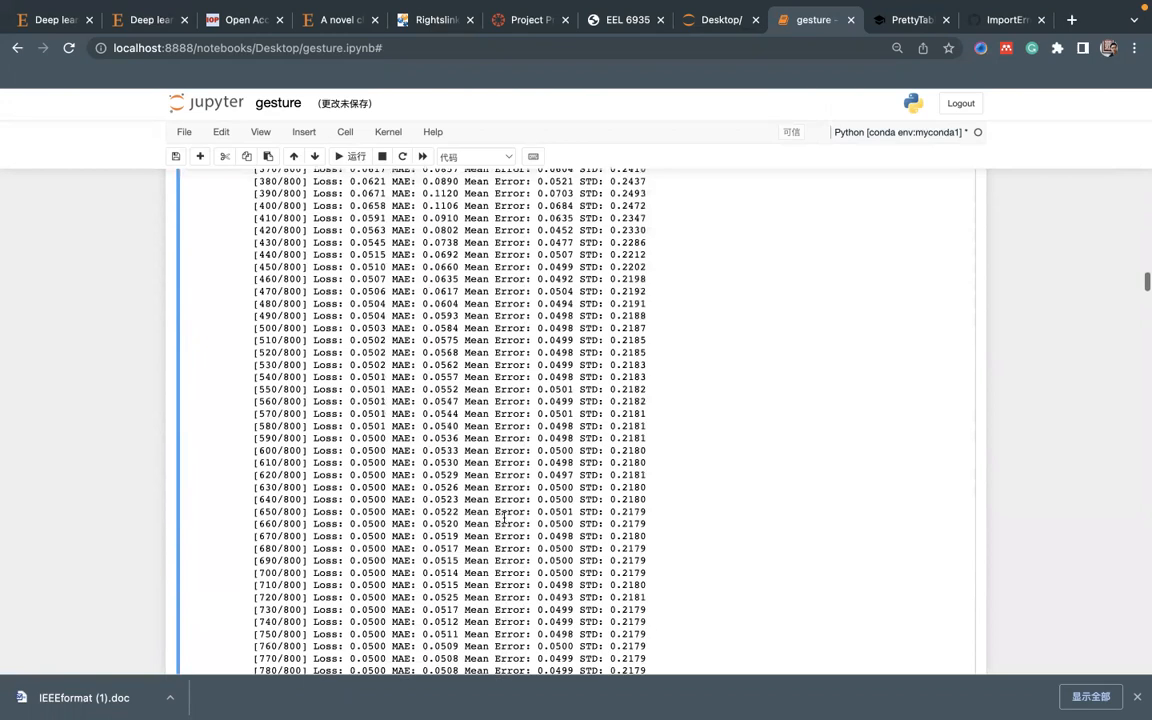
scroll(down, 3)
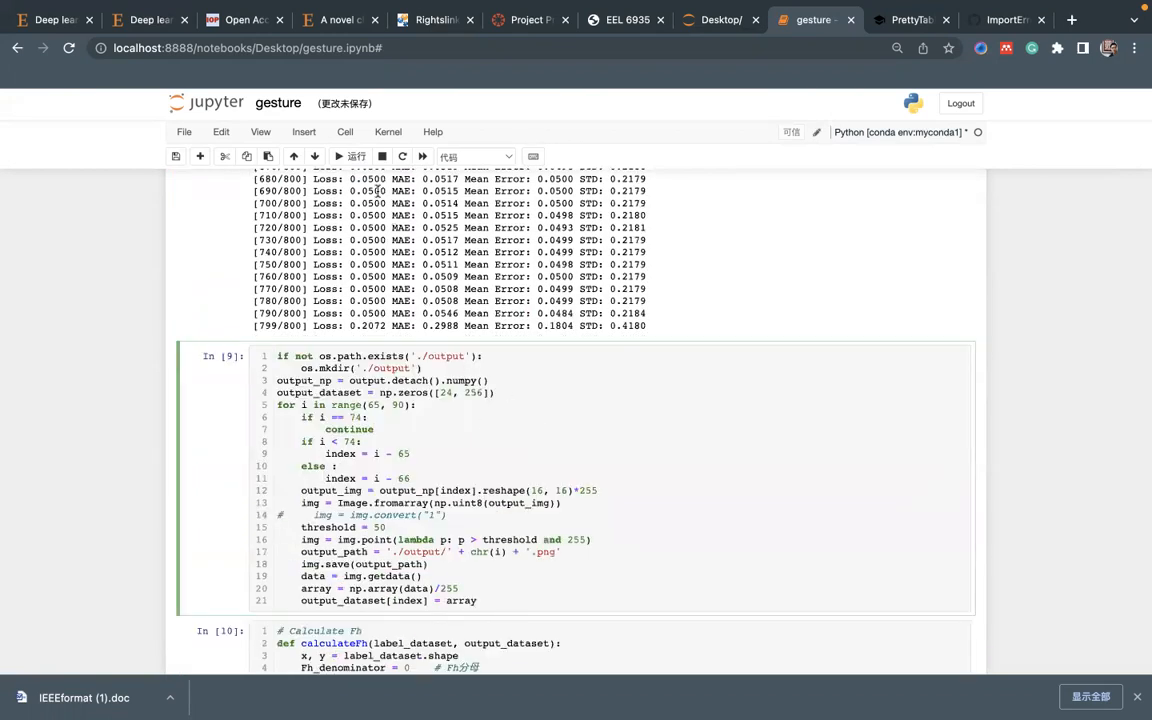
Review the calculateFh/calculateFfa cells and their printed arrays down to the gaussian_noise function
scroll(down, 3)
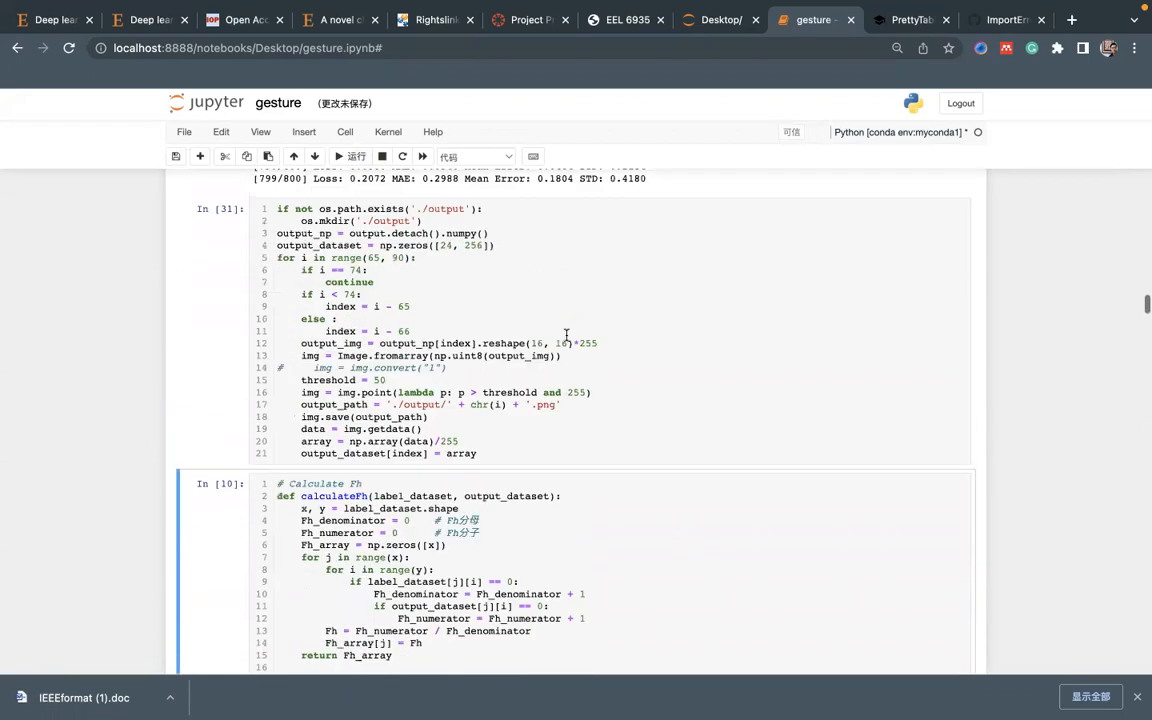
scroll(down, 3)
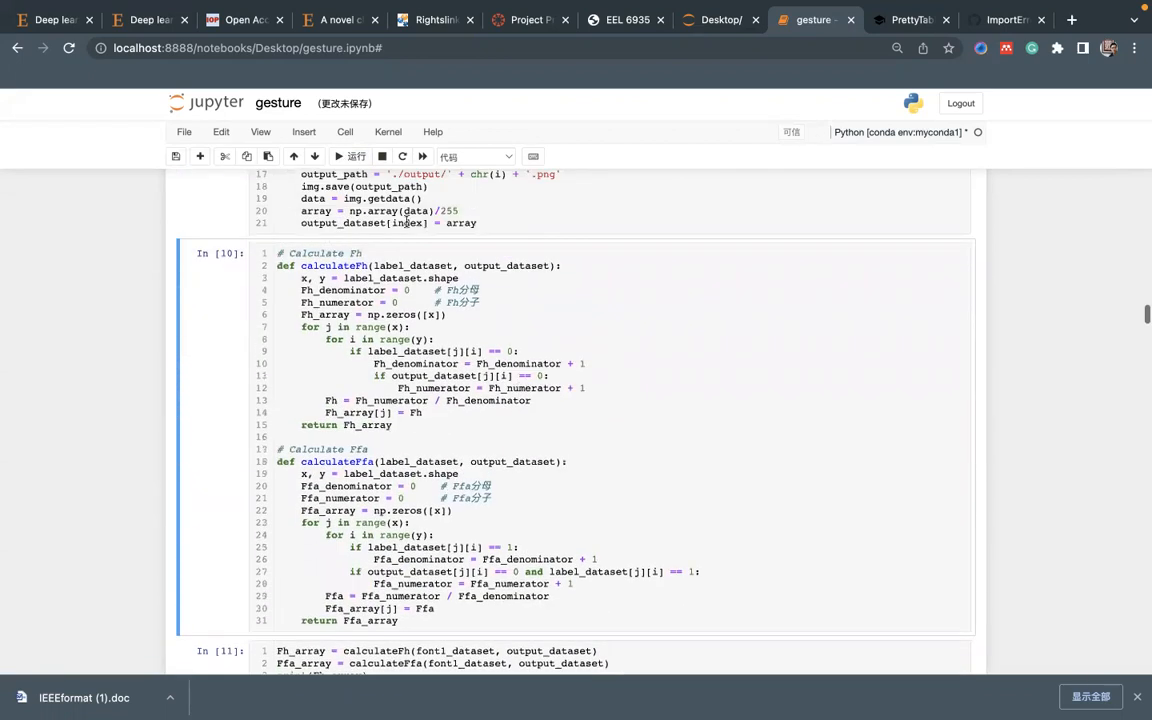
scroll(down, 3)
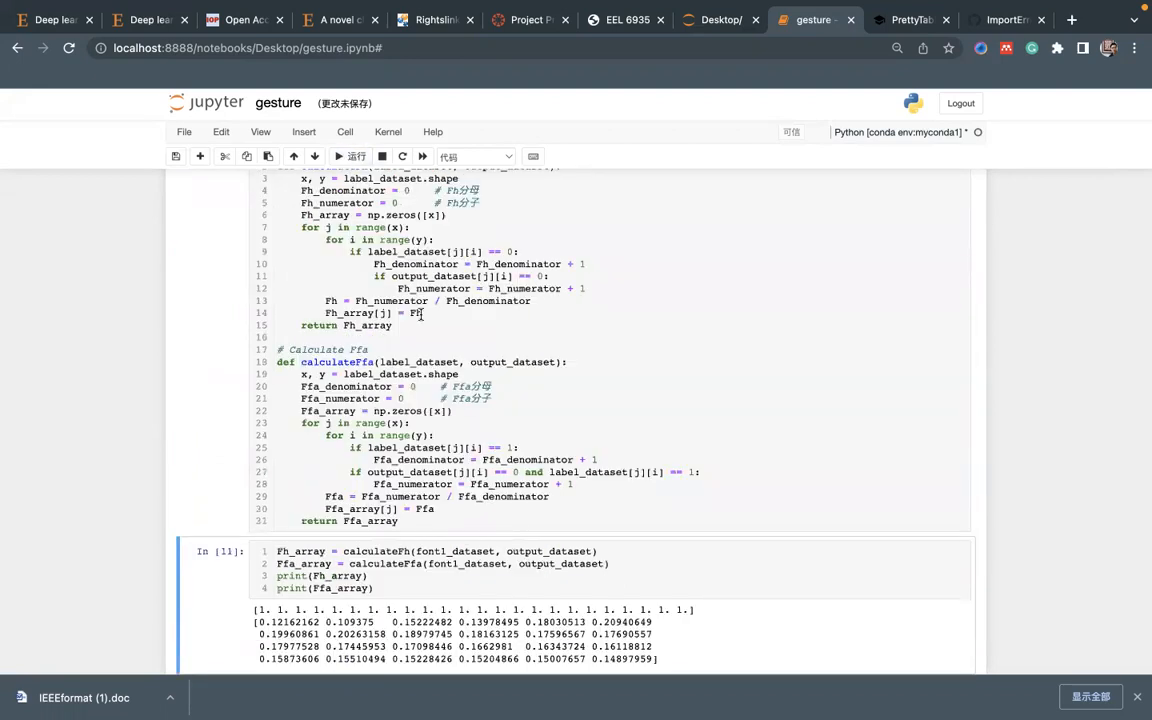
scroll(down, 3)
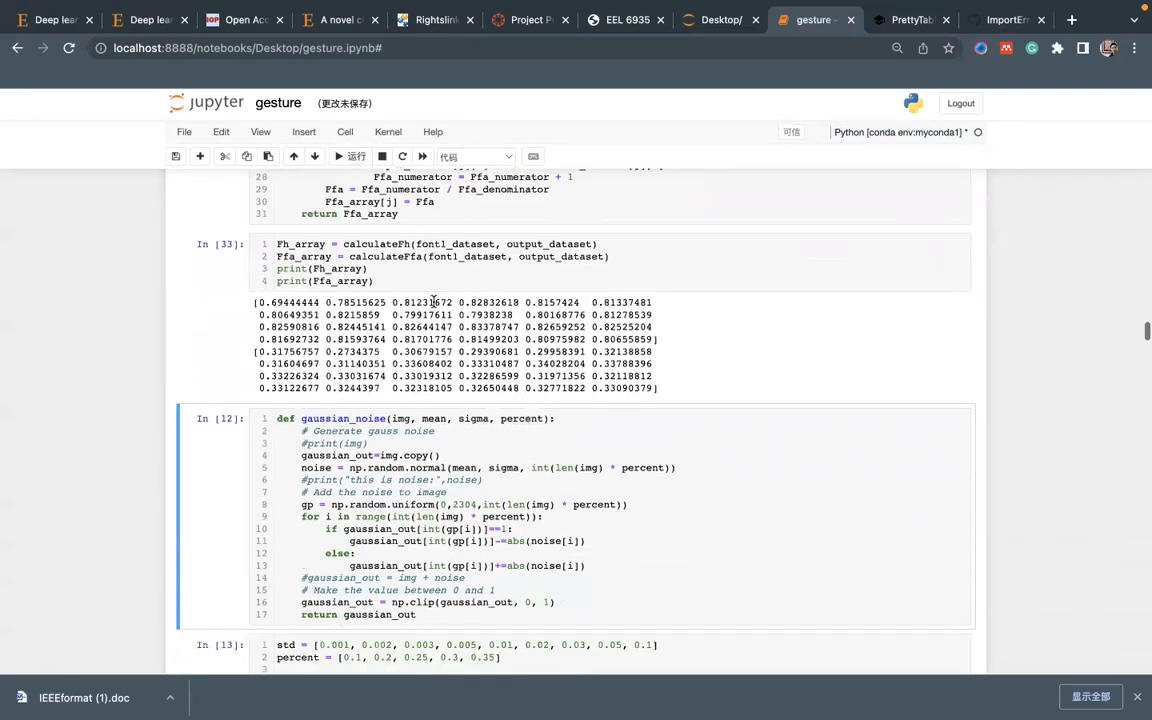
scroll(down, 3)
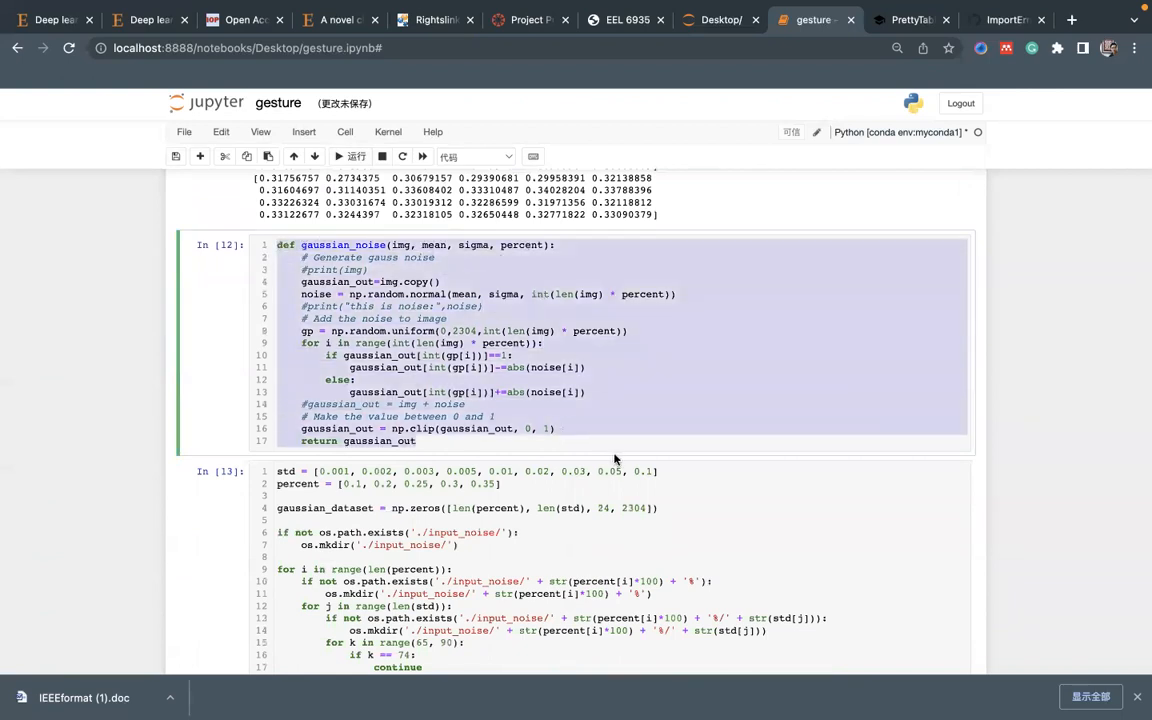
mouse_move(444, 252)
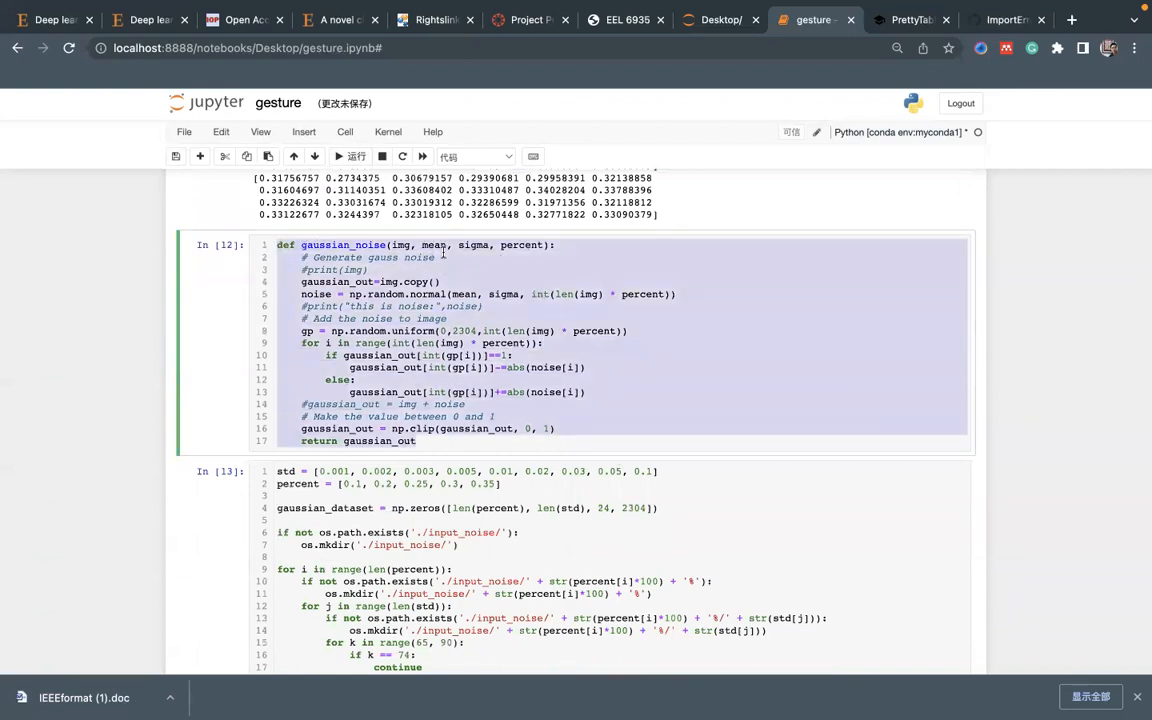
Run the gaussian_noise function cell and bring up the gaussian_dataset generation cell
click(352, 156)
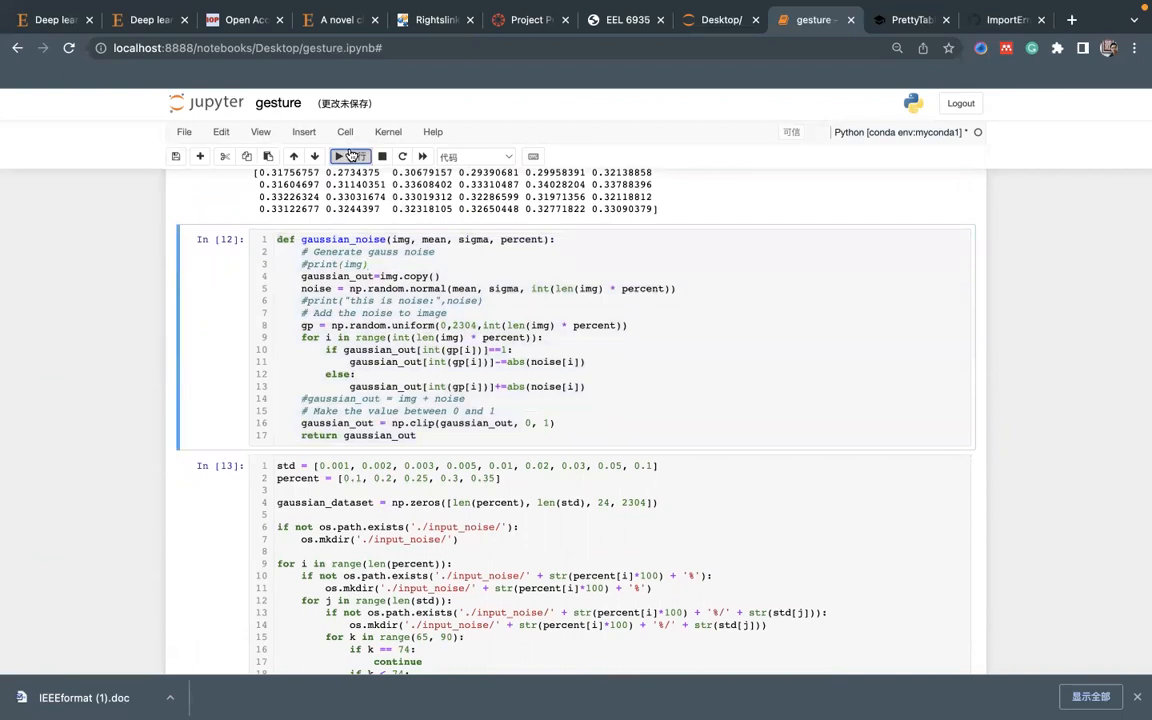
scroll(down, 3)
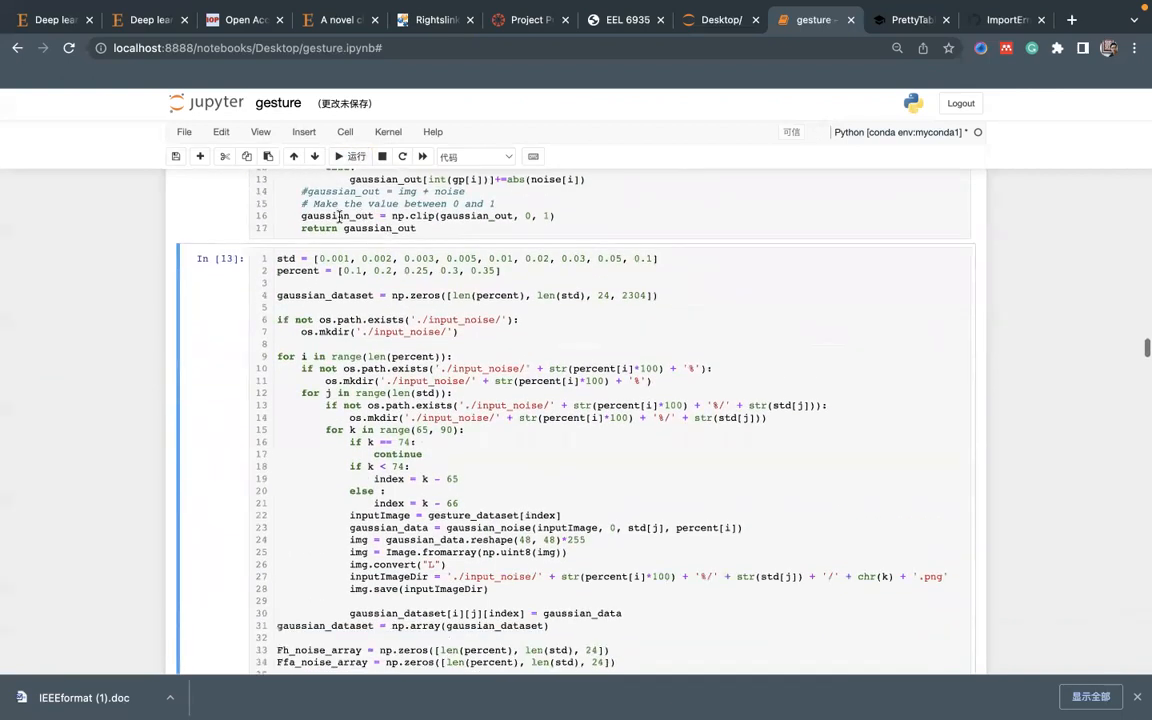
scroll(down, 3)
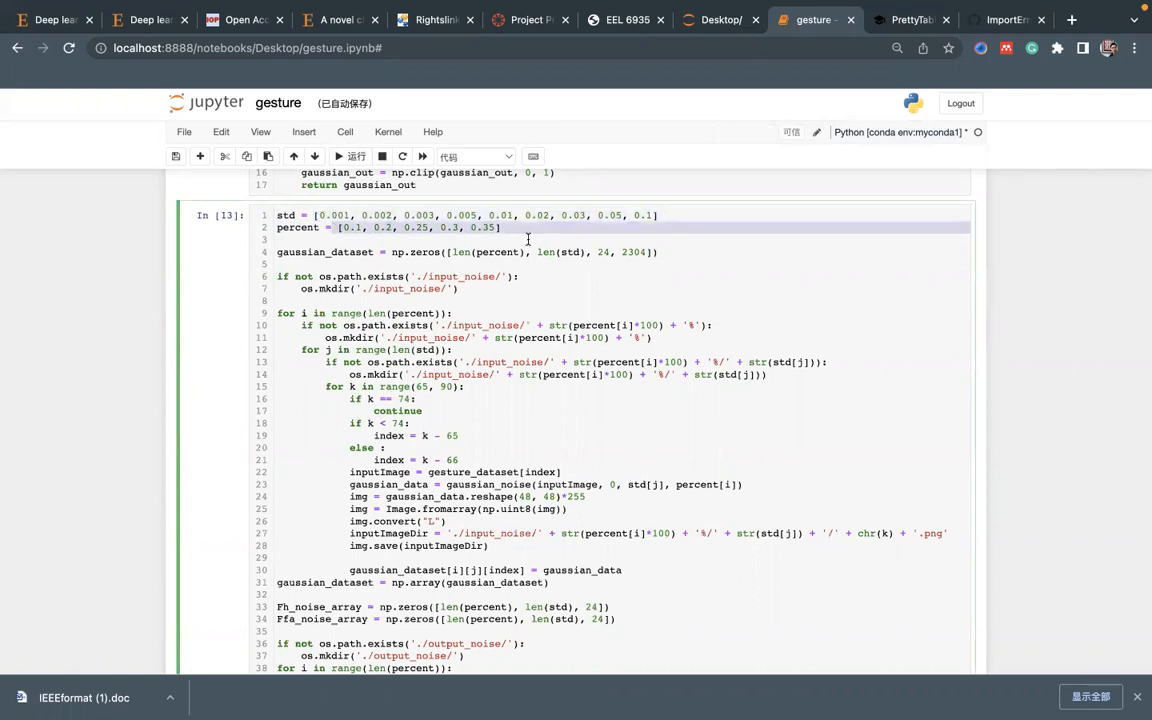
scroll(down, 3)
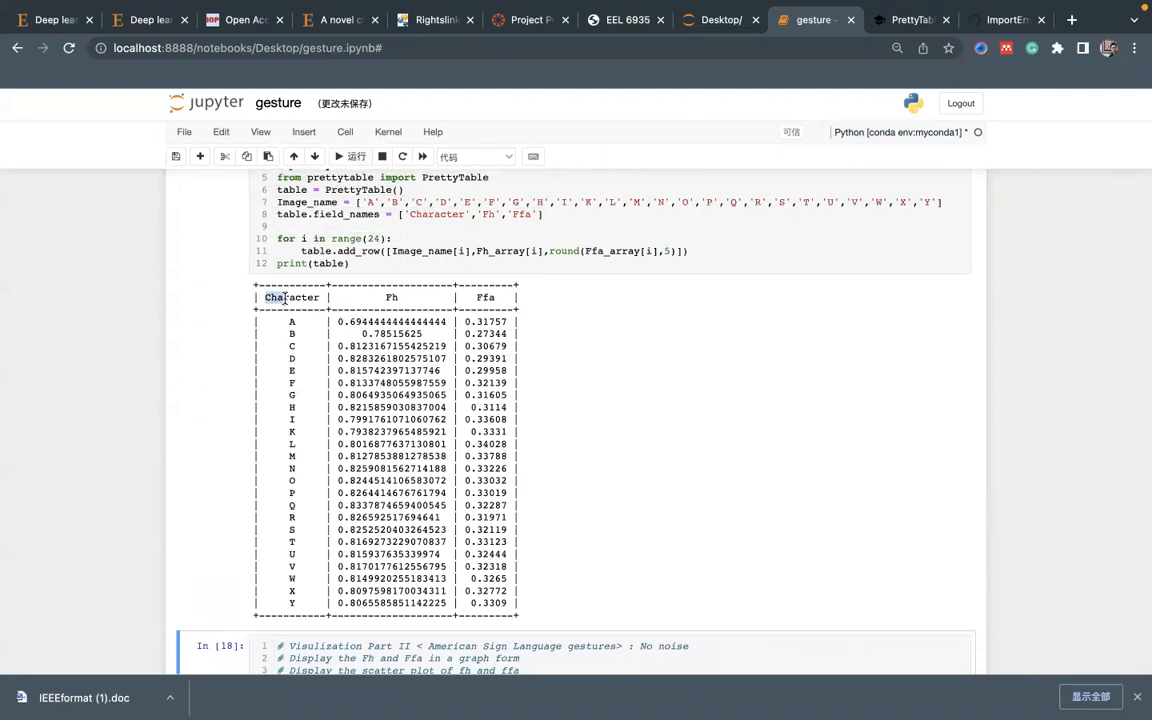
Highlight the Character and Fh columns of the A-Y PrettyTable and continue to the visualization cell
drag(266, 296, 440, 296)
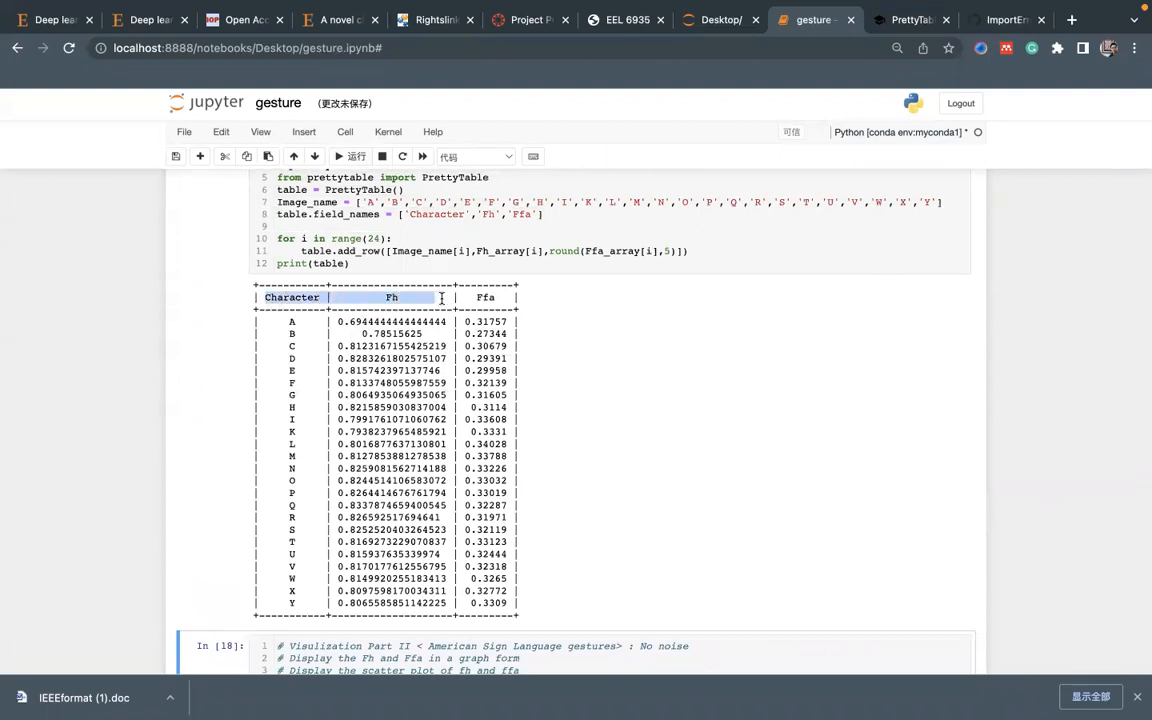
scroll(down, 3)
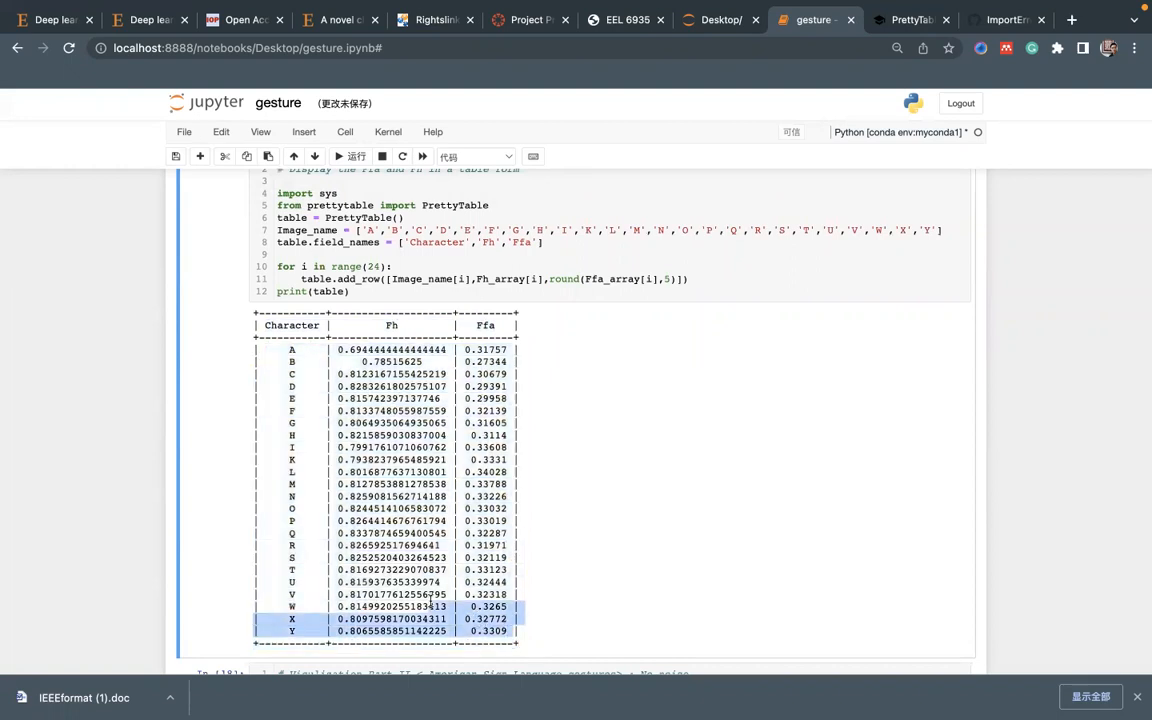
scroll(down, 3)
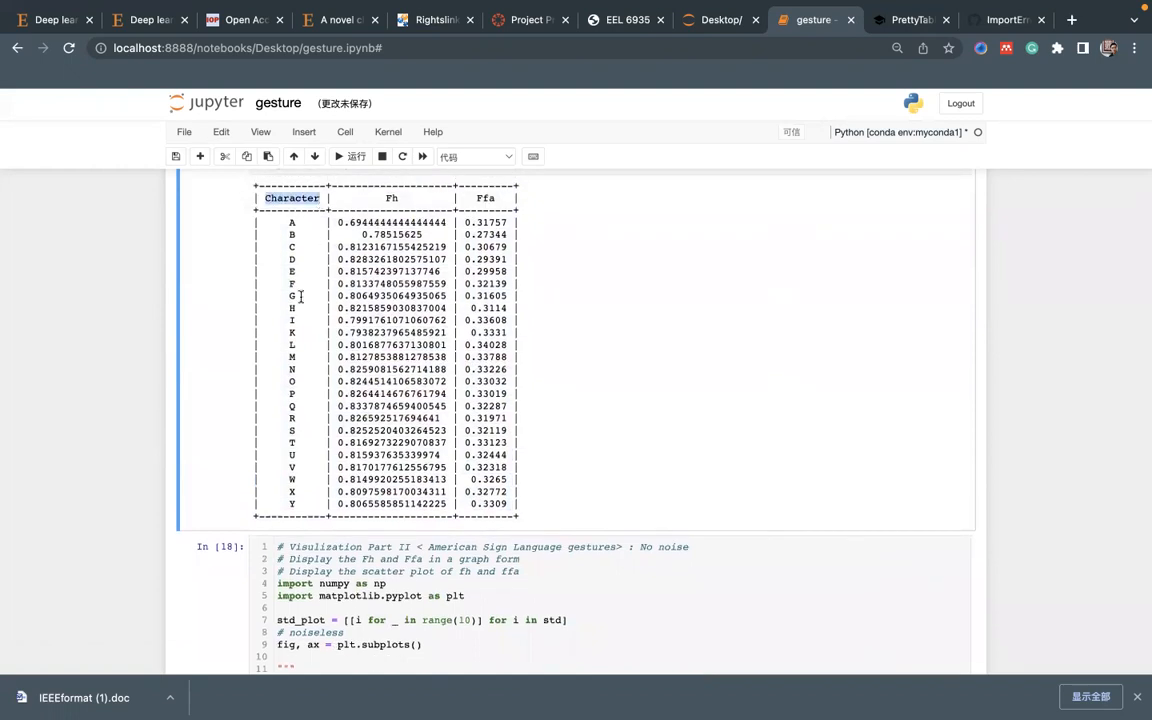
Run the Fh/Ffa scatter-plot cell and the Noiseless Image (Dataset 1) figure cell
click(352, 156)
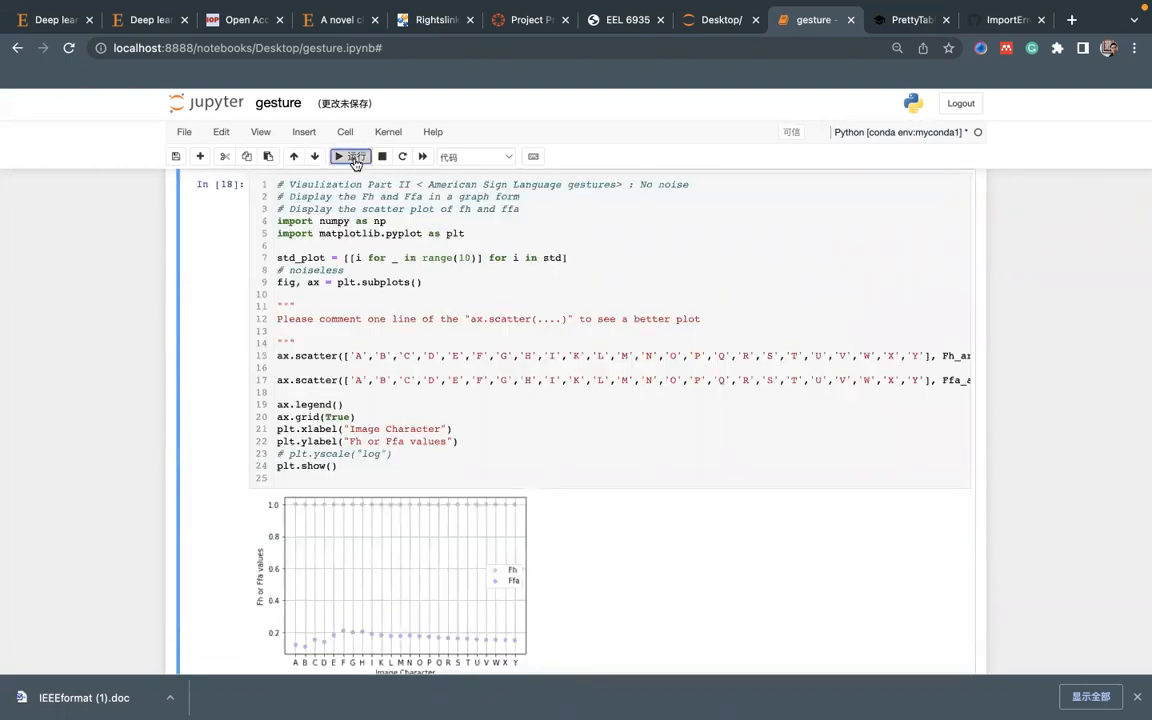
click(352, 156)
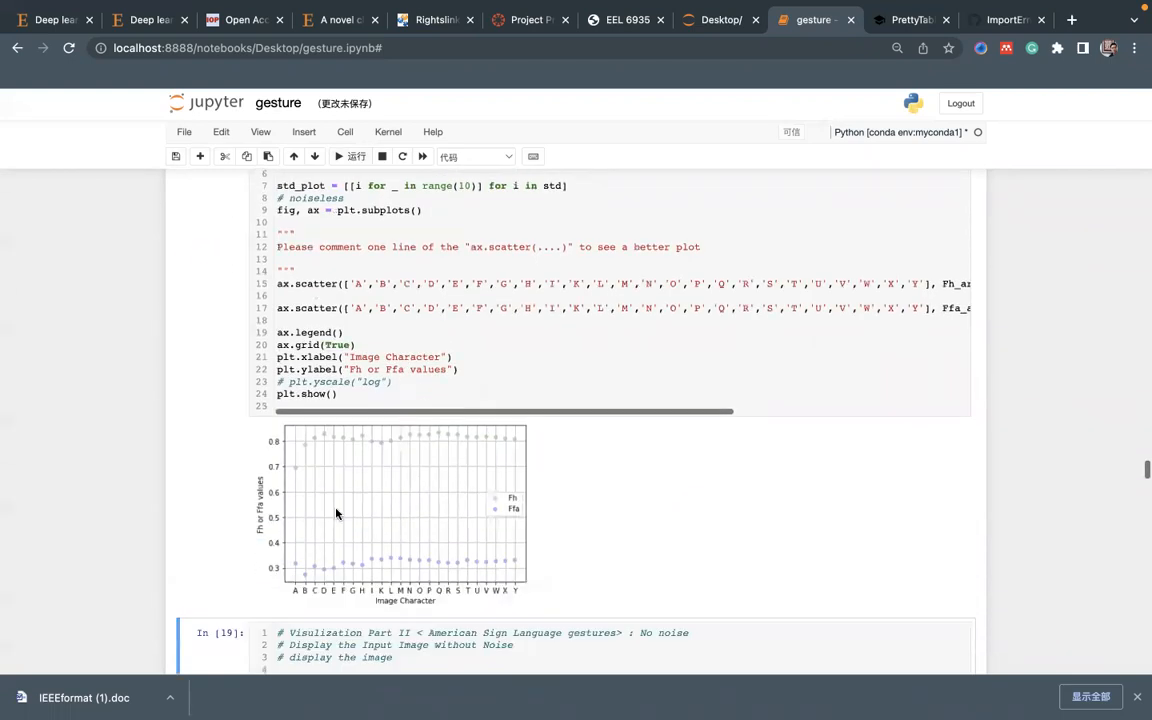
scroll(down, 3)
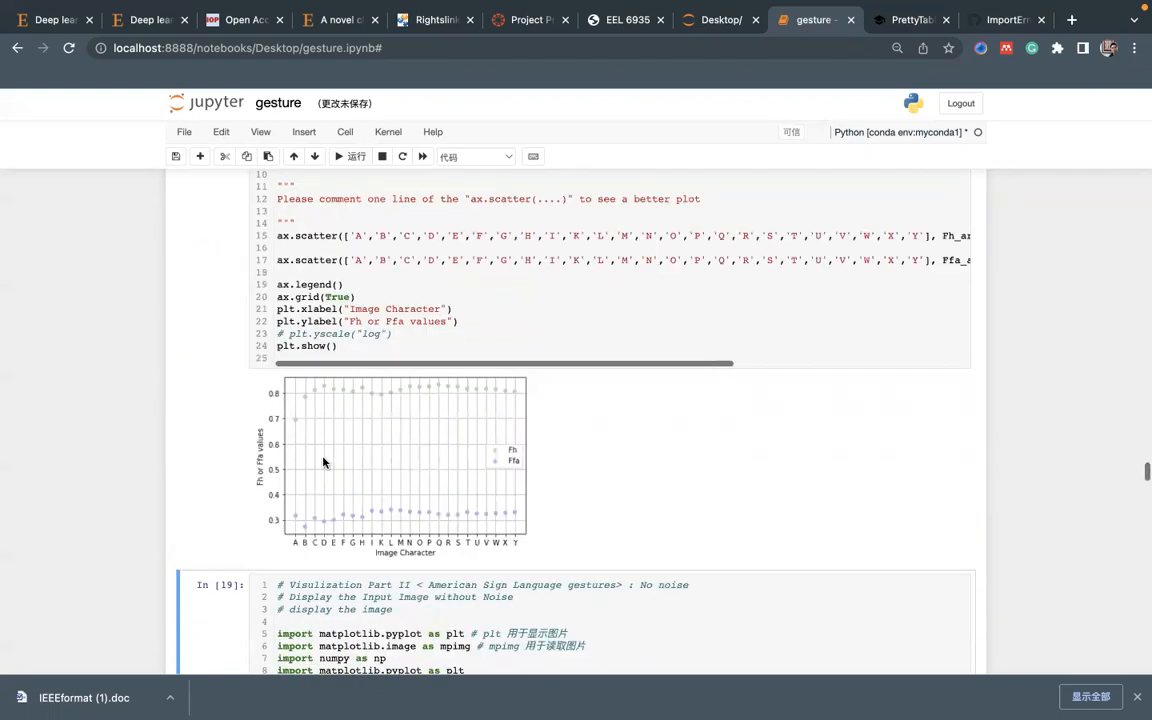
mouse_move(420, 486)
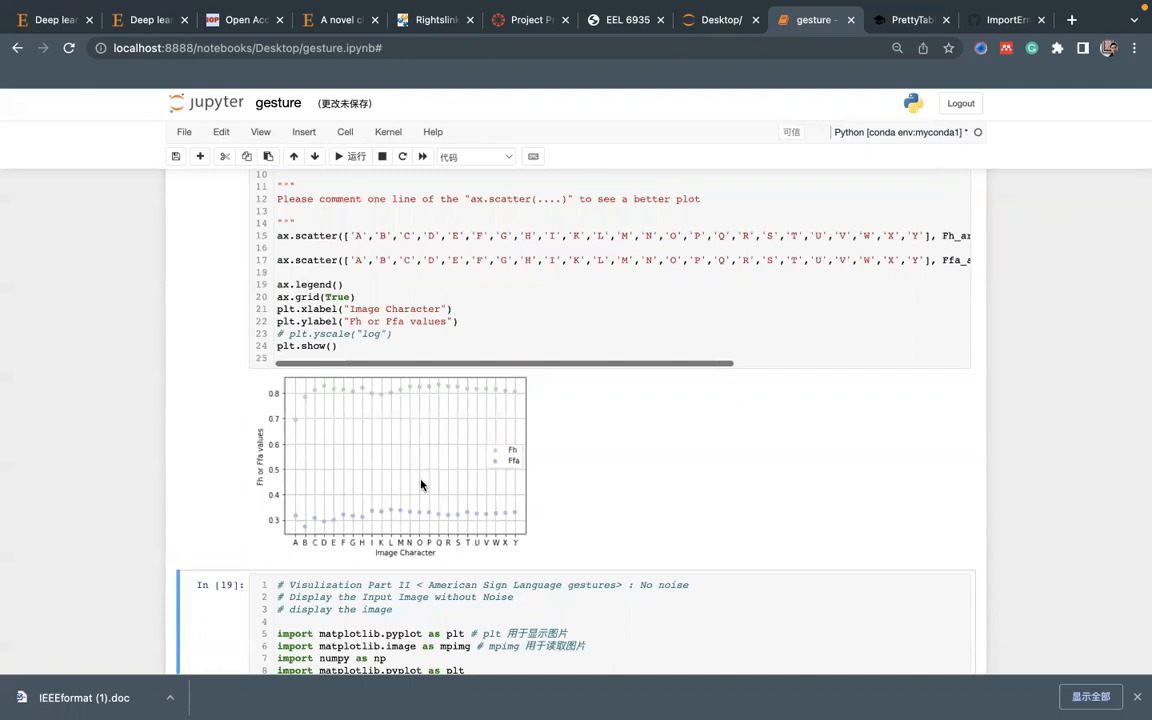
mouse_move(428, 524)
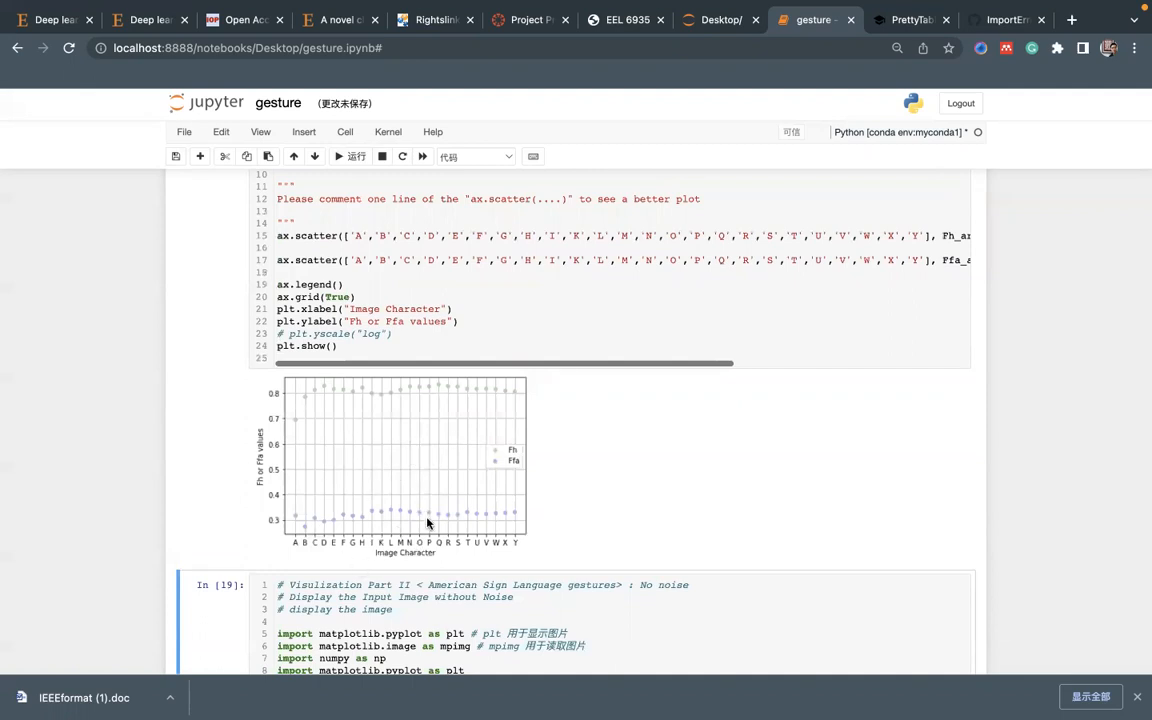
scroll(down, 3)
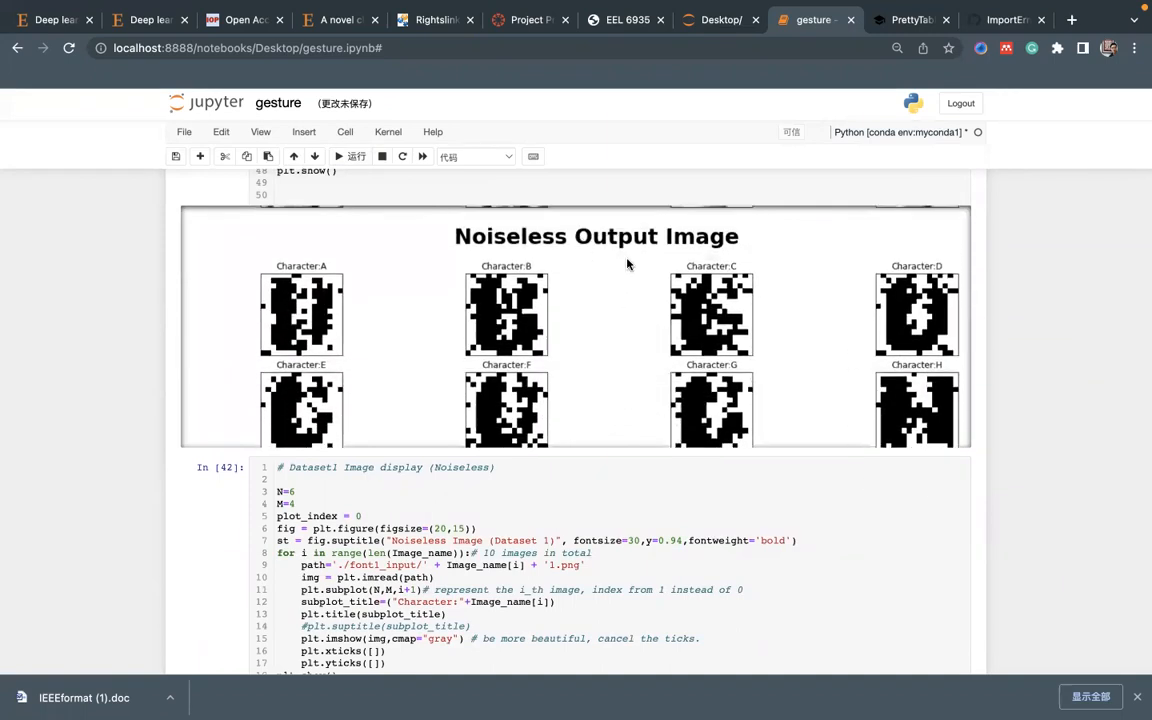
Review the noiseless character image grids down to the noise-corrupted cross-section PrettyTable cell
scroll(down, 3)
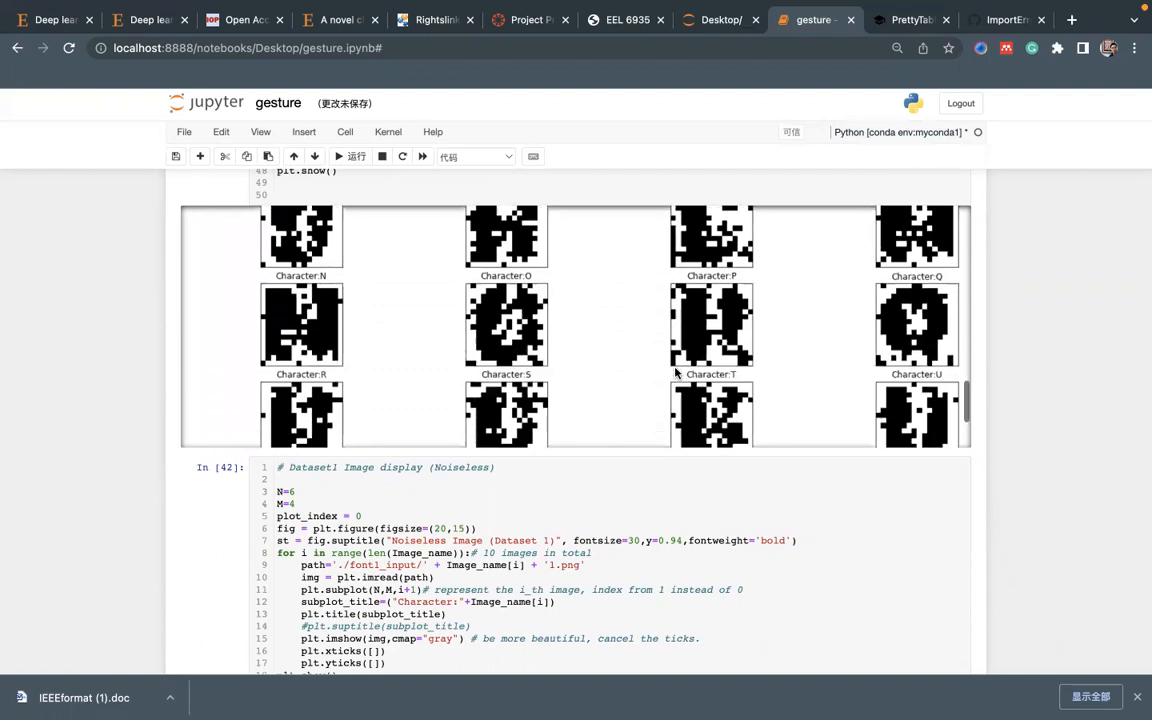
scroll(down, 3)
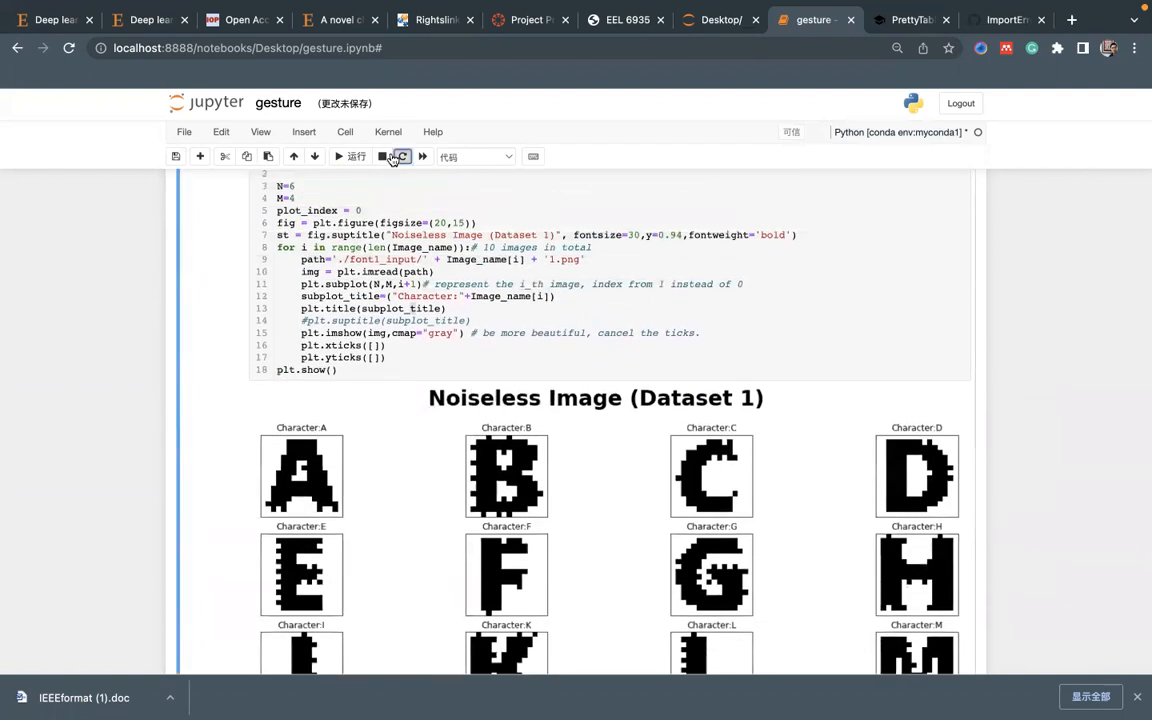
scroll(down, 3)
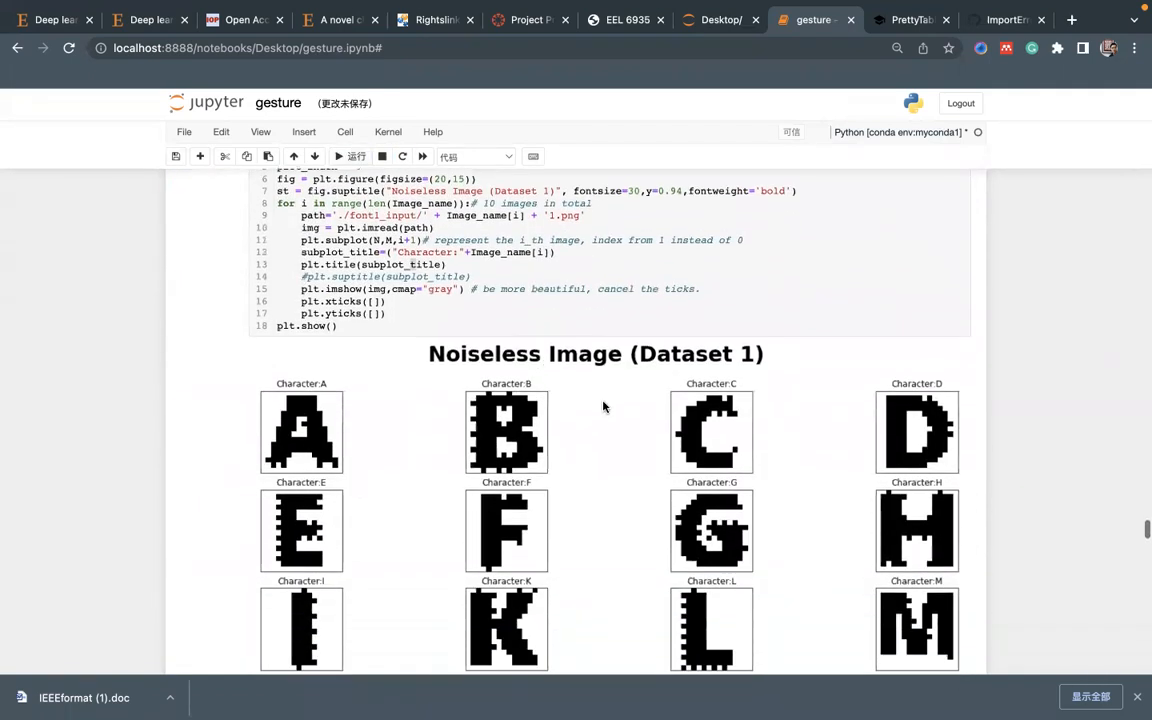
scroll(down, 3)
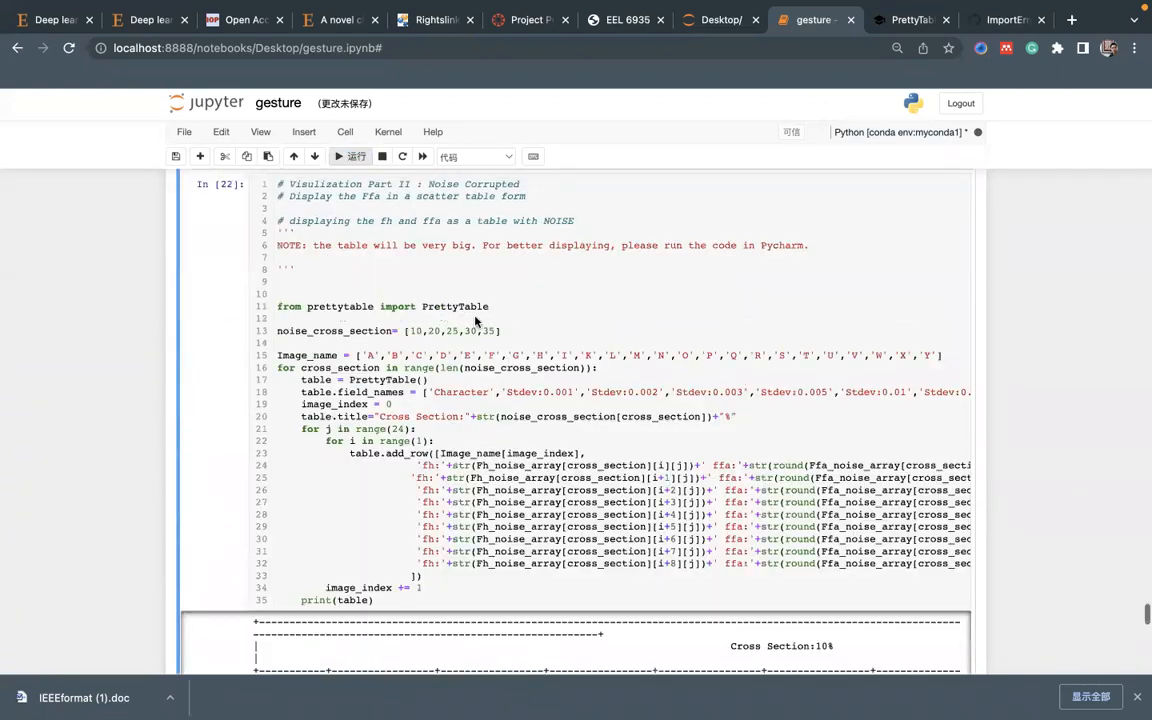
scroll(down, 3)
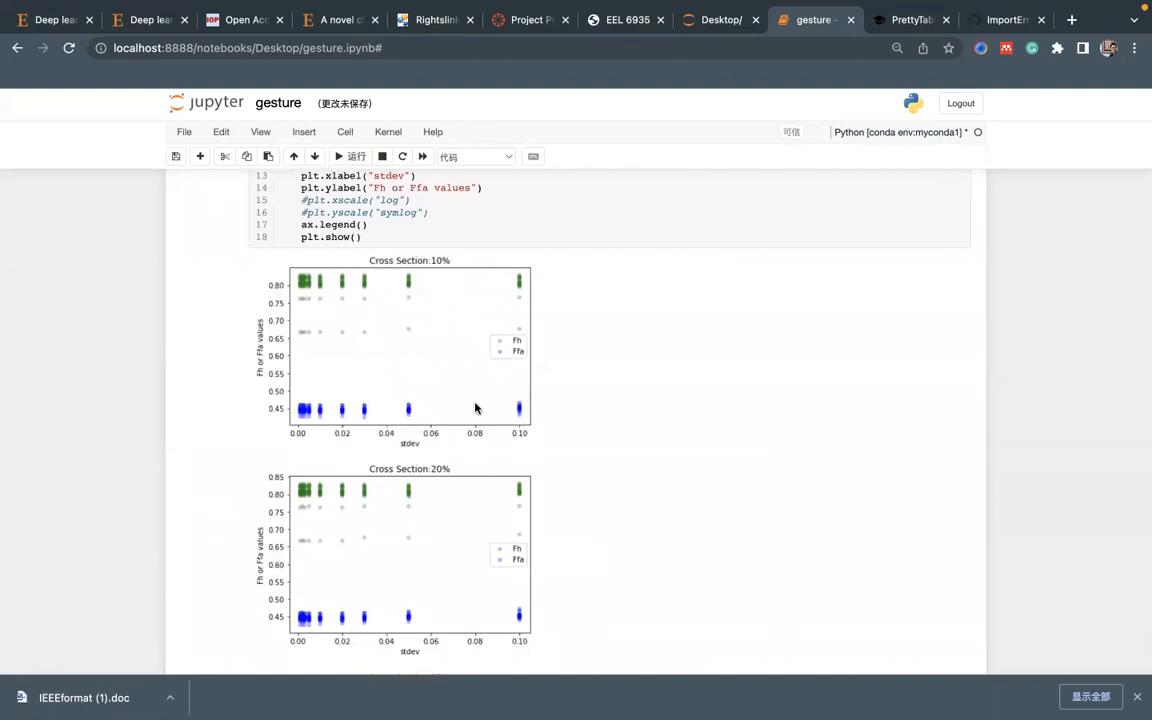
scroll(down, 3)
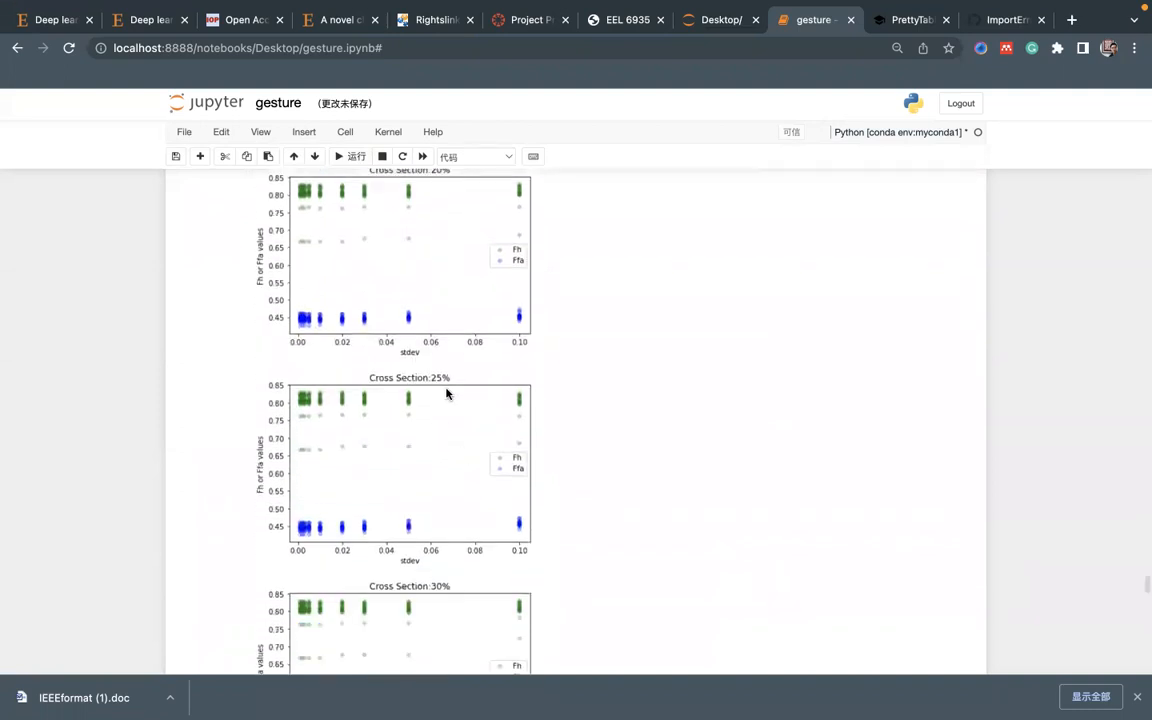
scroll(down, 3)
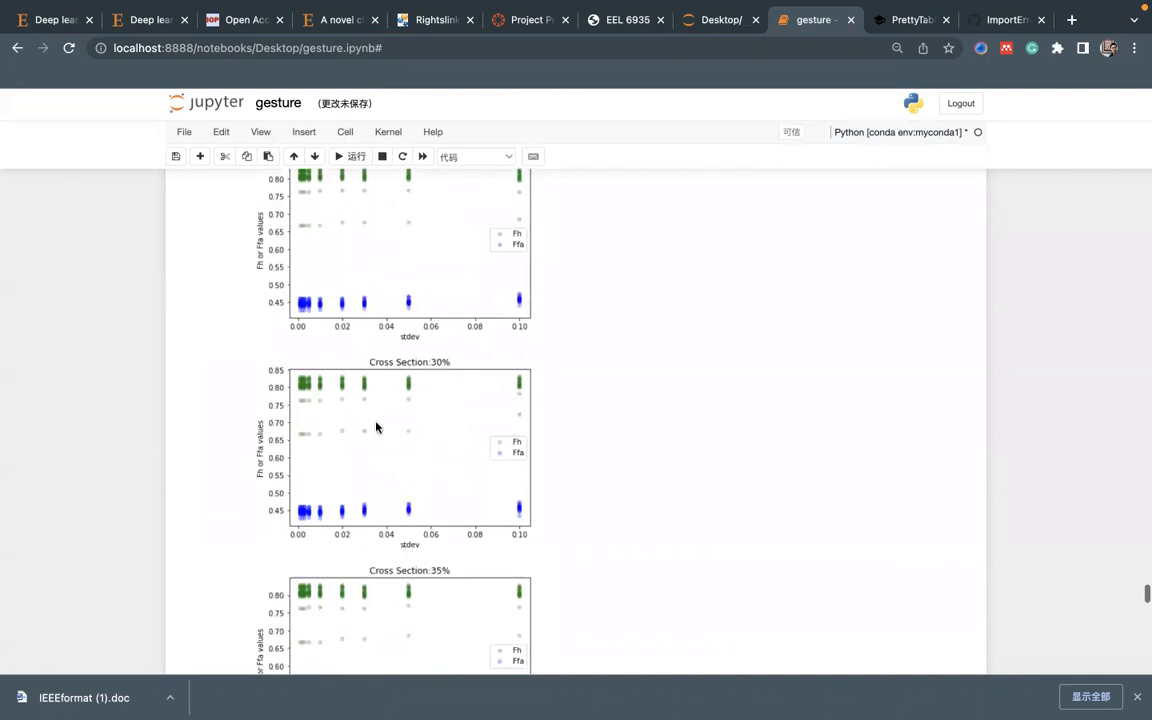
scroll(down, 3)
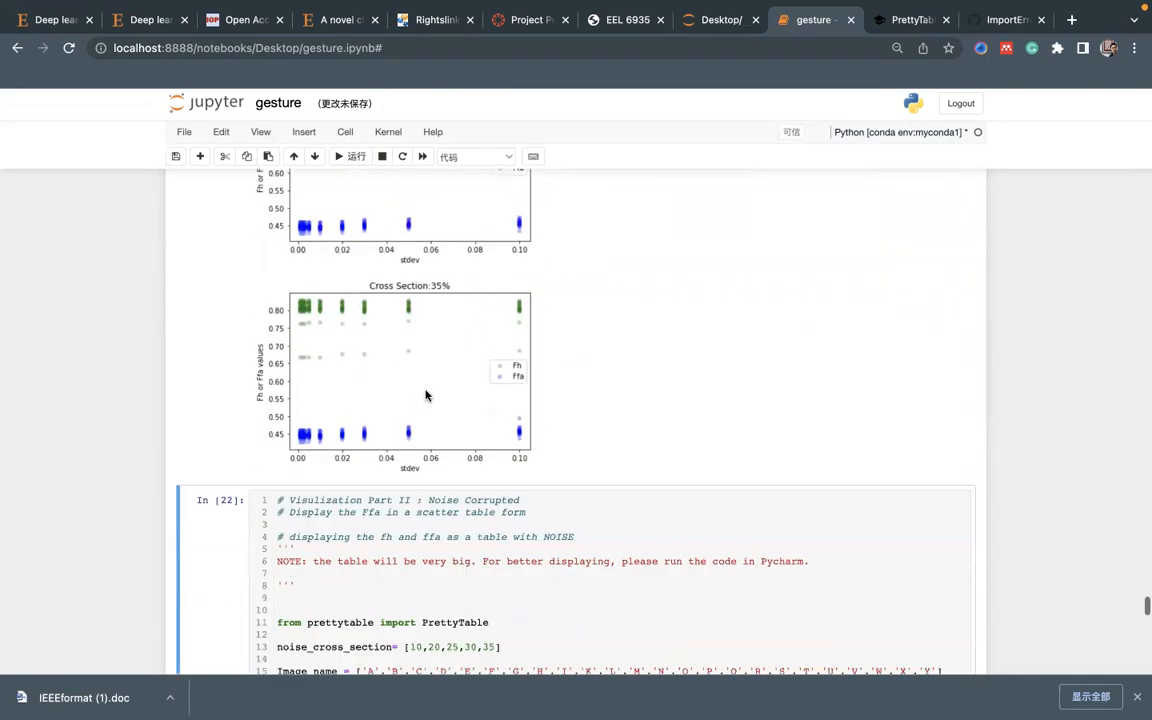
scroll(down, 3)
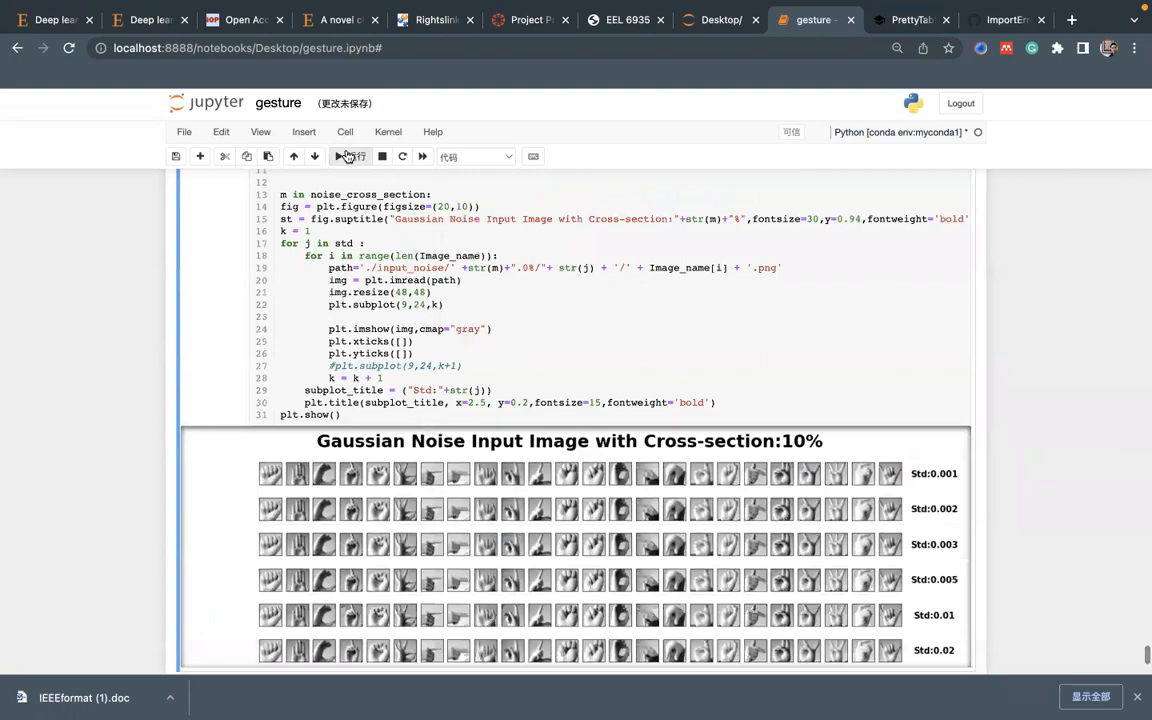
click(352, 156)
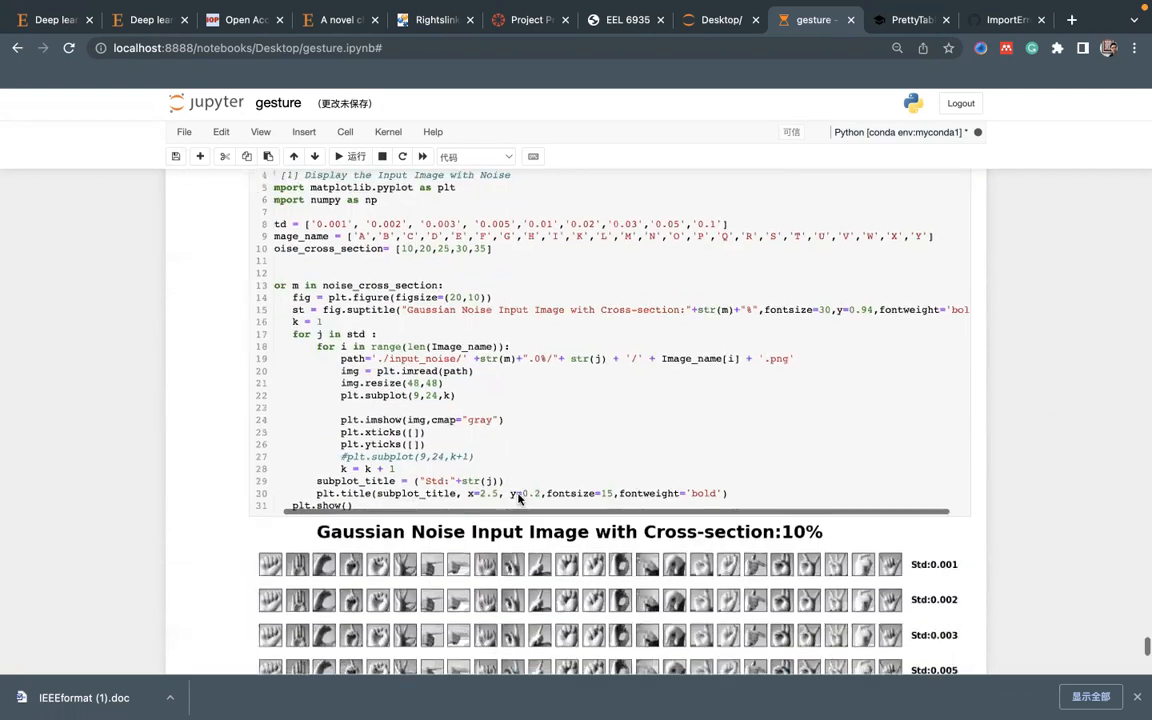
scroll(down, 3)
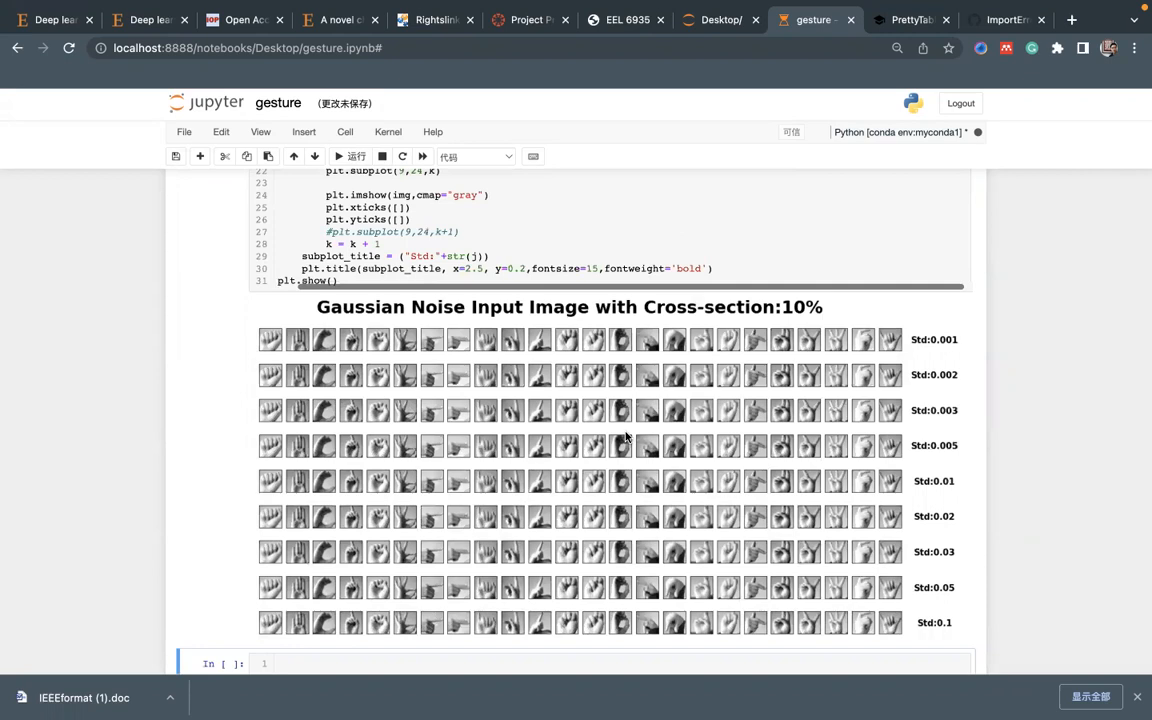
scroll(down, 3)
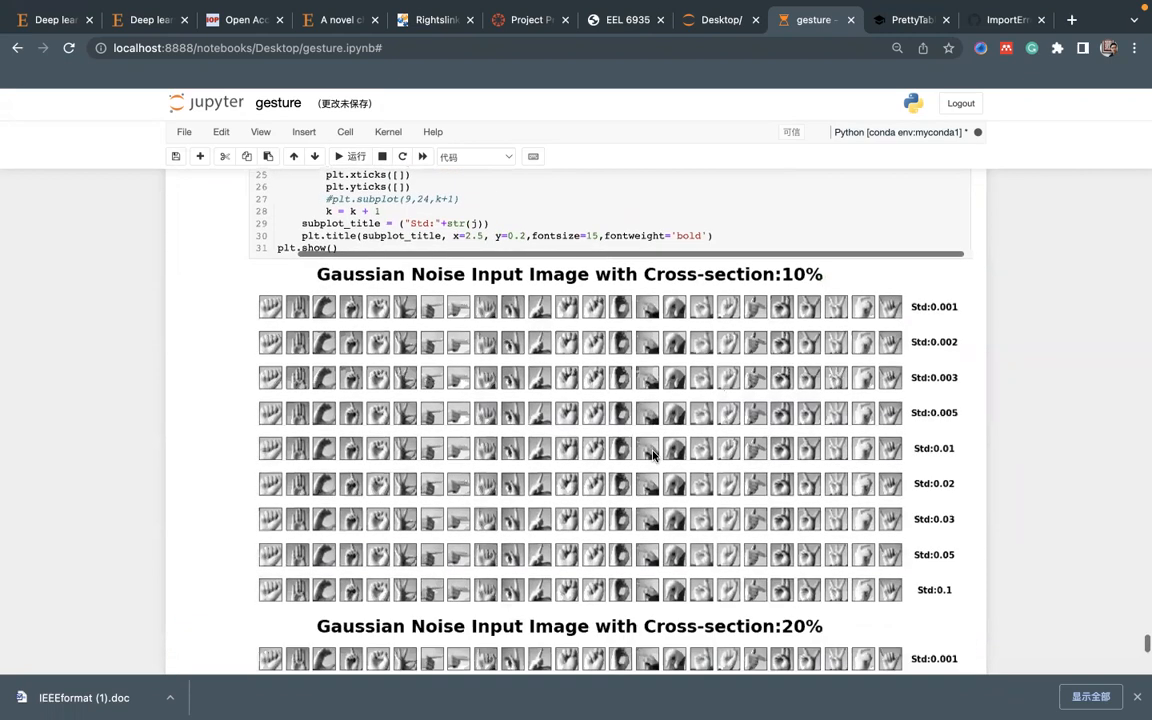
scroll(down, 3)
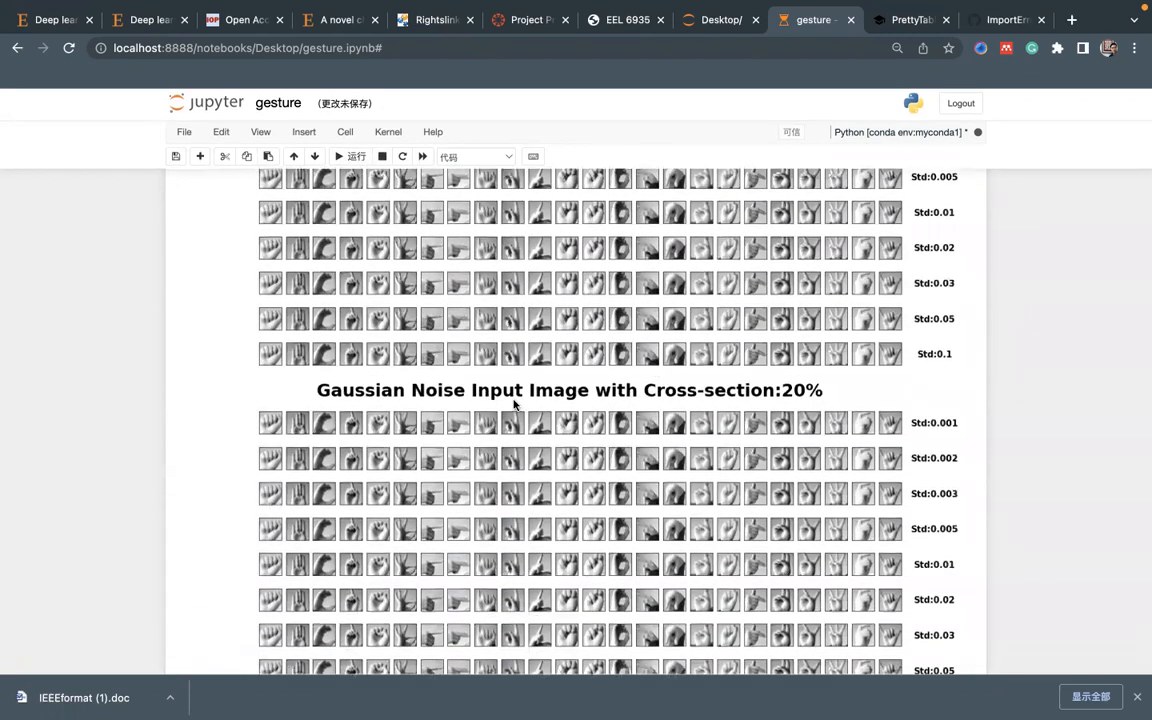
scroll(down, 3)
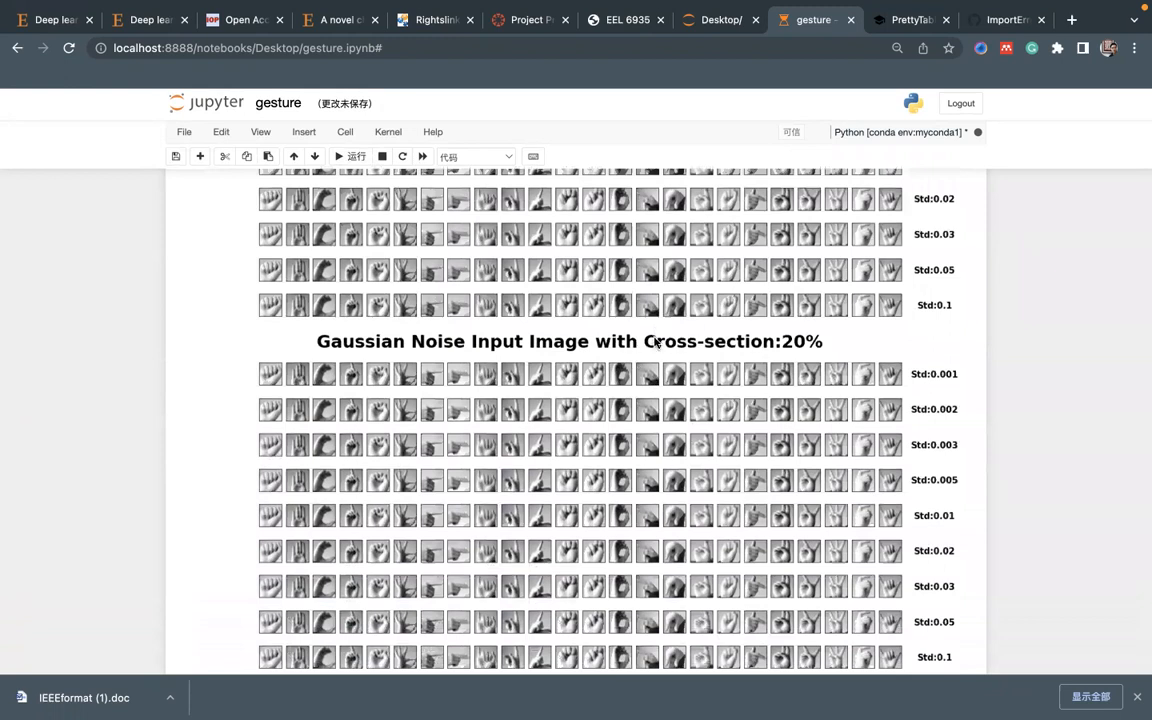
scroll(down, 3)
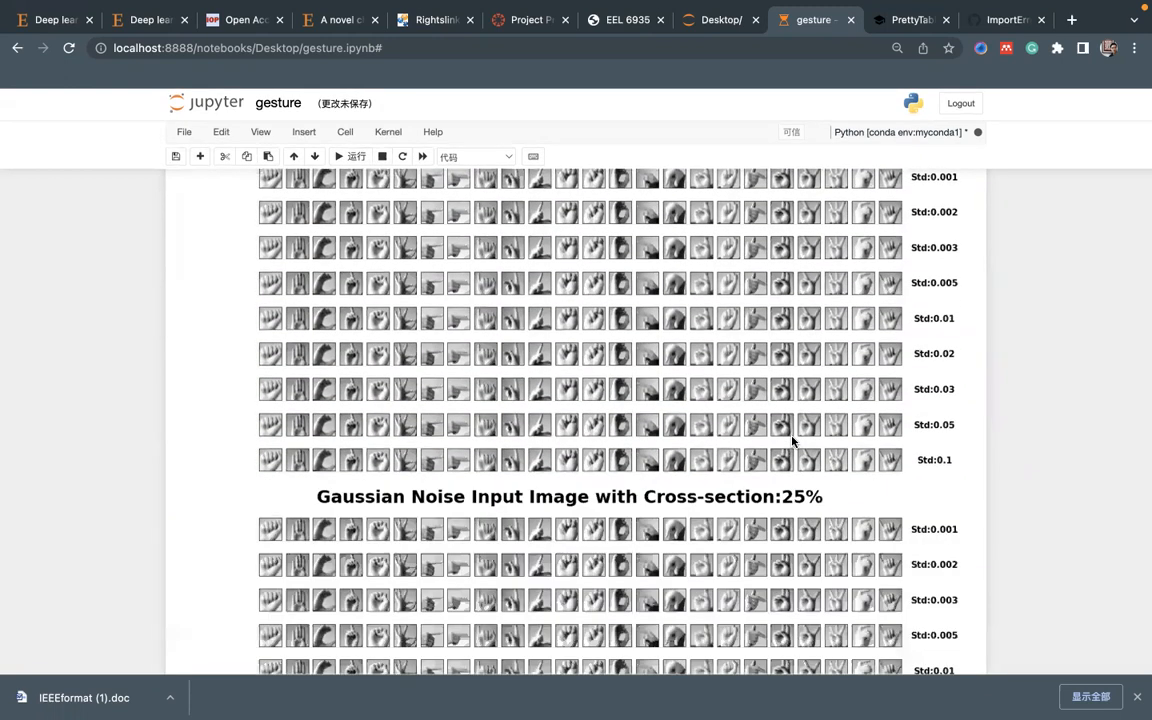
scroll(down, 3)
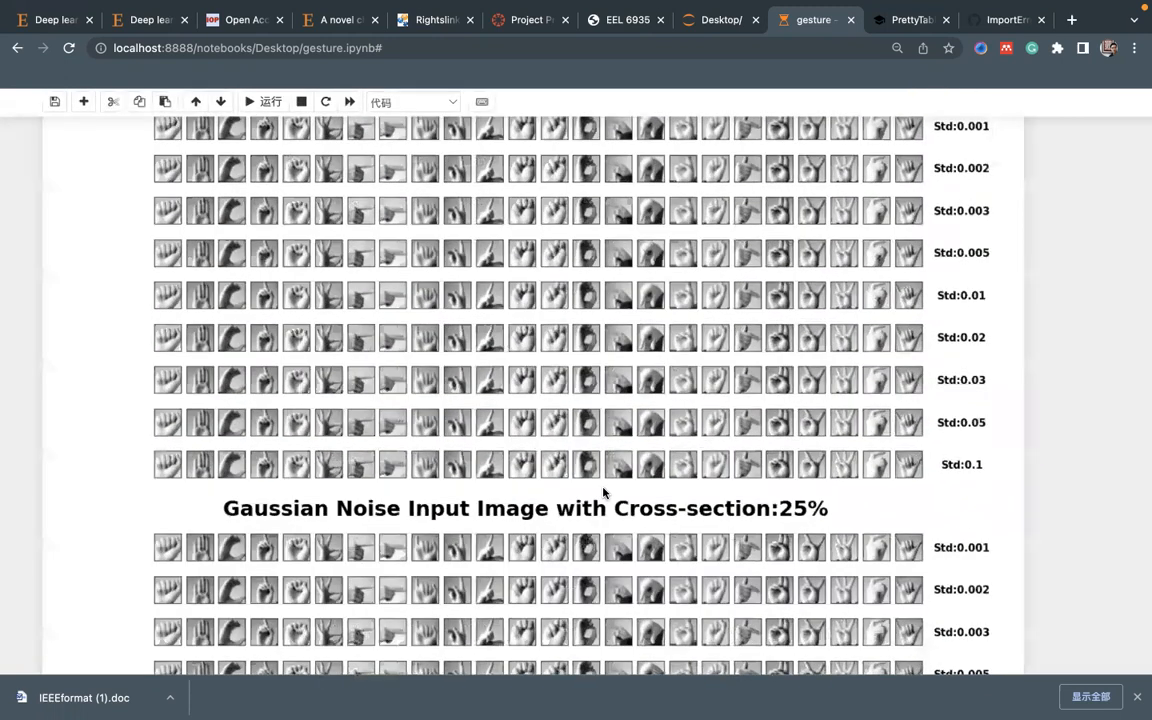
scroll(down, 3)
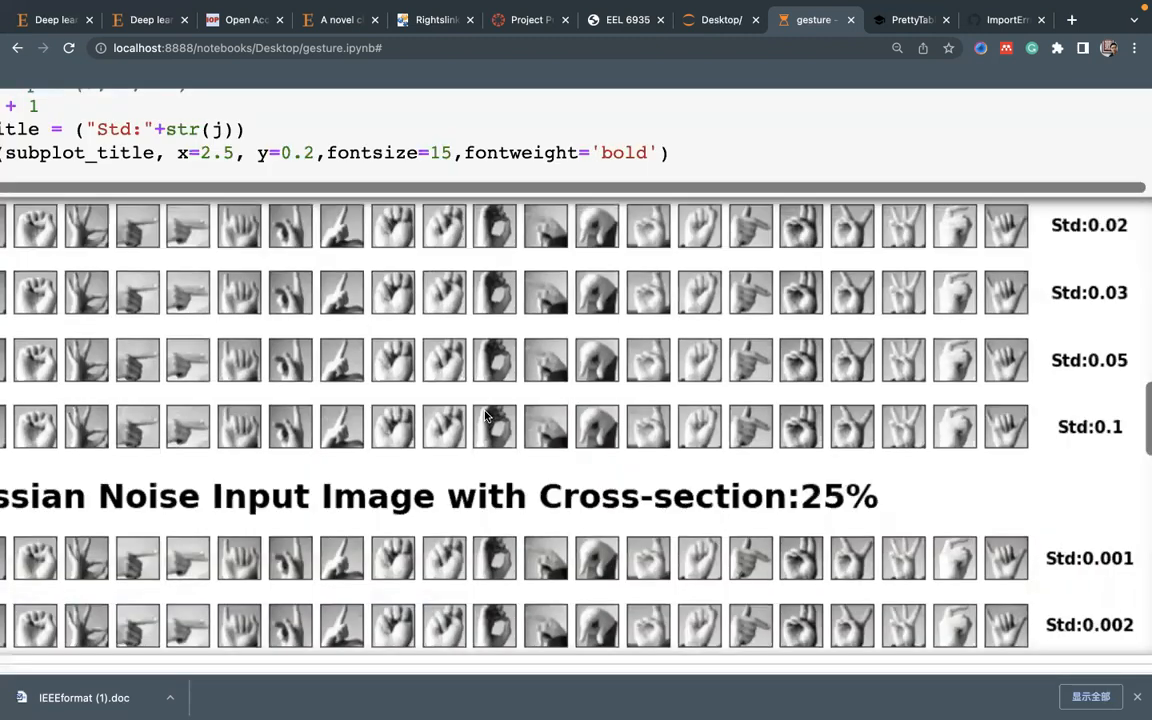
scroll(down, 3)
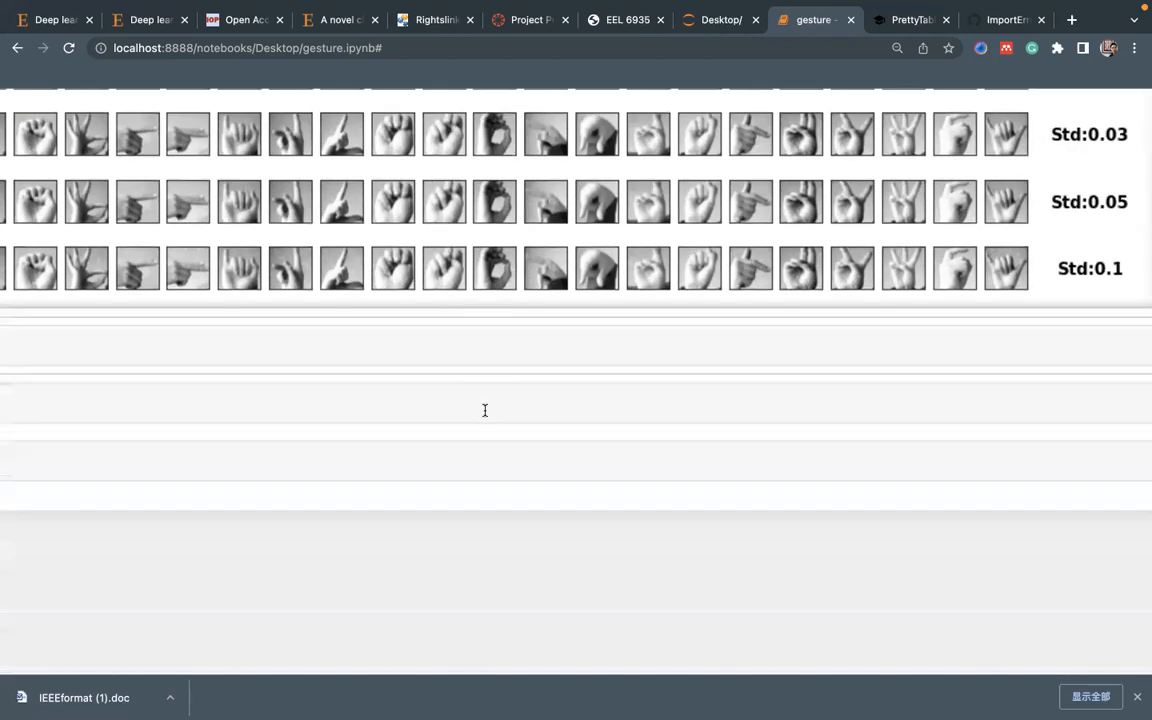
scroll(down, 3)
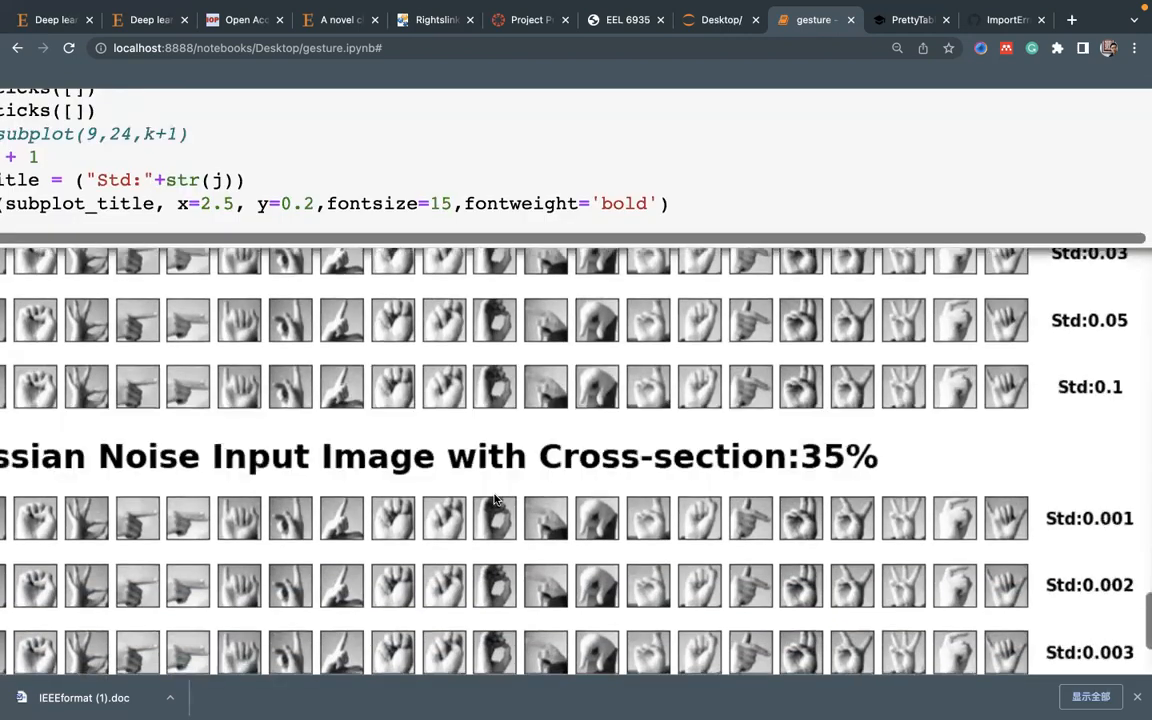
scroll(down, 3)
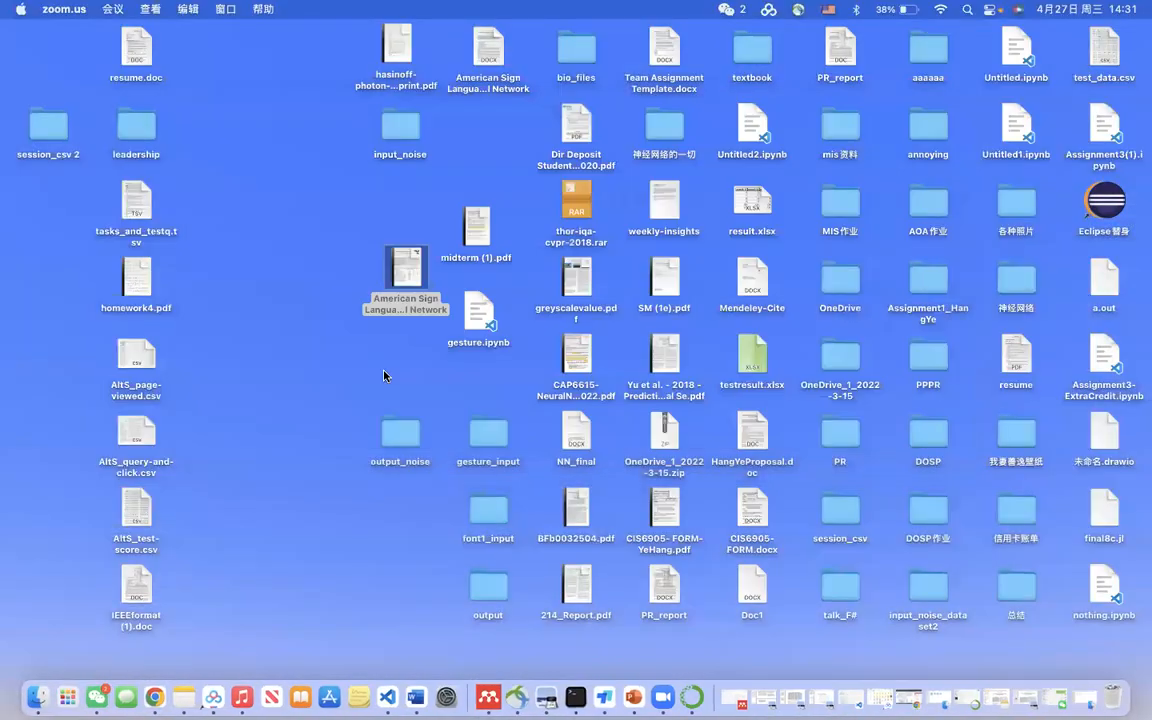
Open Y.png from output_noise/35.0%/0.1 in Preview
double_click(400, 448)
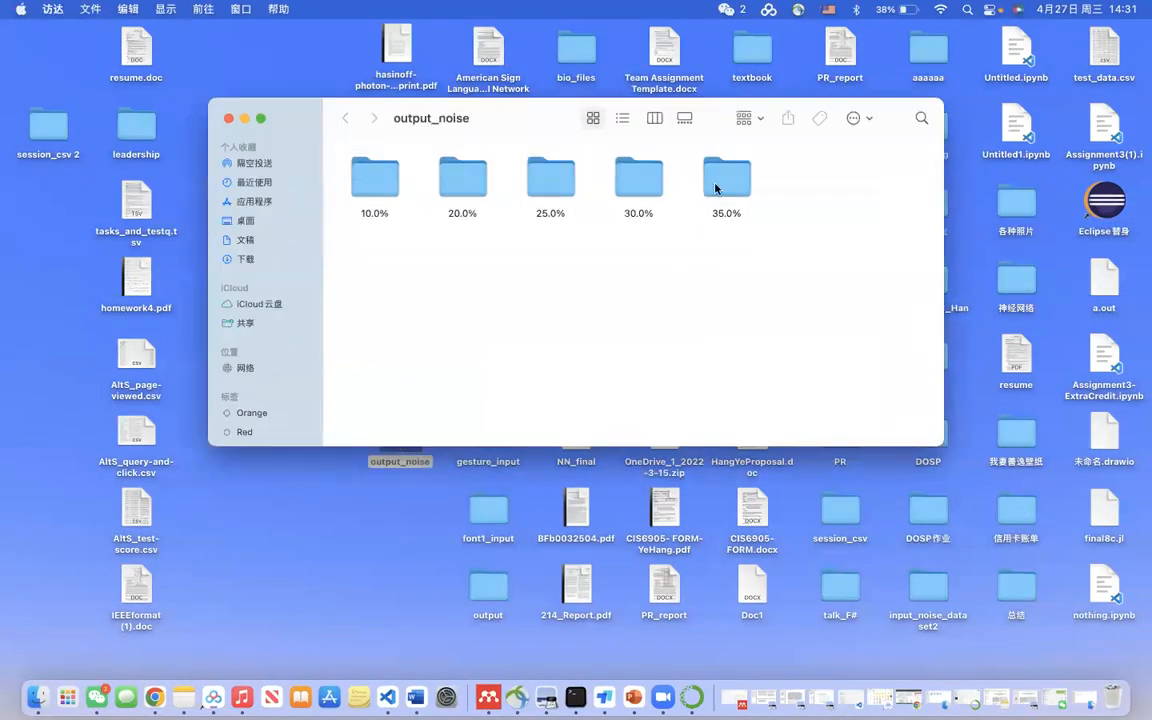
double_click(726, 176)
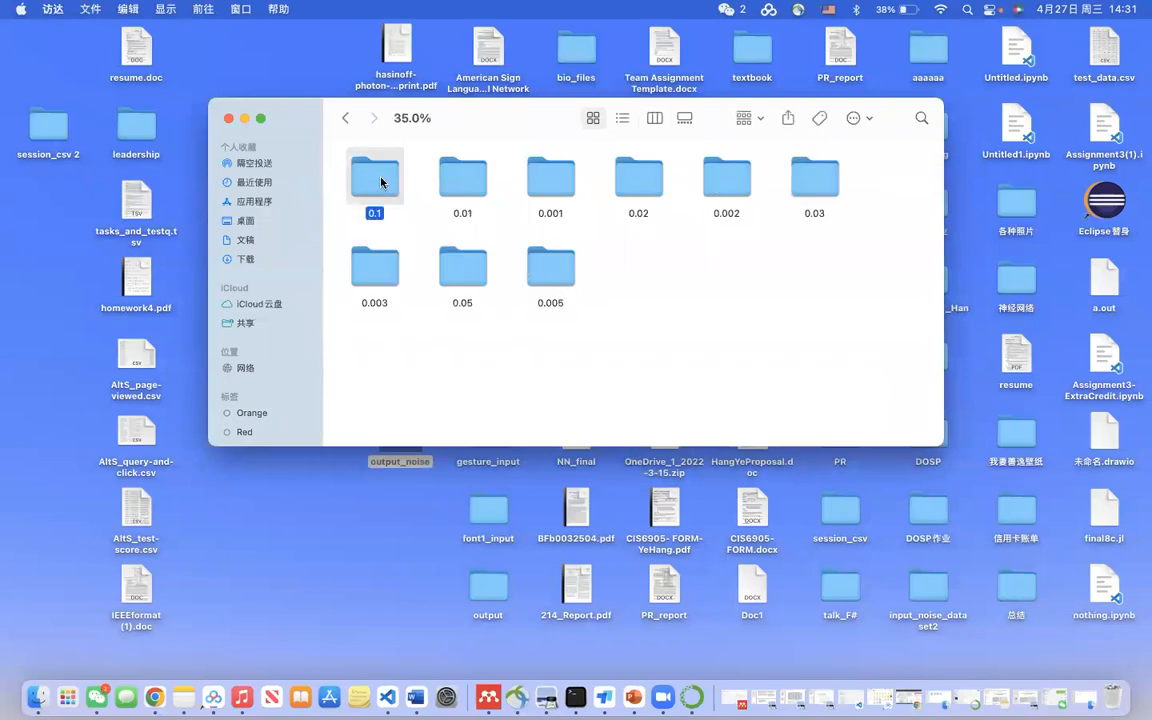
double_click(374, 178)
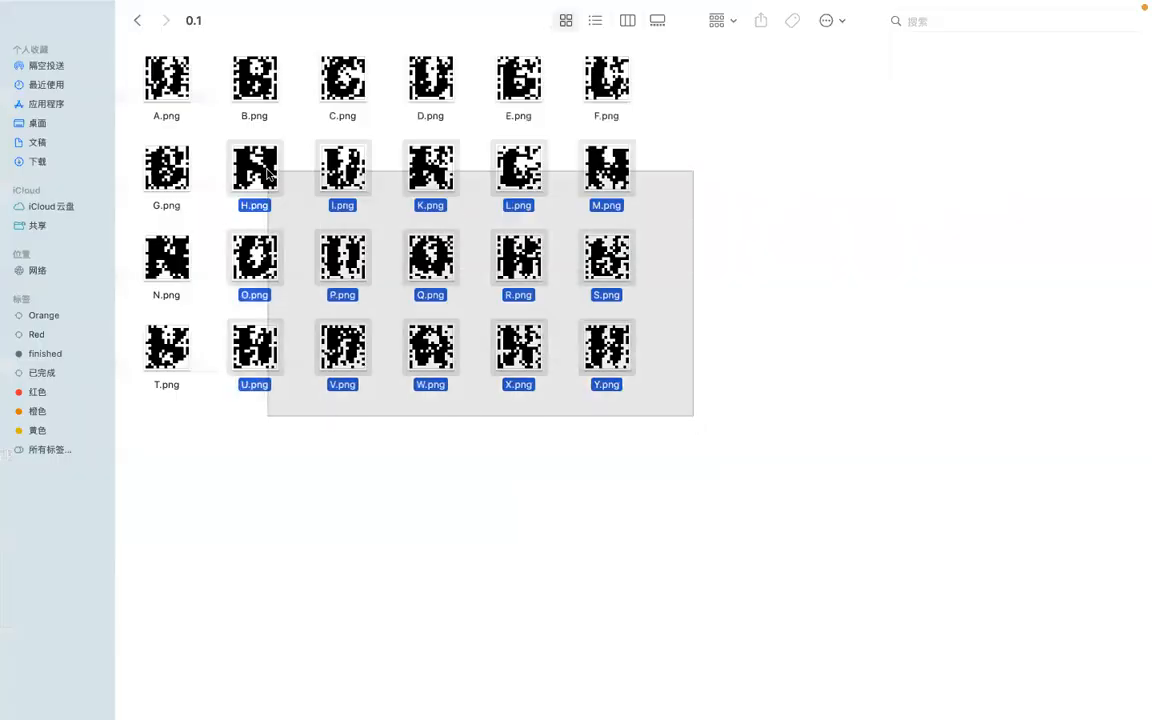
click(606, 348)
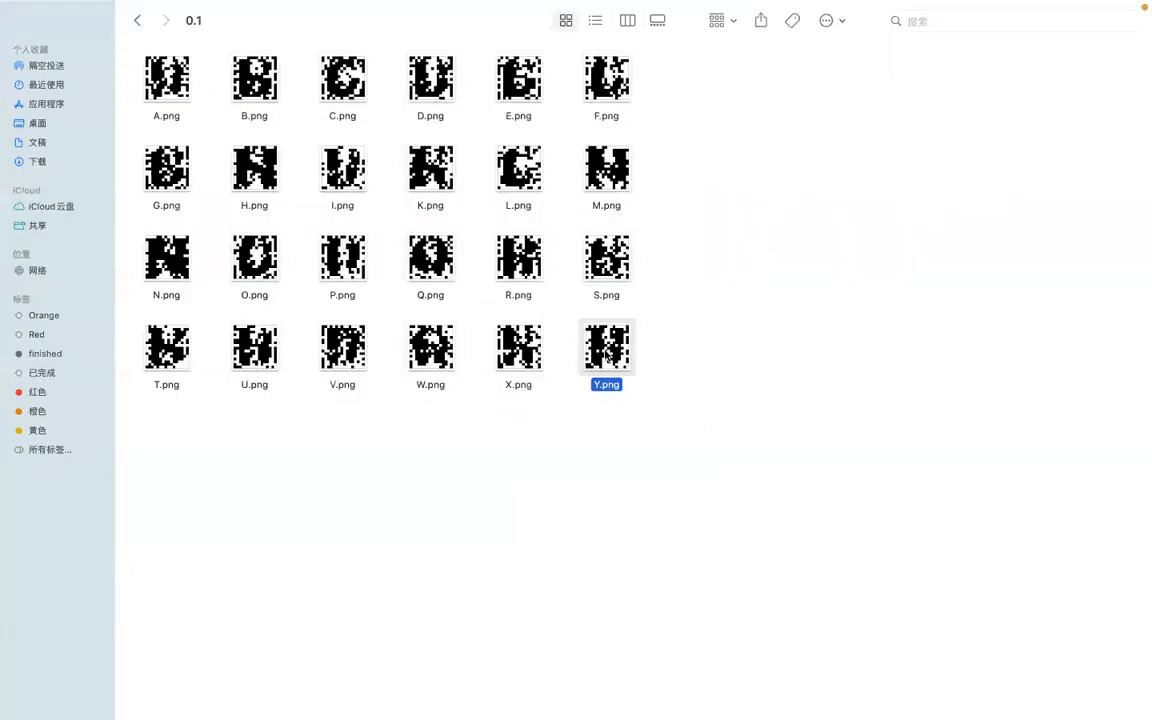
double_click(606, 348)
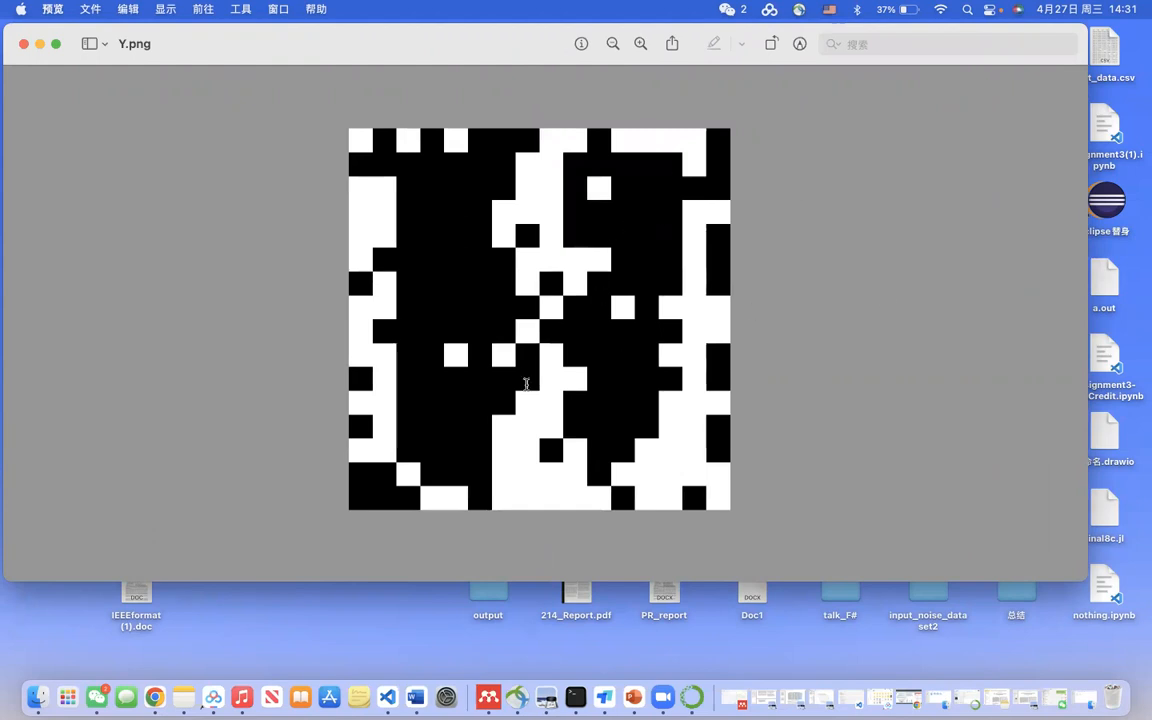
mouse_move(516, 382)
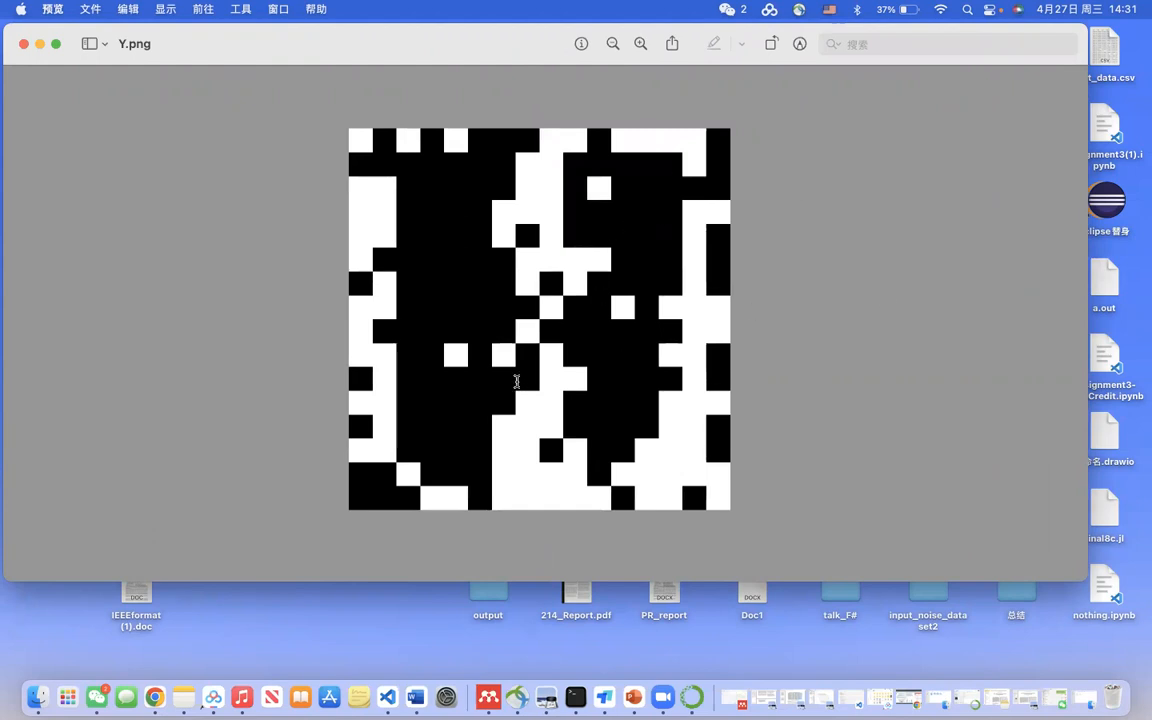
mouse_move(544, 252)
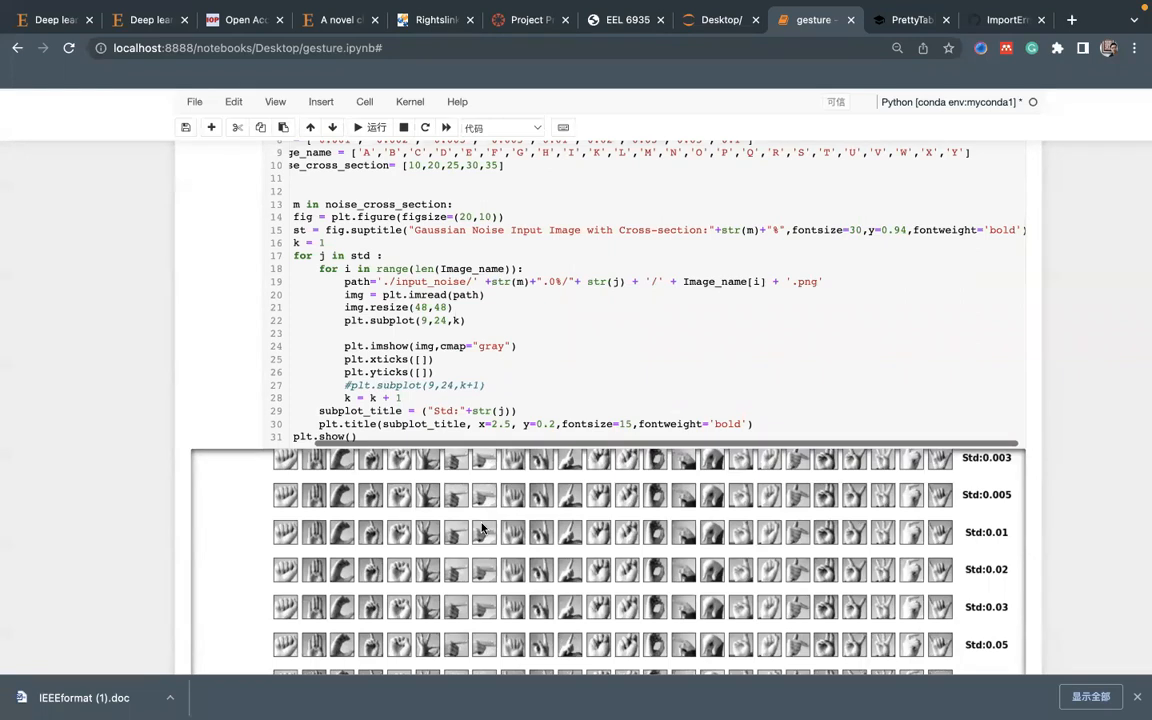
mouse_move(462, 618)
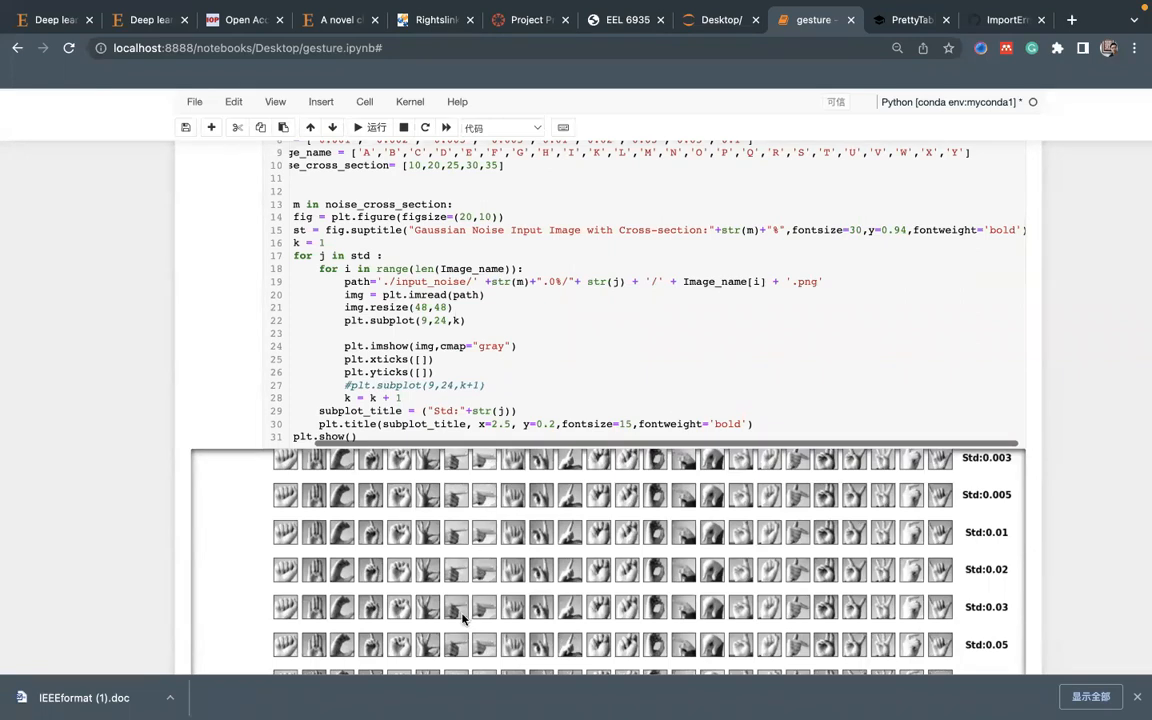
scroll(down, 3)
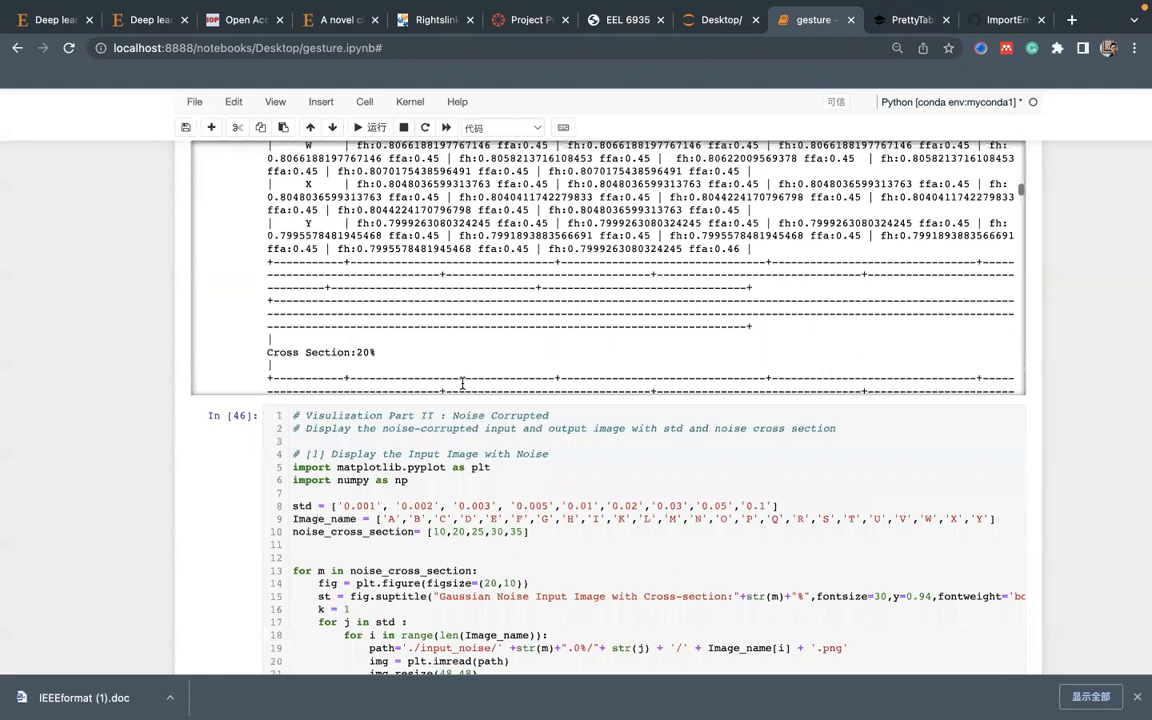
scroll(down, 3)
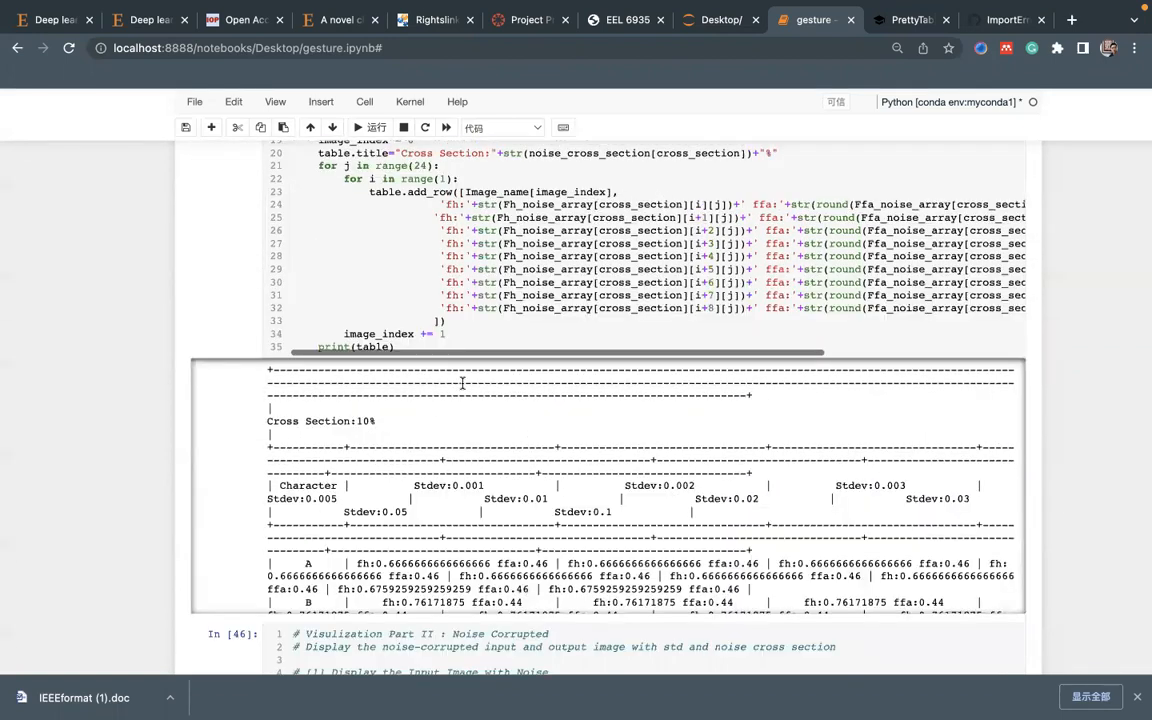